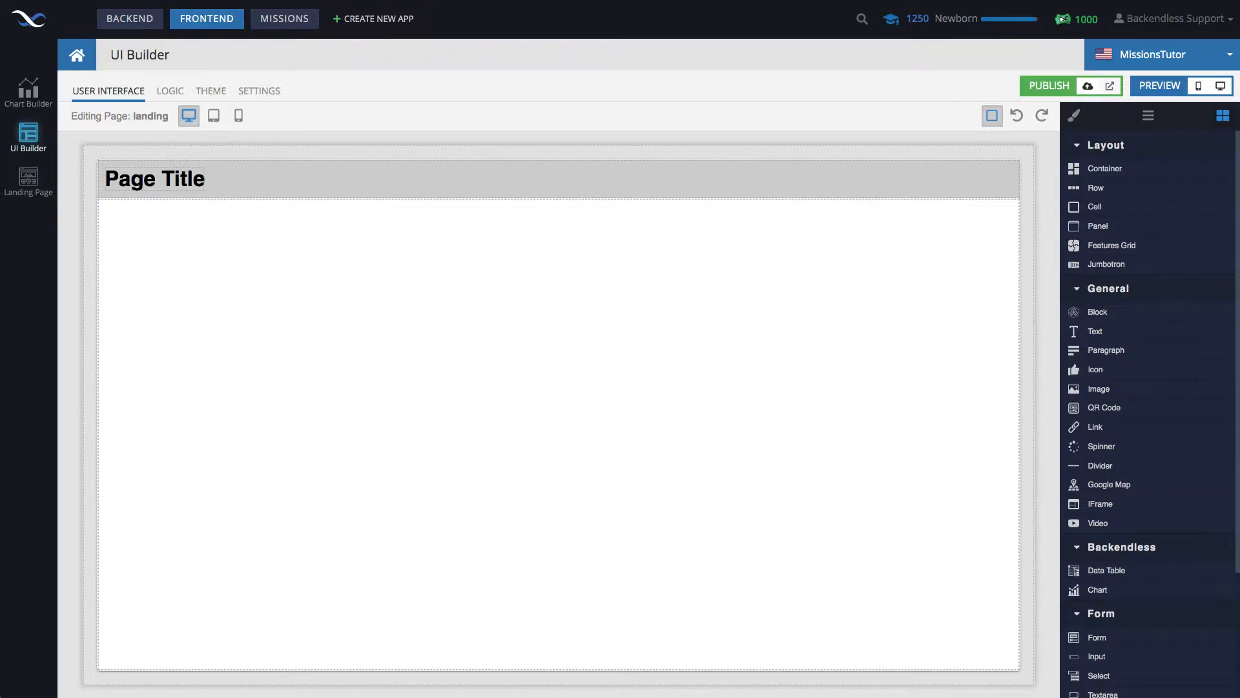
mouse_move(377, 100)
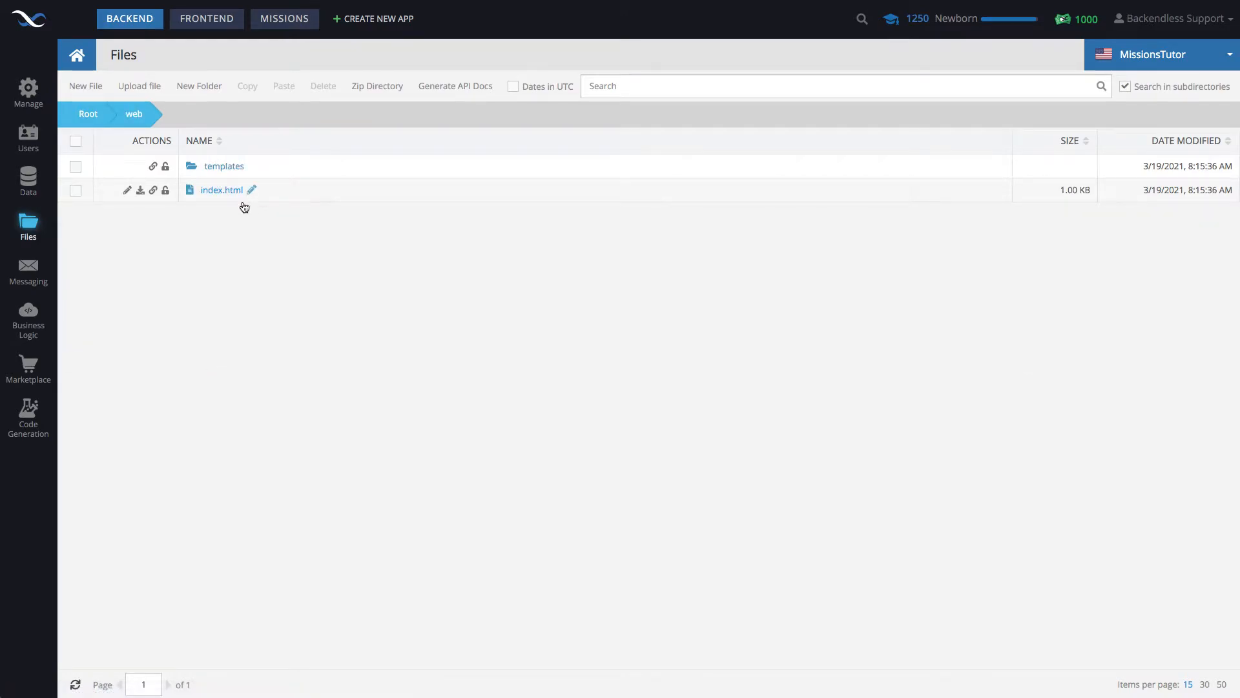
mouse_move(247, 235)
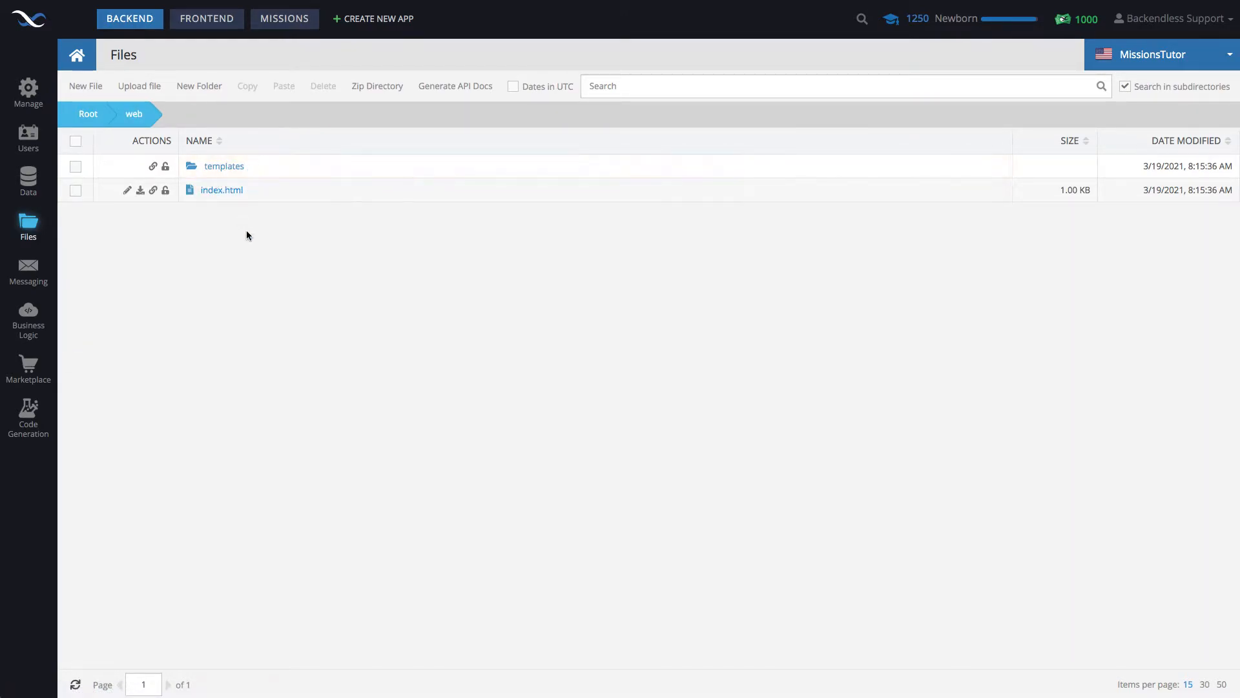
mouse_move(340, 219)
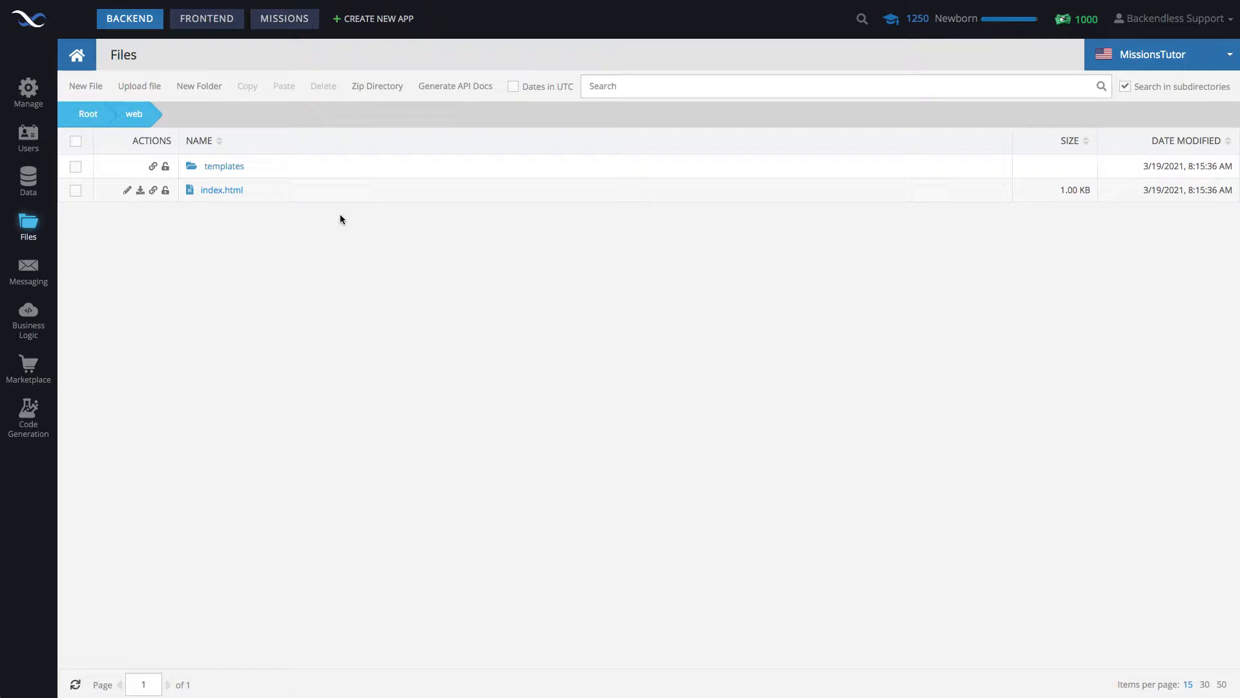
mouse_move(323, 279)
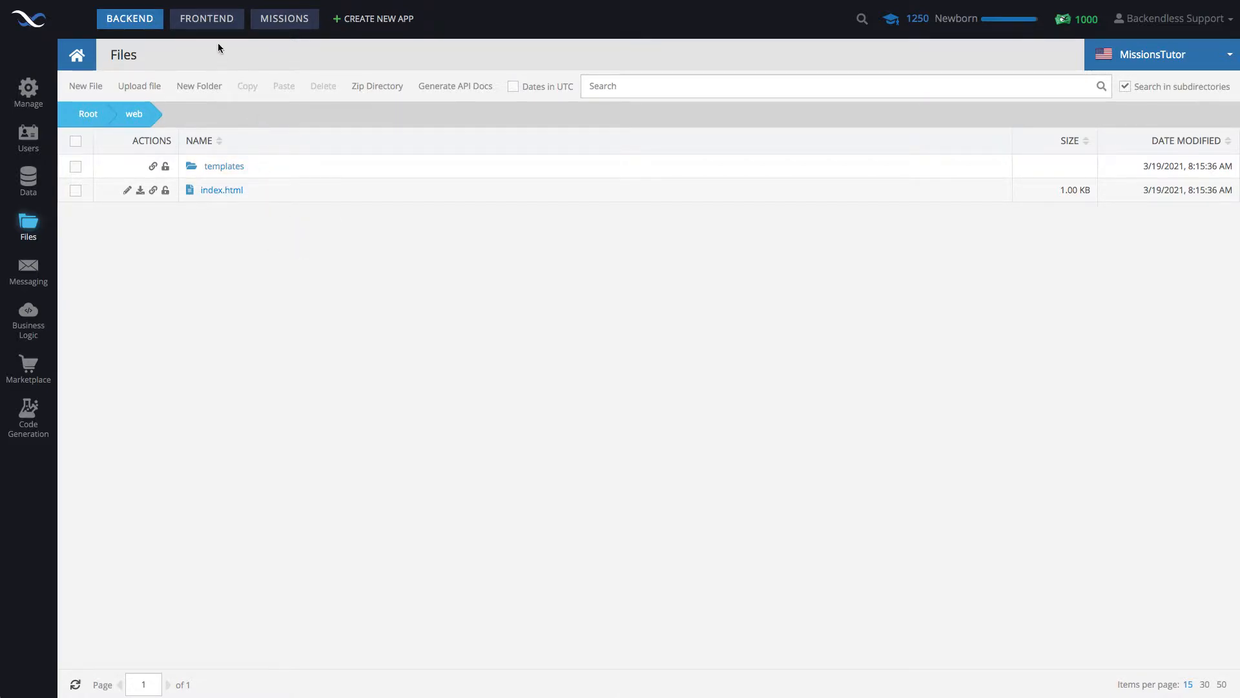
- Add a button labelled 'Get Directory Listing' to the landing page with a container beneath it
click(207, 18)
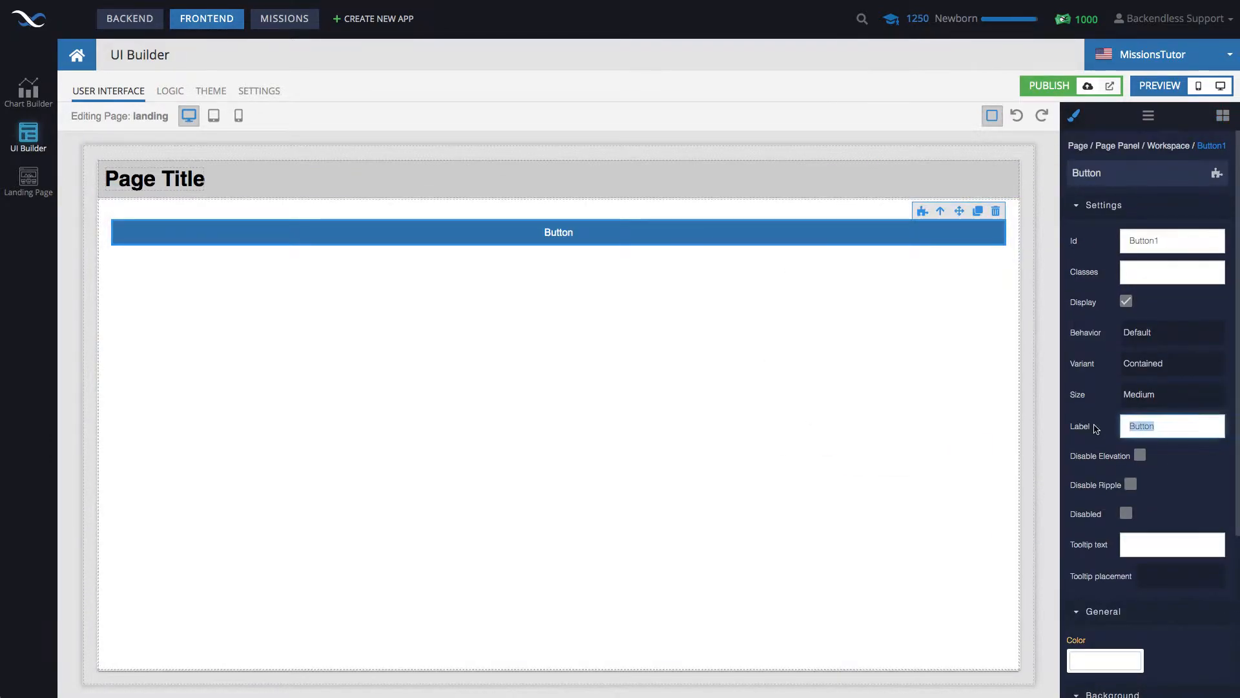
text(Get Direct)
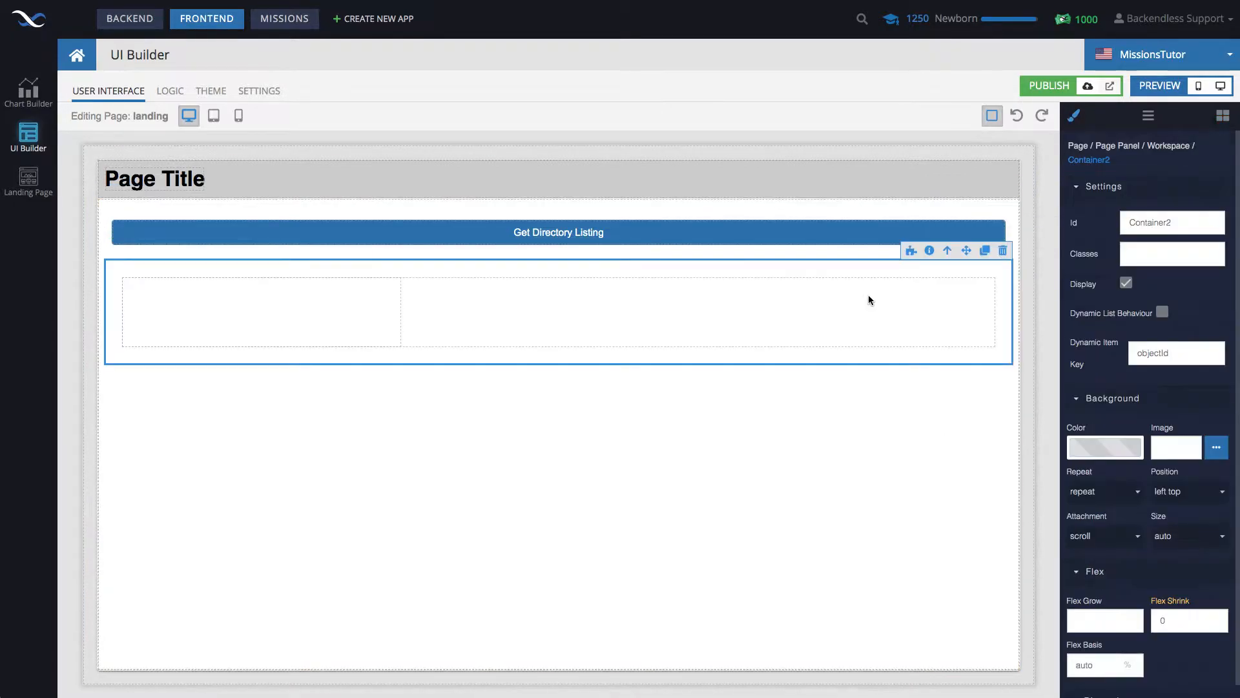
- Fill the container's row with five cells, duplicating a Text component into each
click(261, 311)
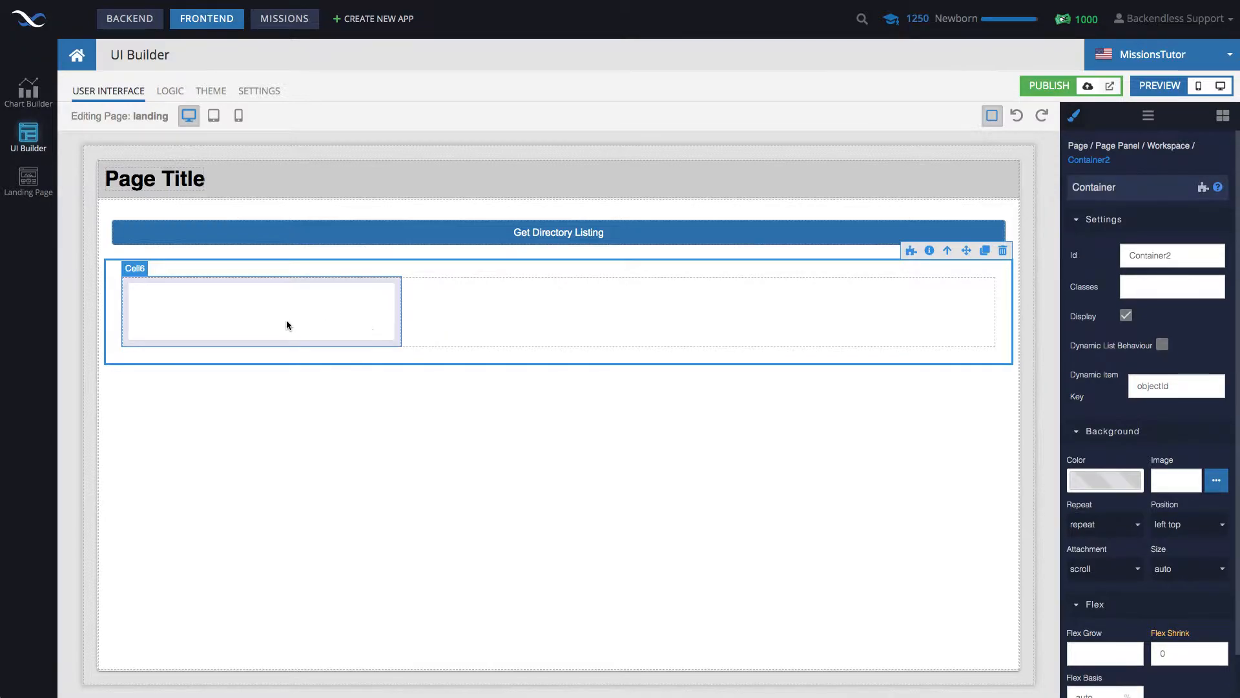
click(1164, 346)
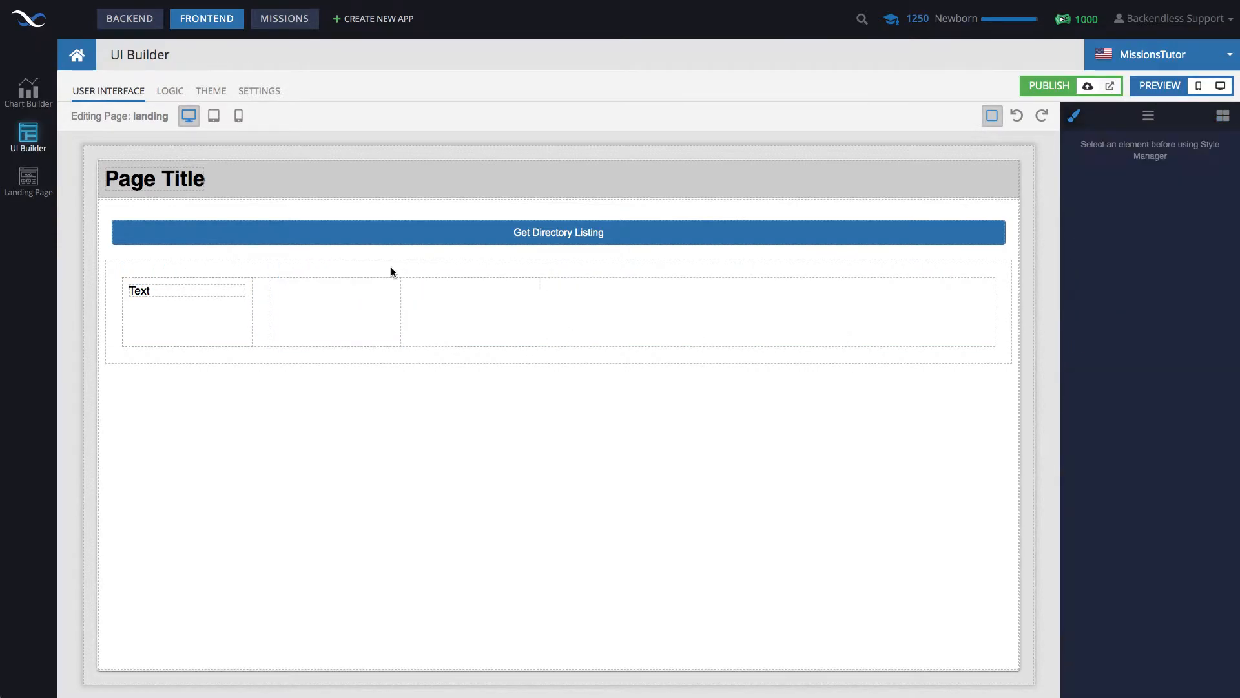
click(187, 324)
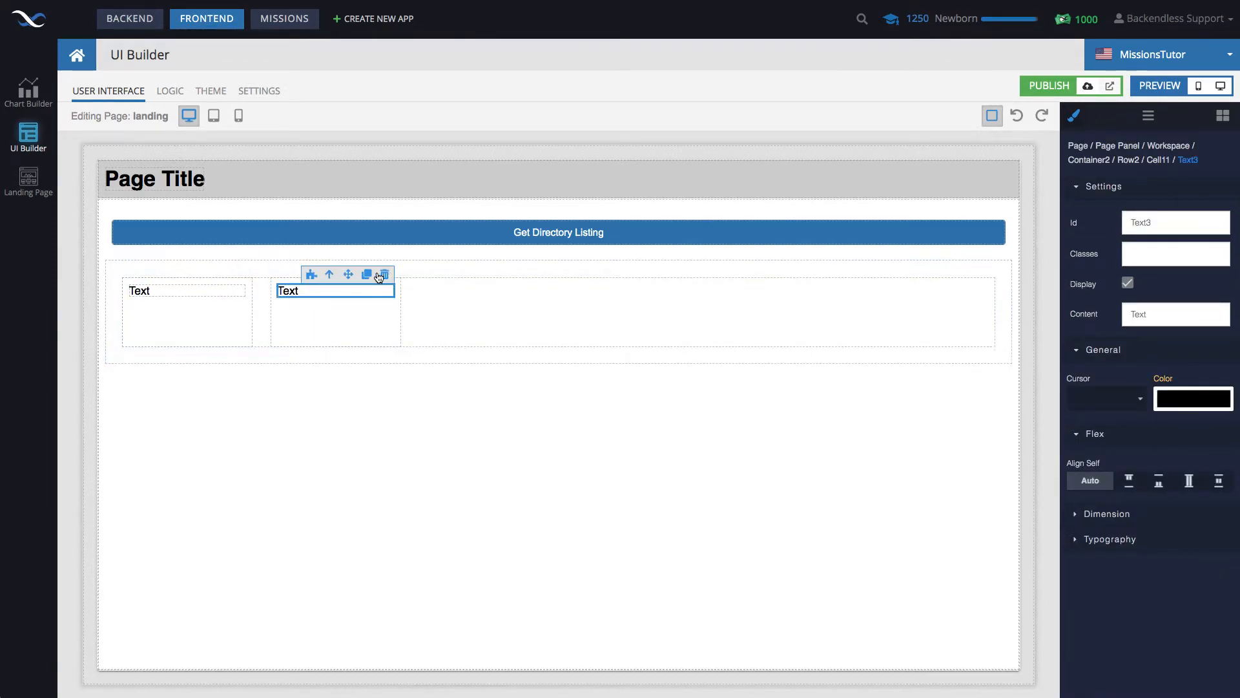
click(365, 274)
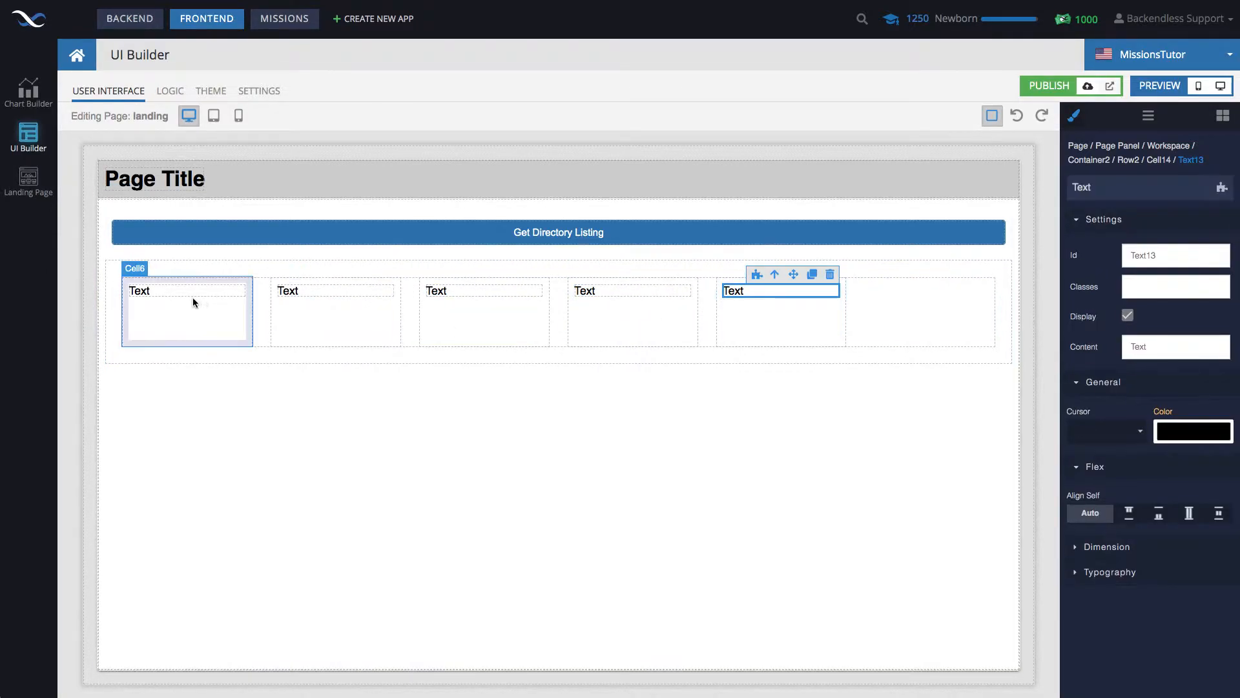
click(187, 291)
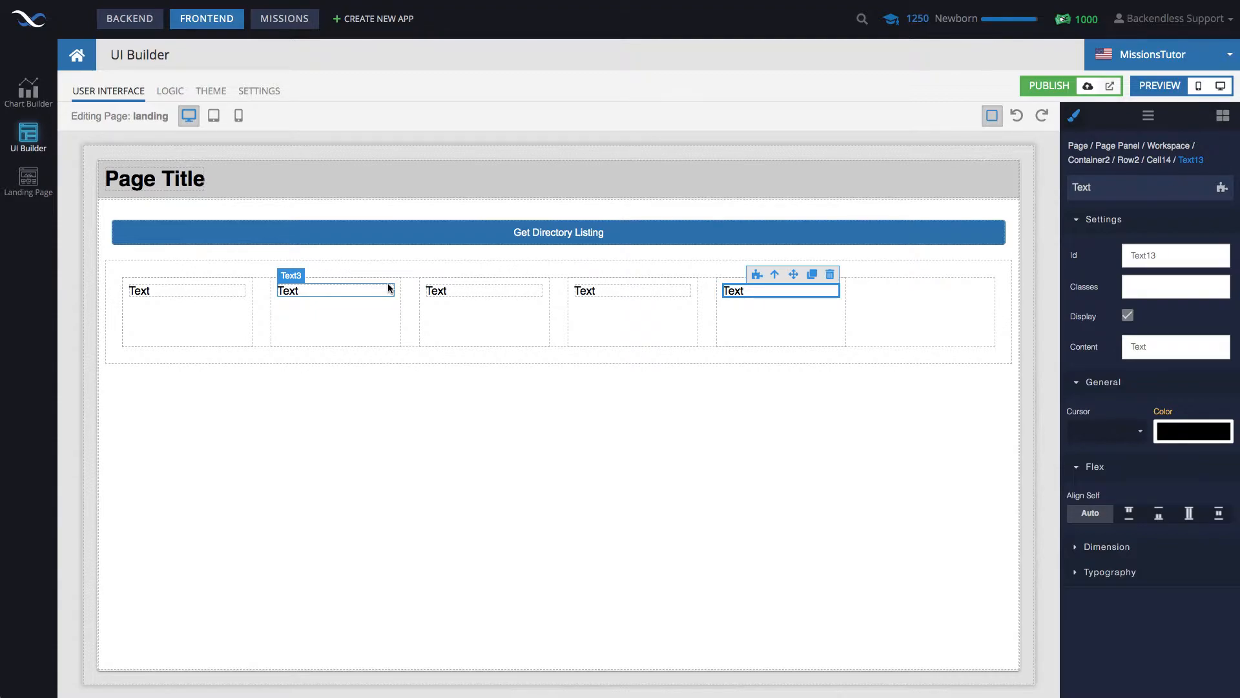
- Bind the first text's content to 'name' and the second text's content to the property typed 'cr'
click(185, 291)
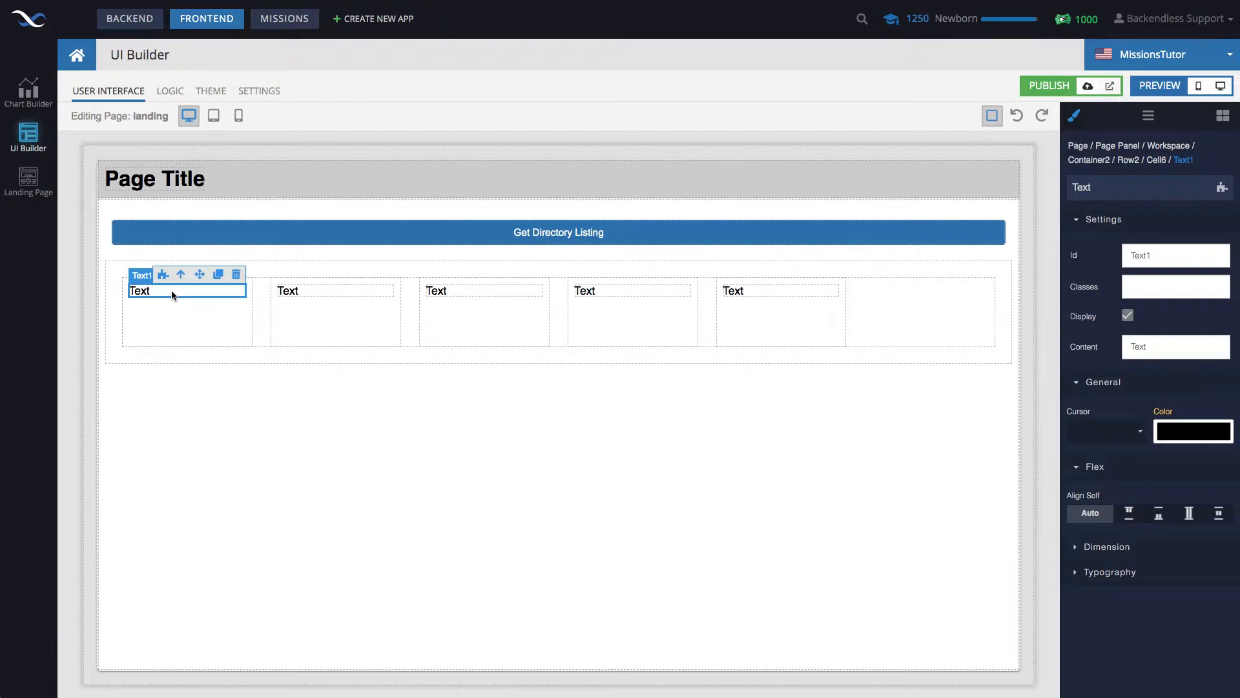
click(169, 90)
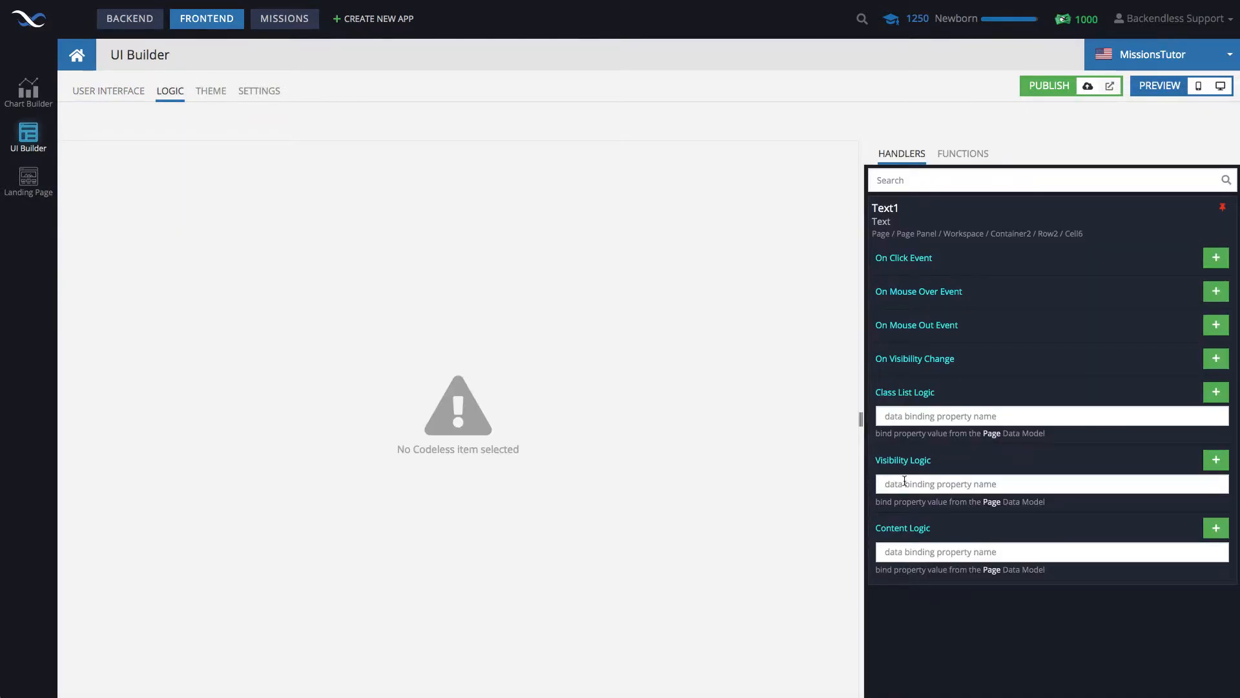
click(1050, 551)
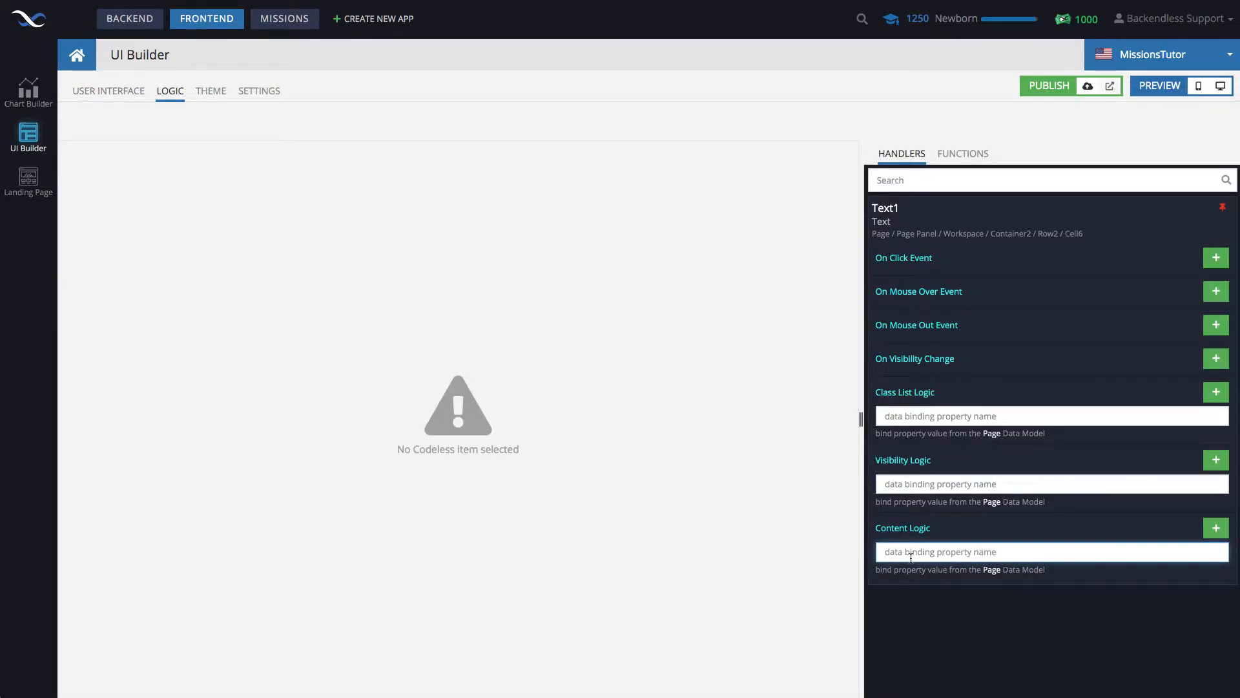
text(name)
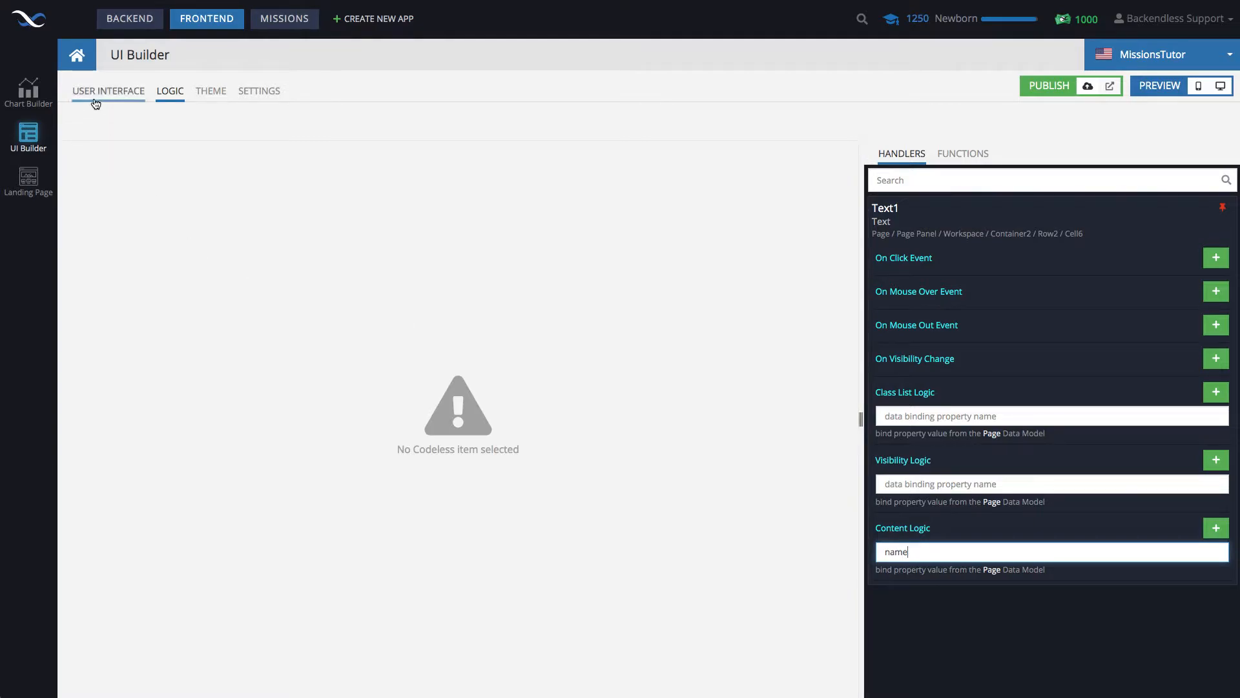
click(107, 91)
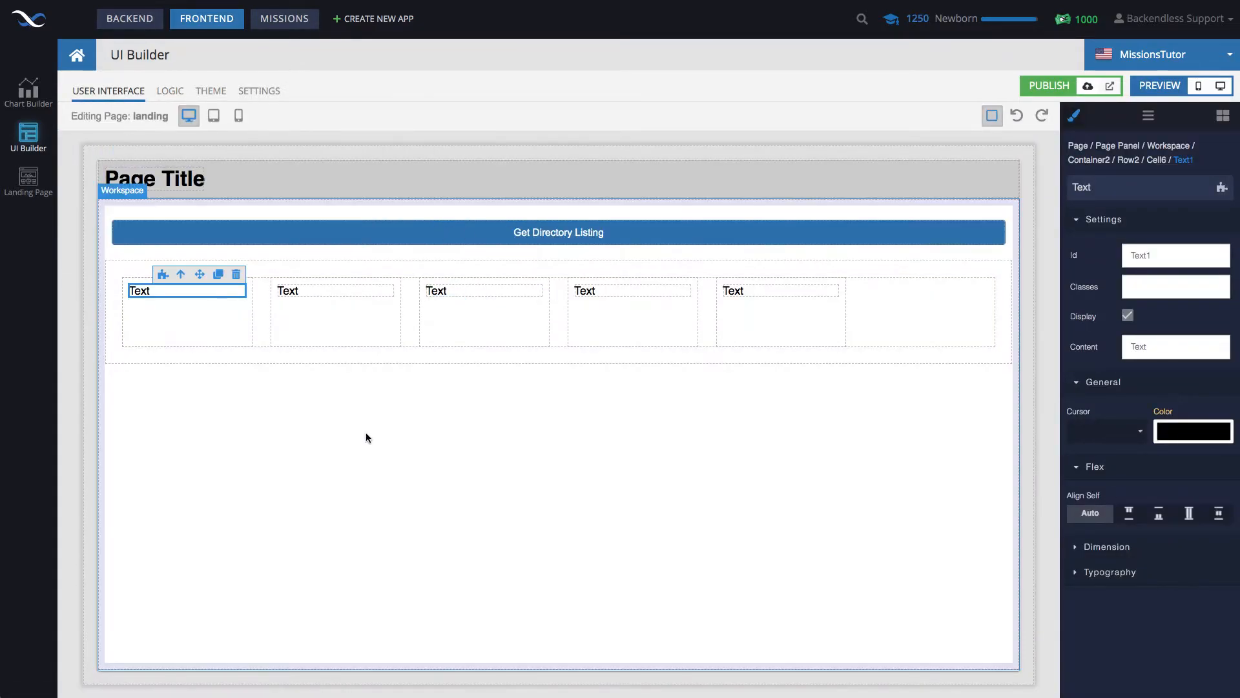
click(333, 291)
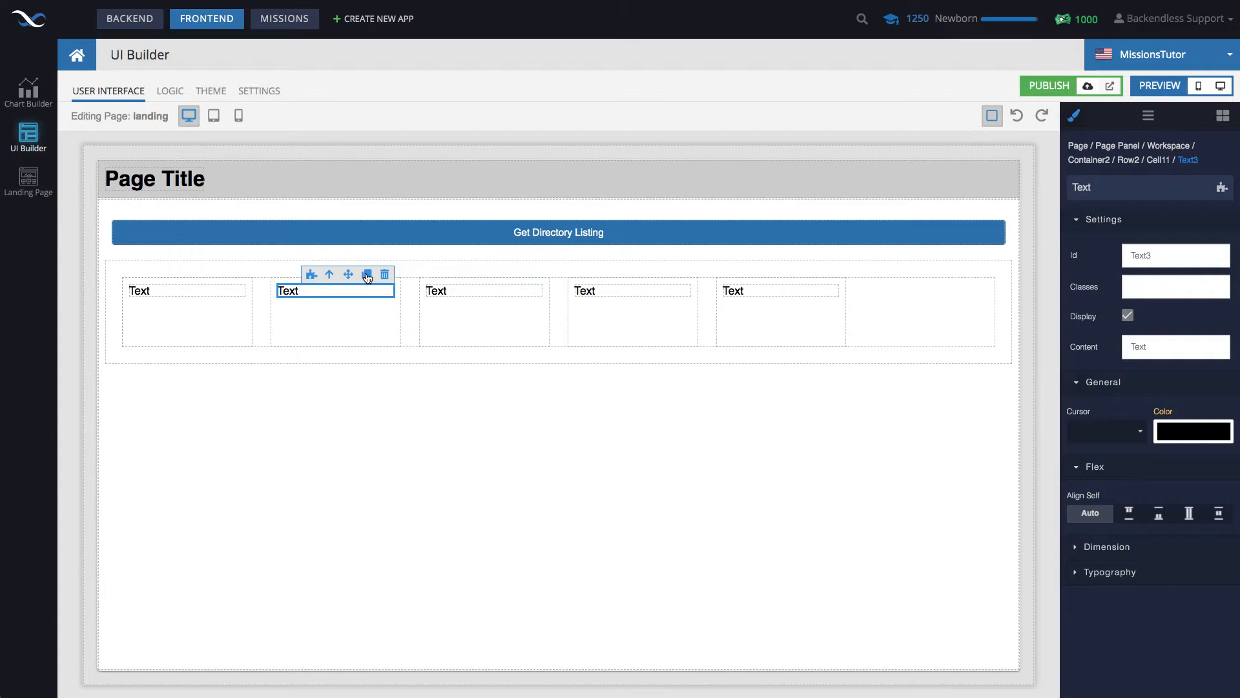
click(170, 91)
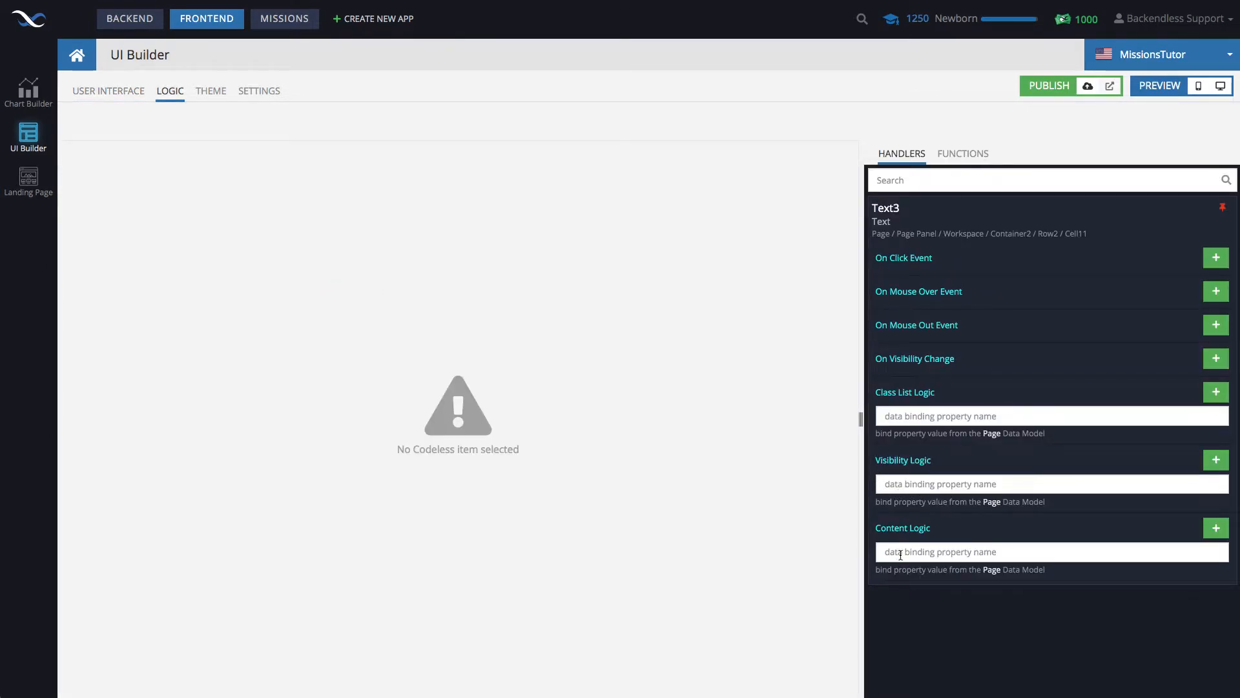
text(createdOn)
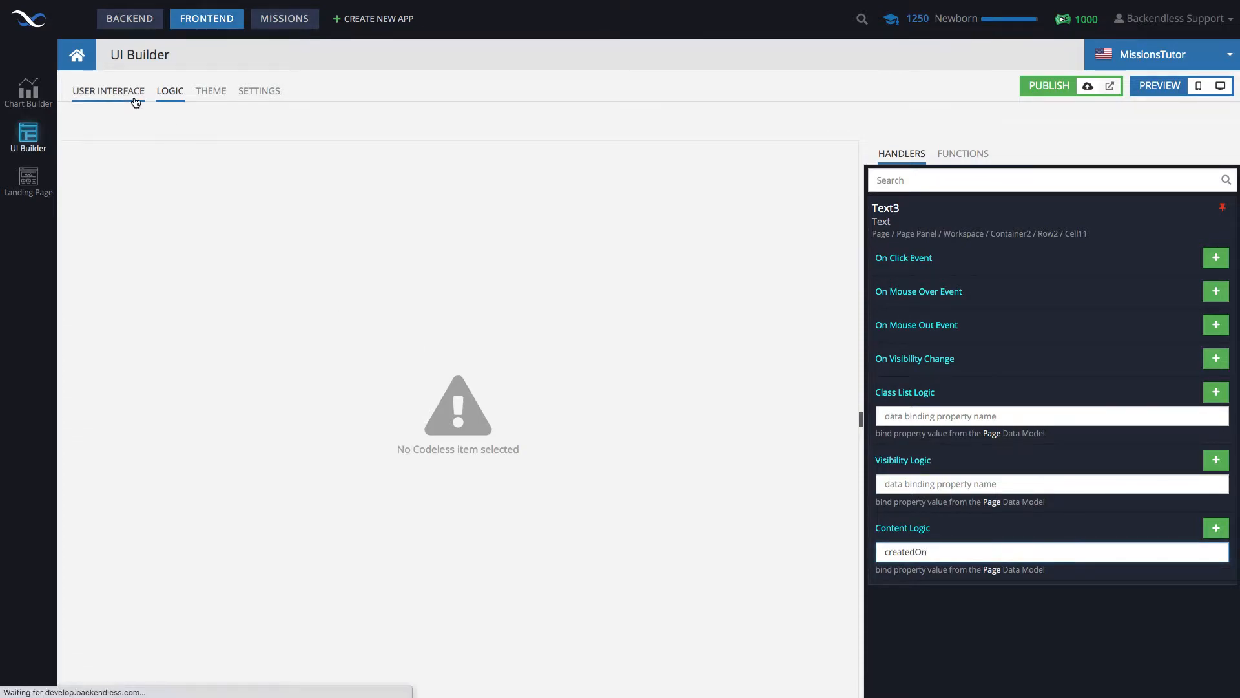
click(107, 90)
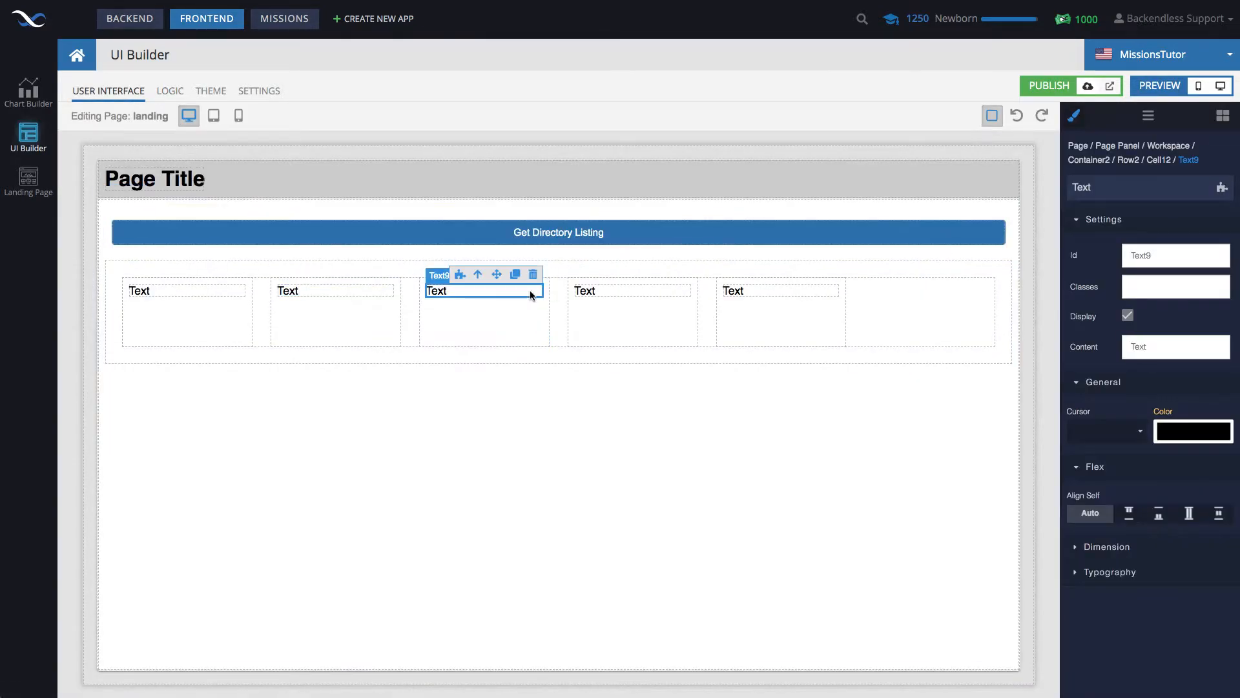
- Bind the third text's content to the 'publicUrl' data property
click(169, 91)
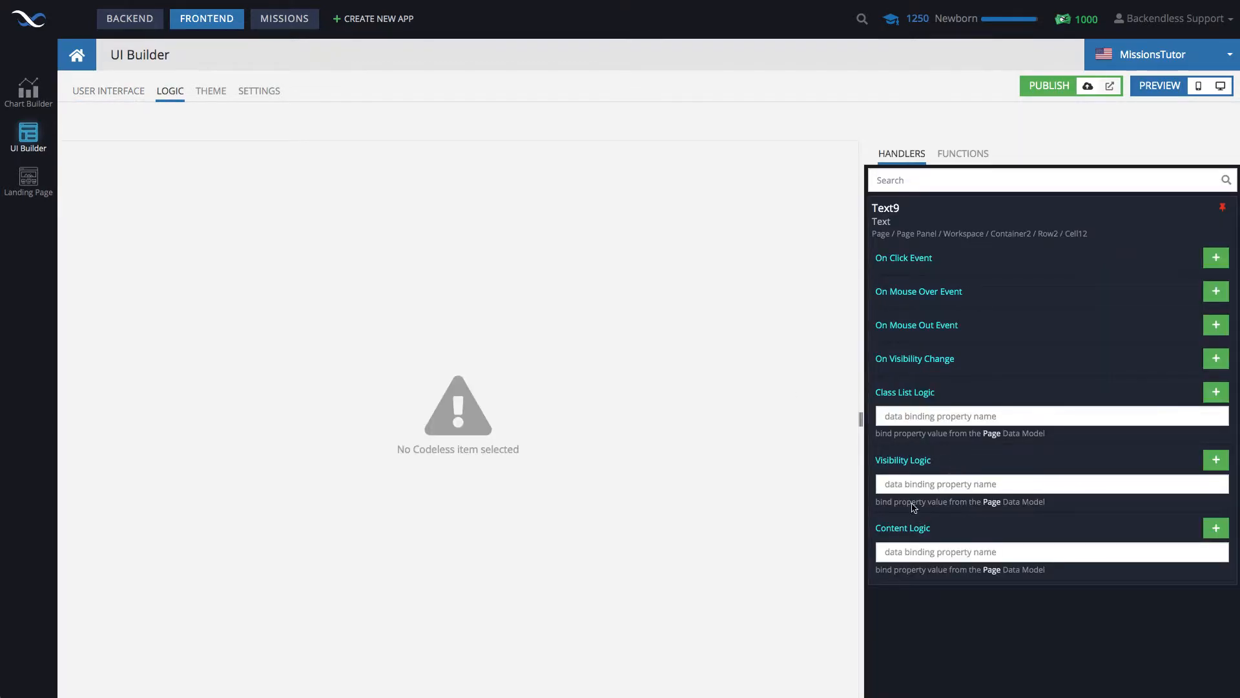
text(p)
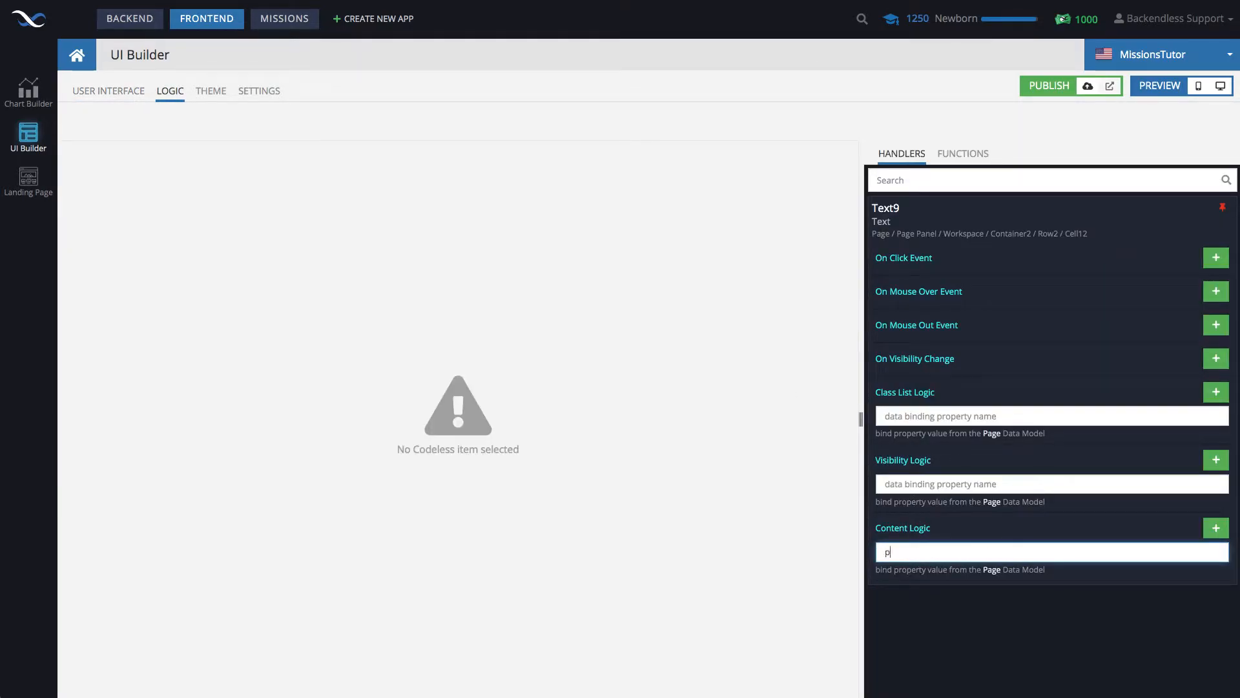
text(ublicUr)
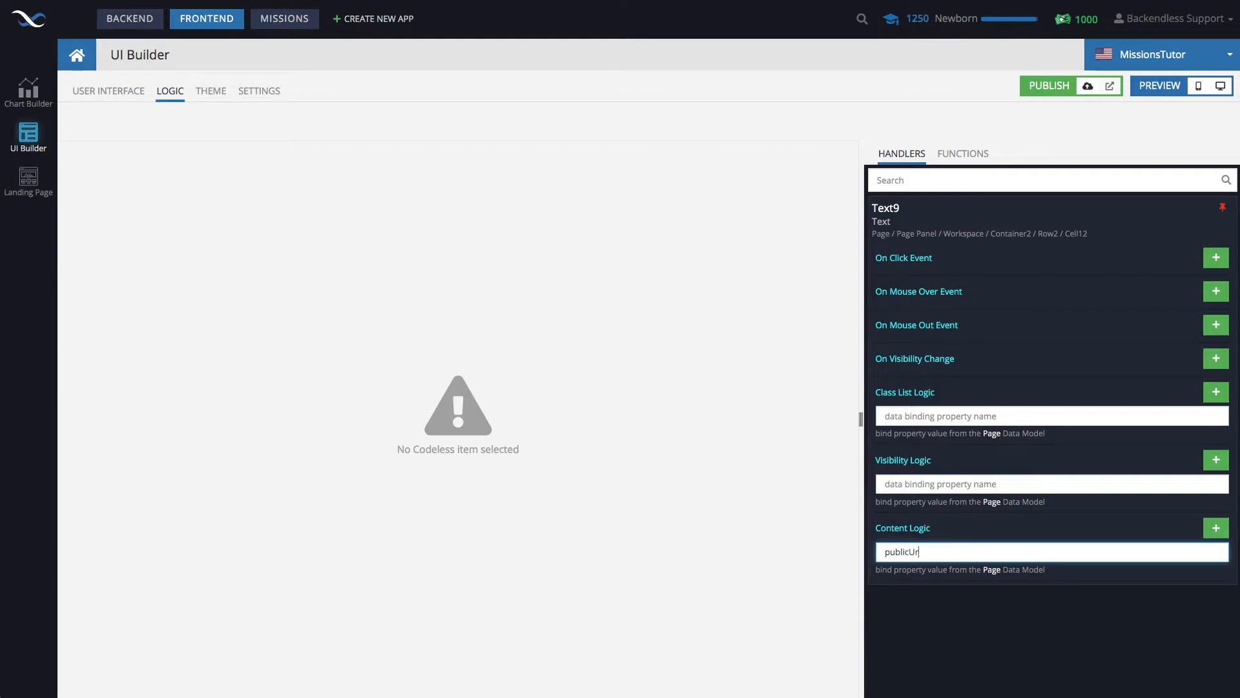
text(l)
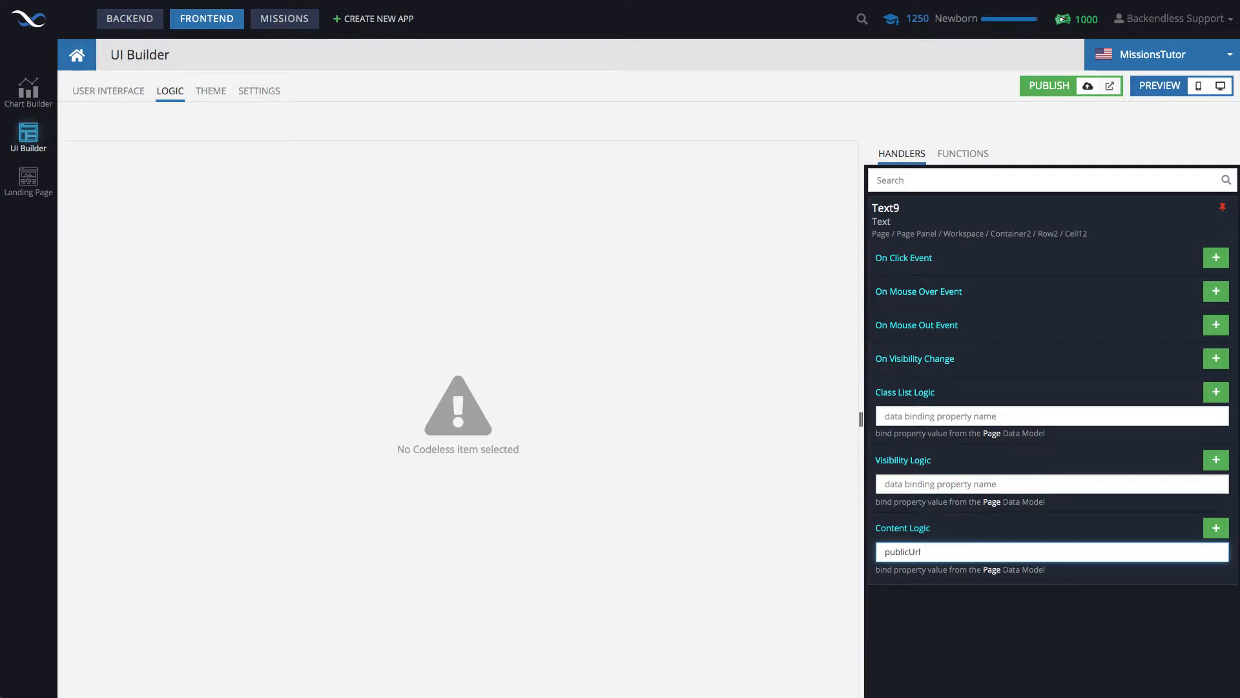
click(107, 91)
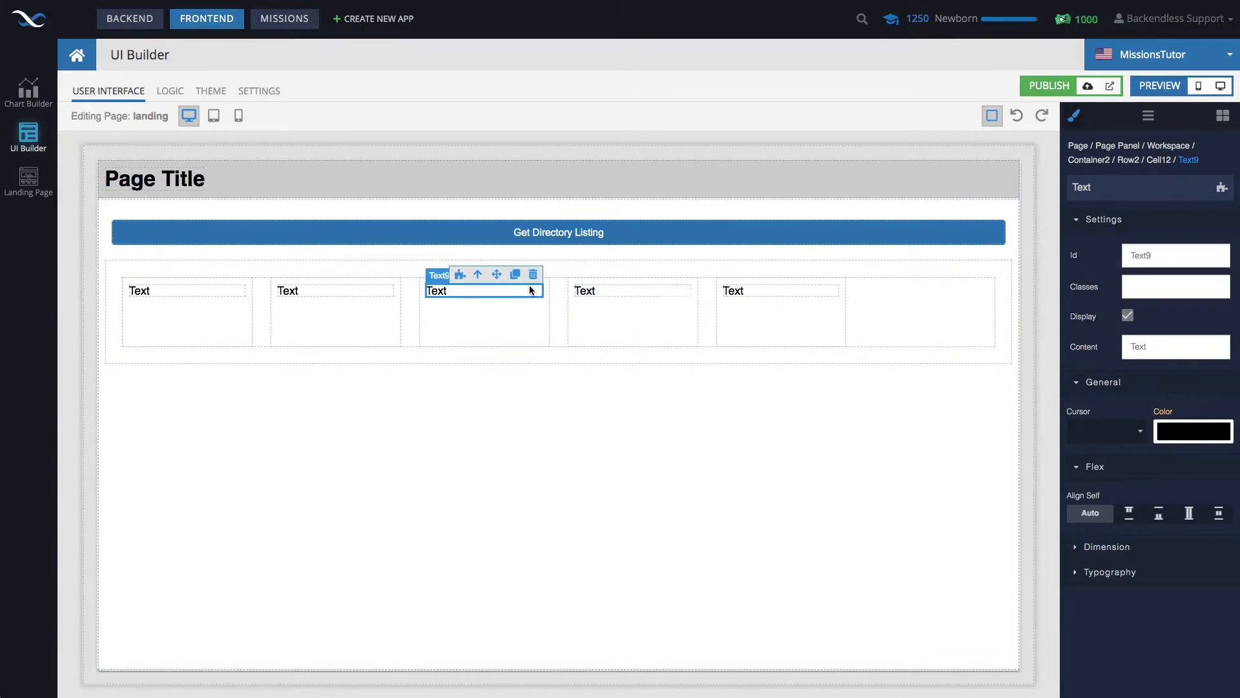
click(169, 90)
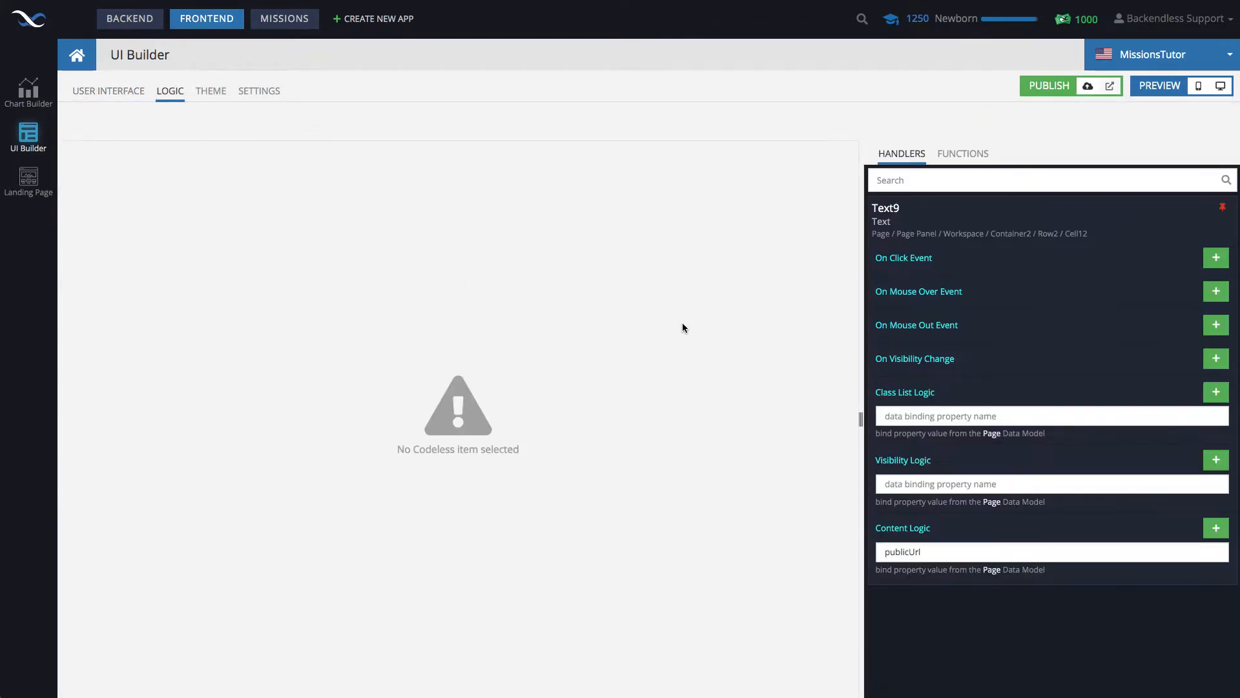
click(109, 90)
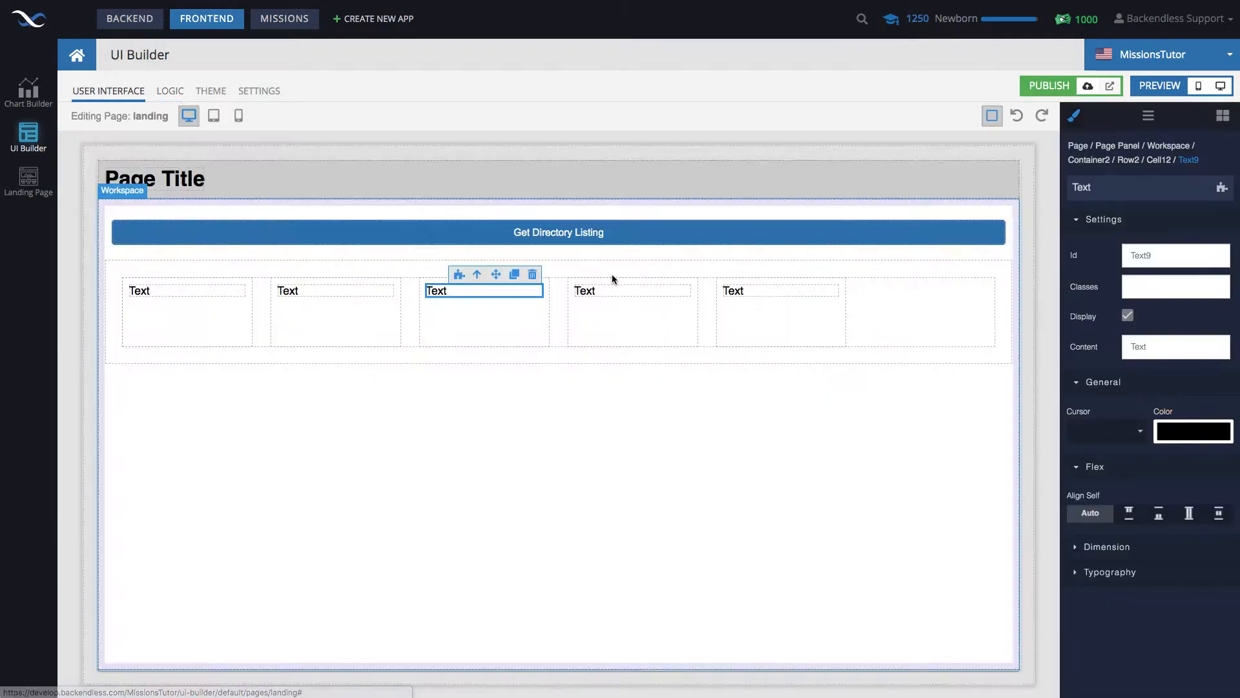
- Bind the fourth and fifth texts' content to the 'size' and 'url' data properties
click(169, 90)
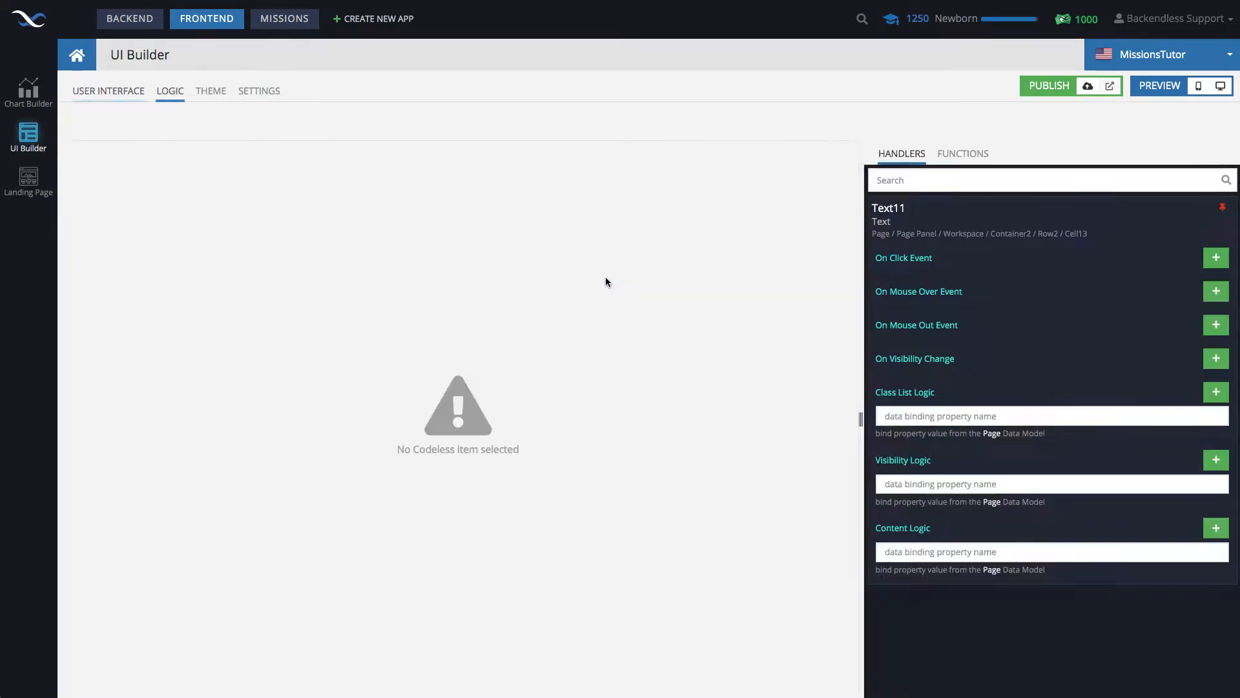
click(1016, 551)
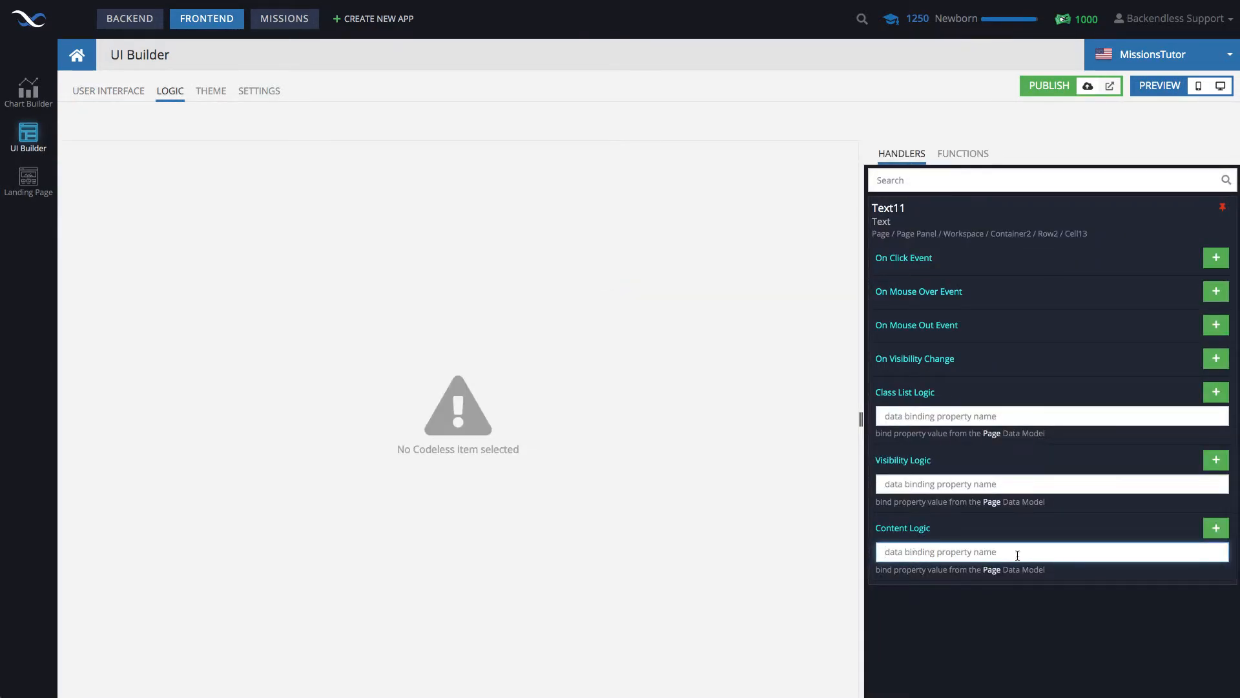
text(size)
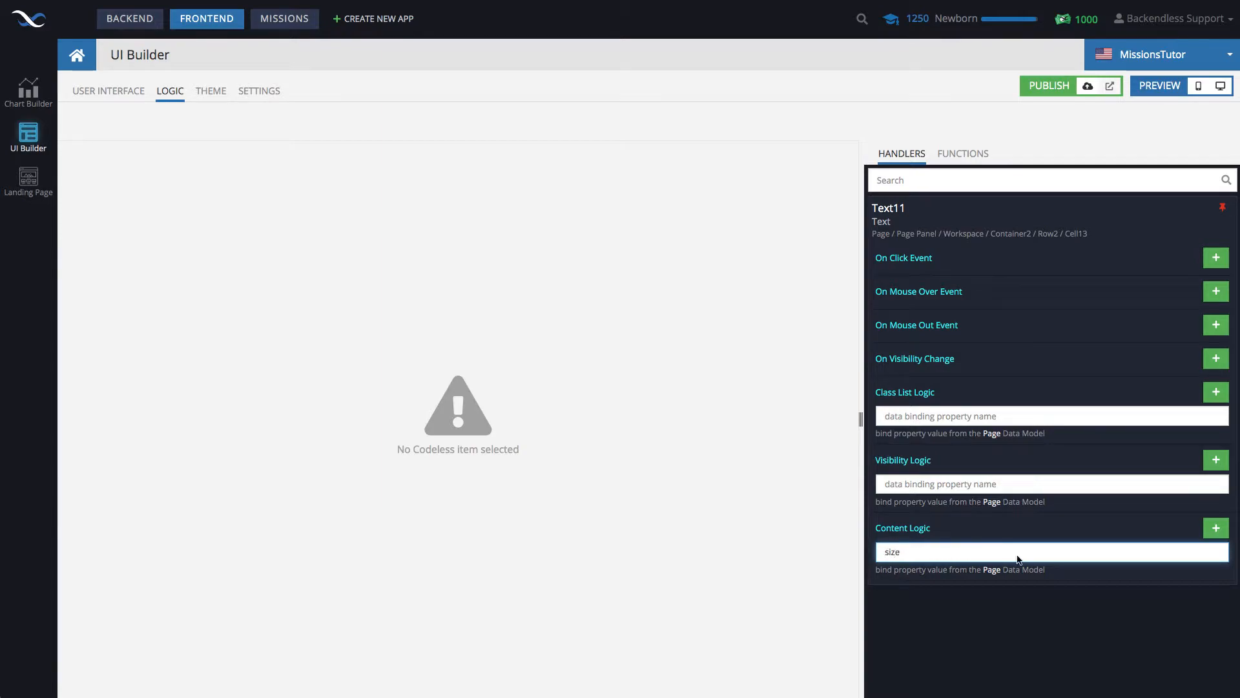
click(107, 91)
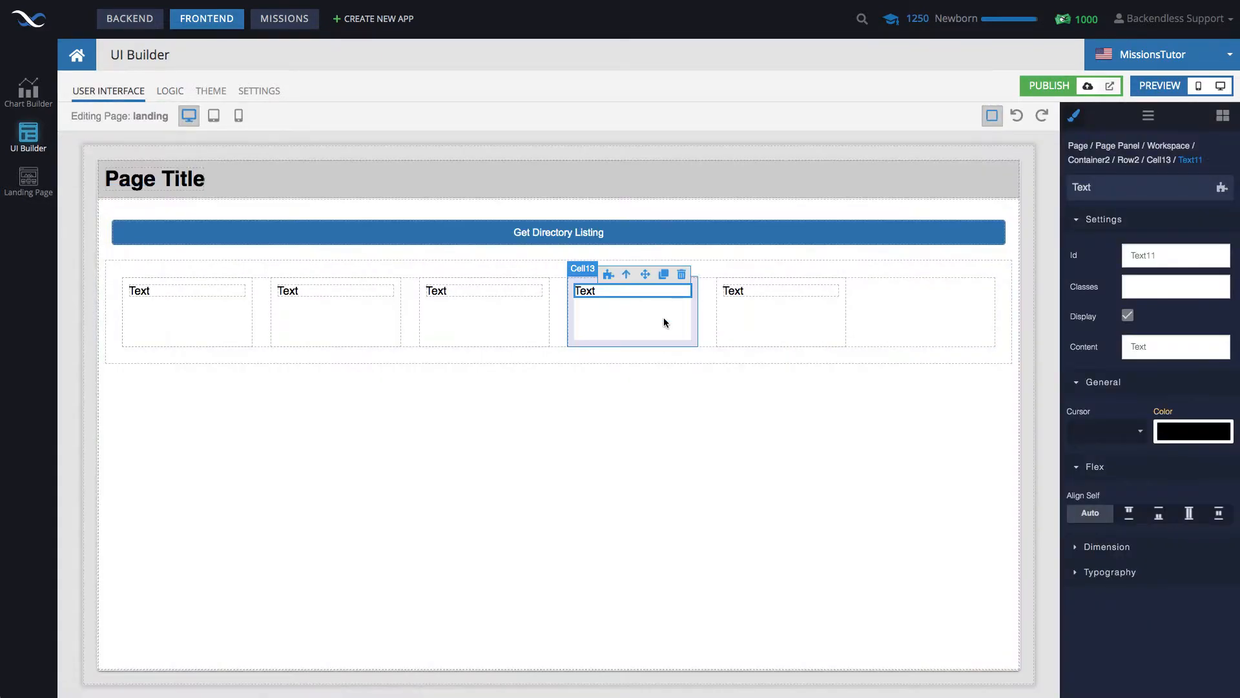
click(169, 90)
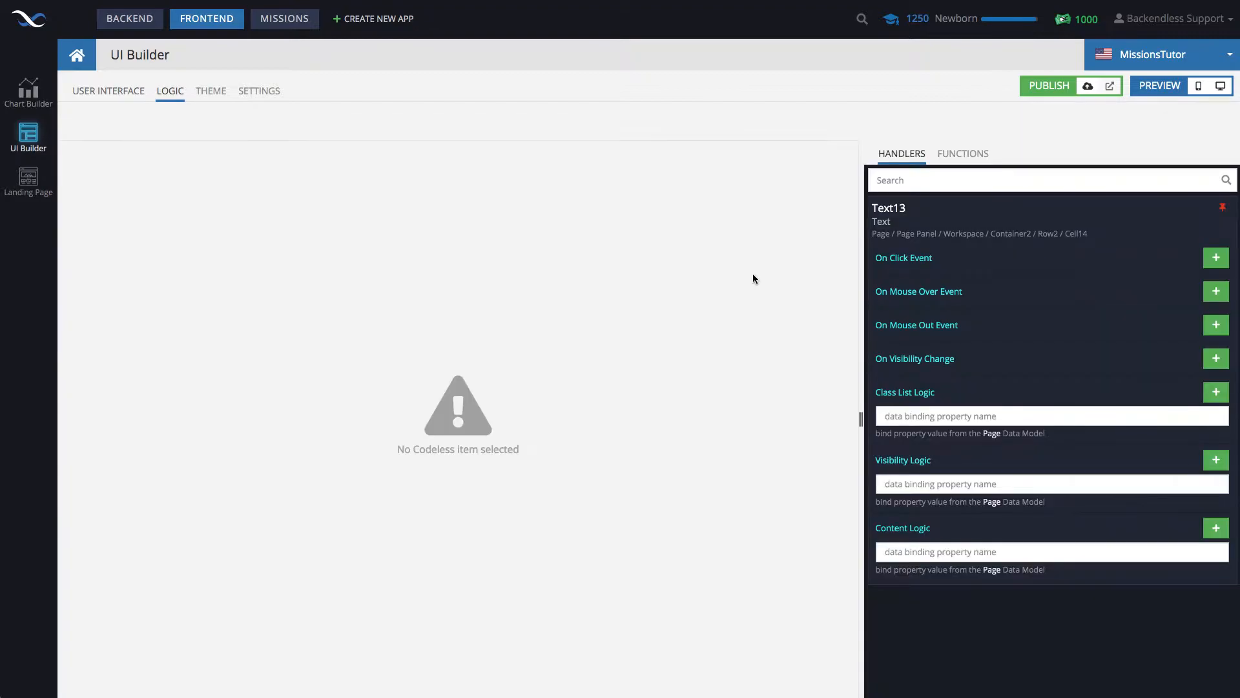
text(u)
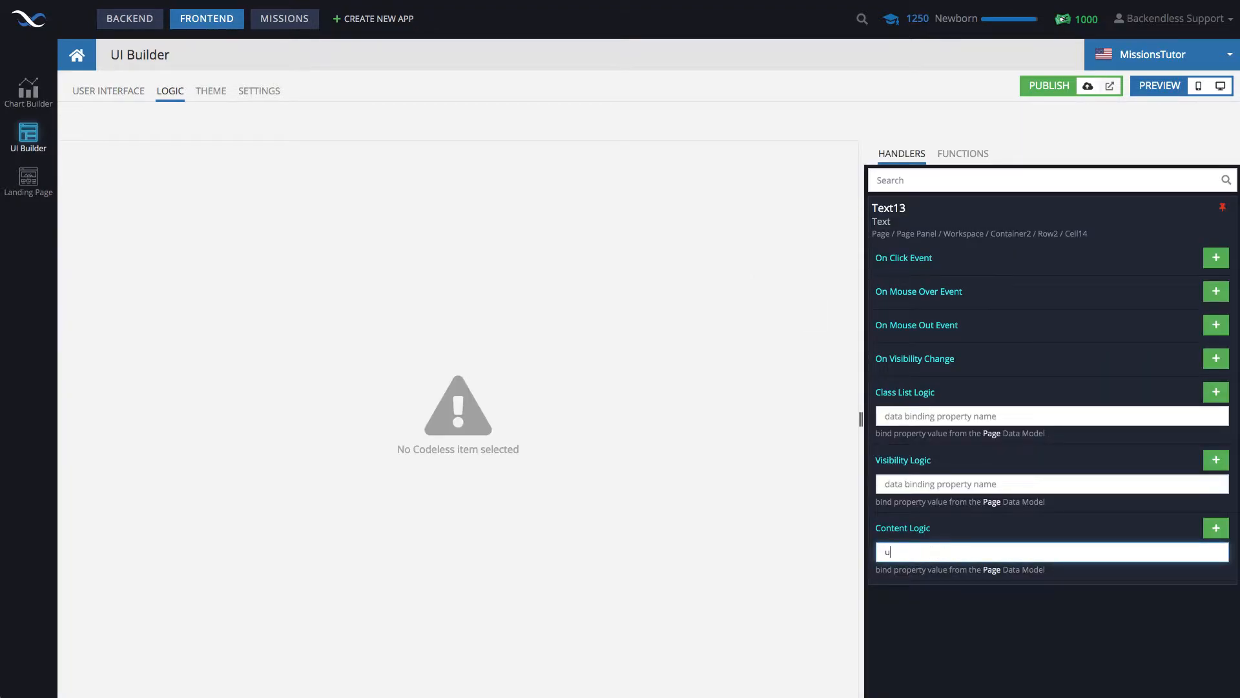
text(rl)
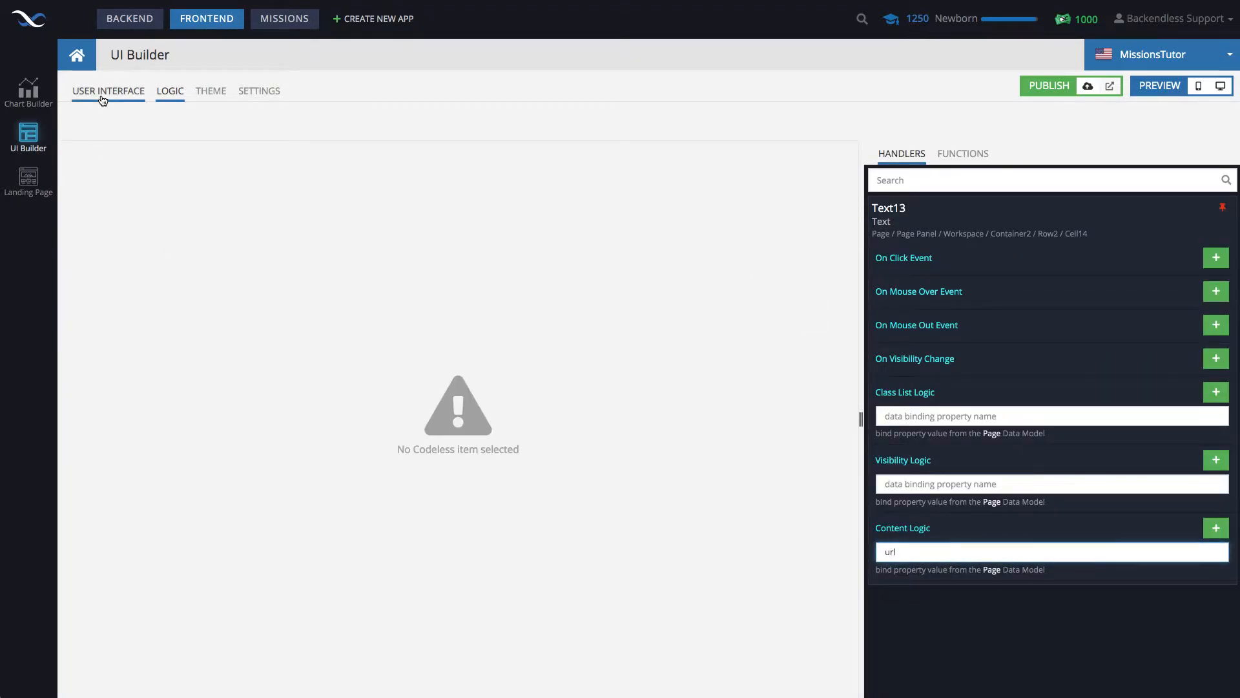
click(107, 90)
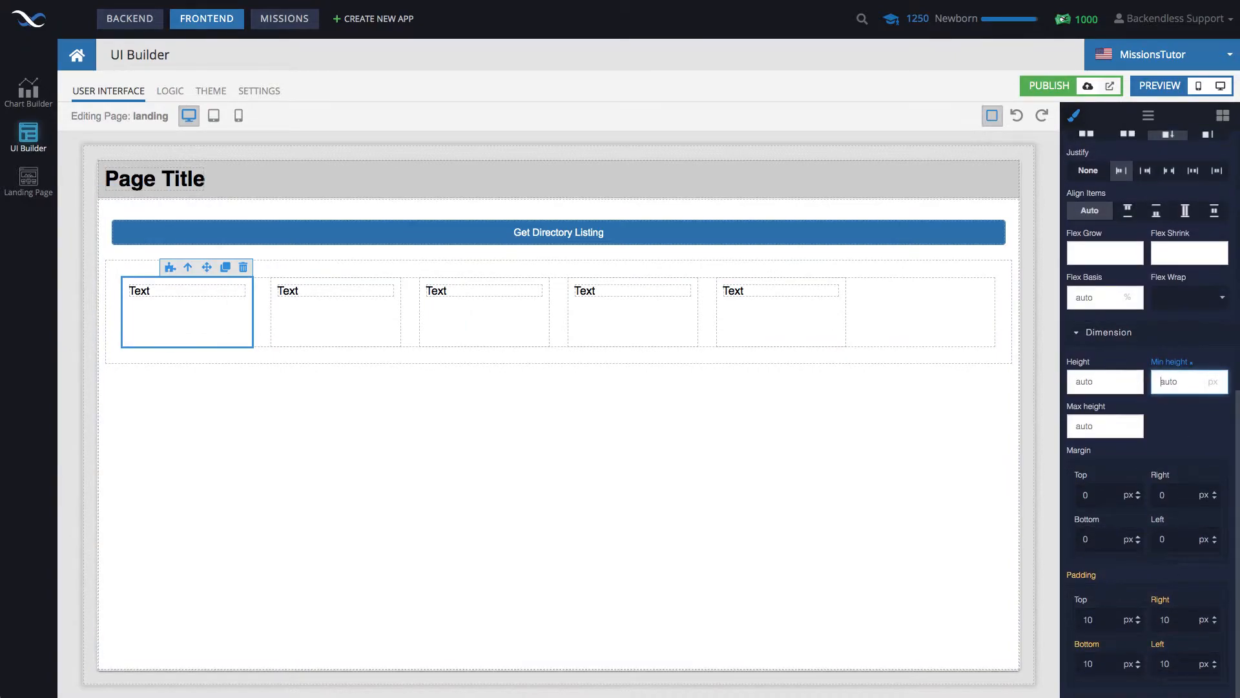
- Set Min height 100 on the listing row's cells in the styles panel
click(334, 311)
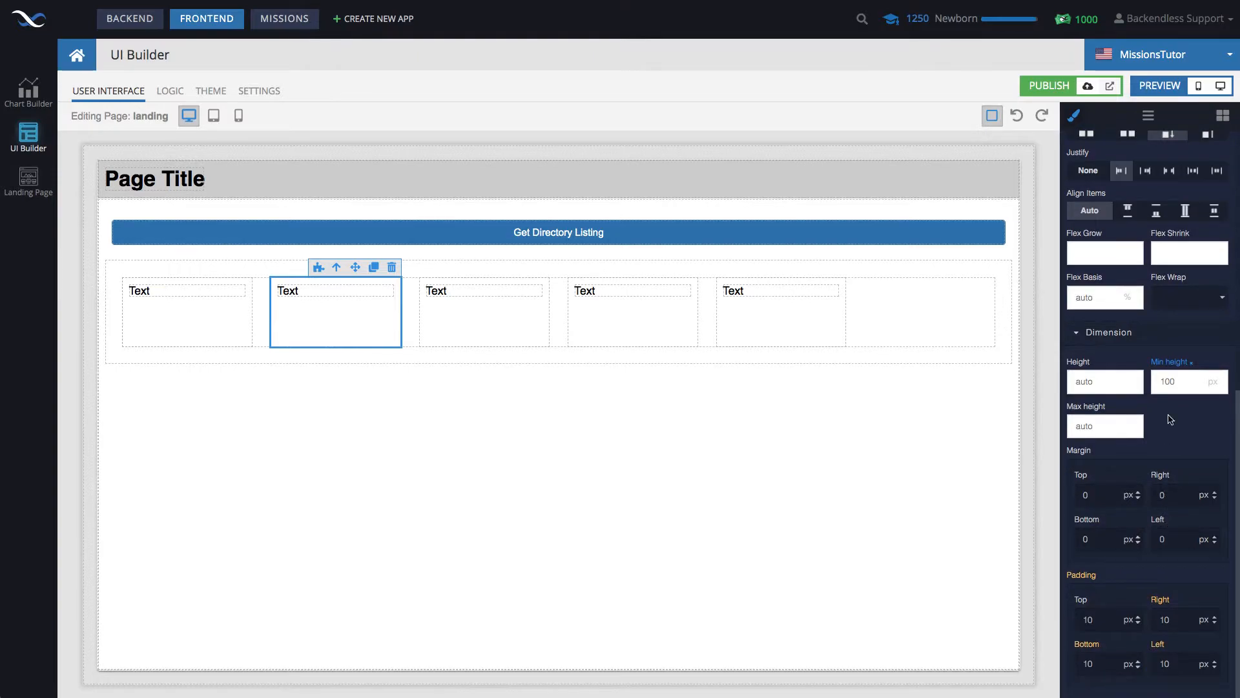
click(1188, 381)
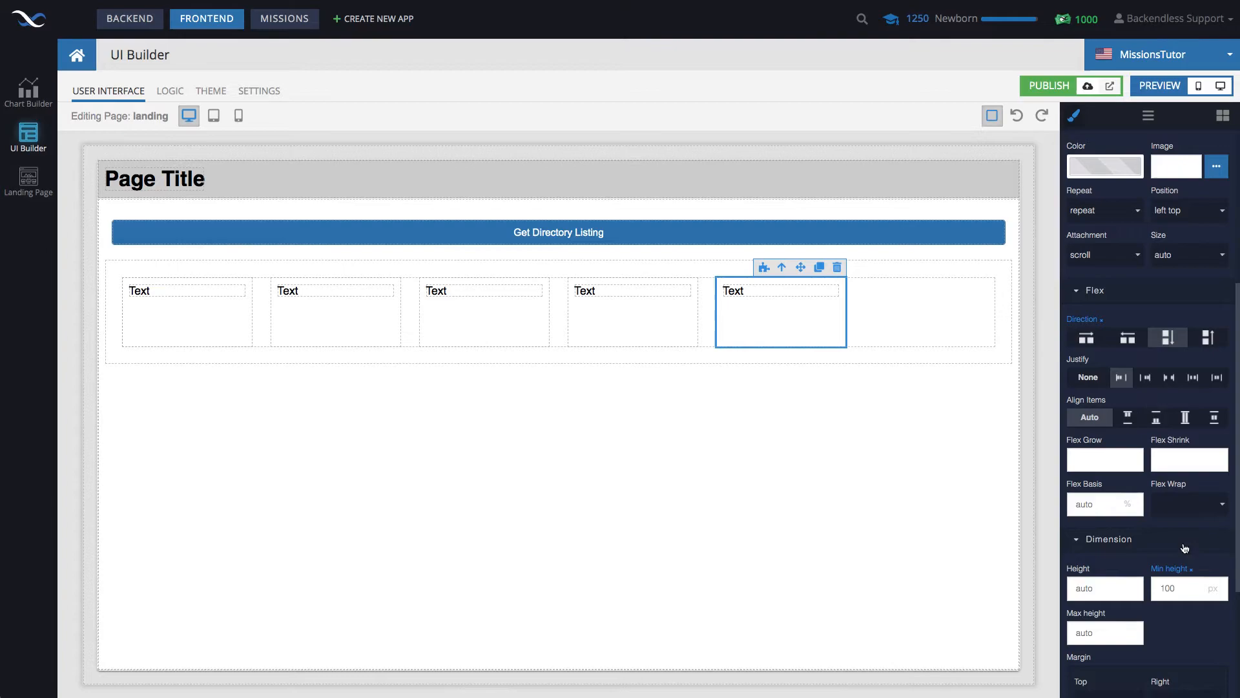
click(1184, 588)
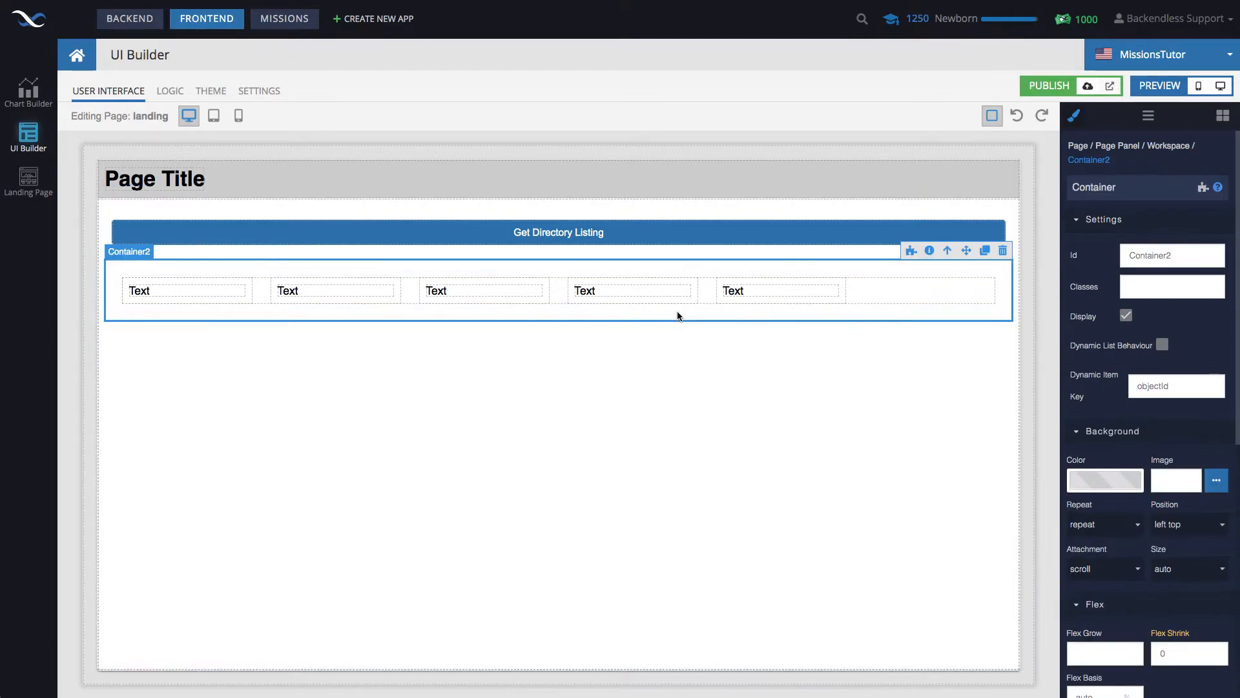
click(1172, 255)
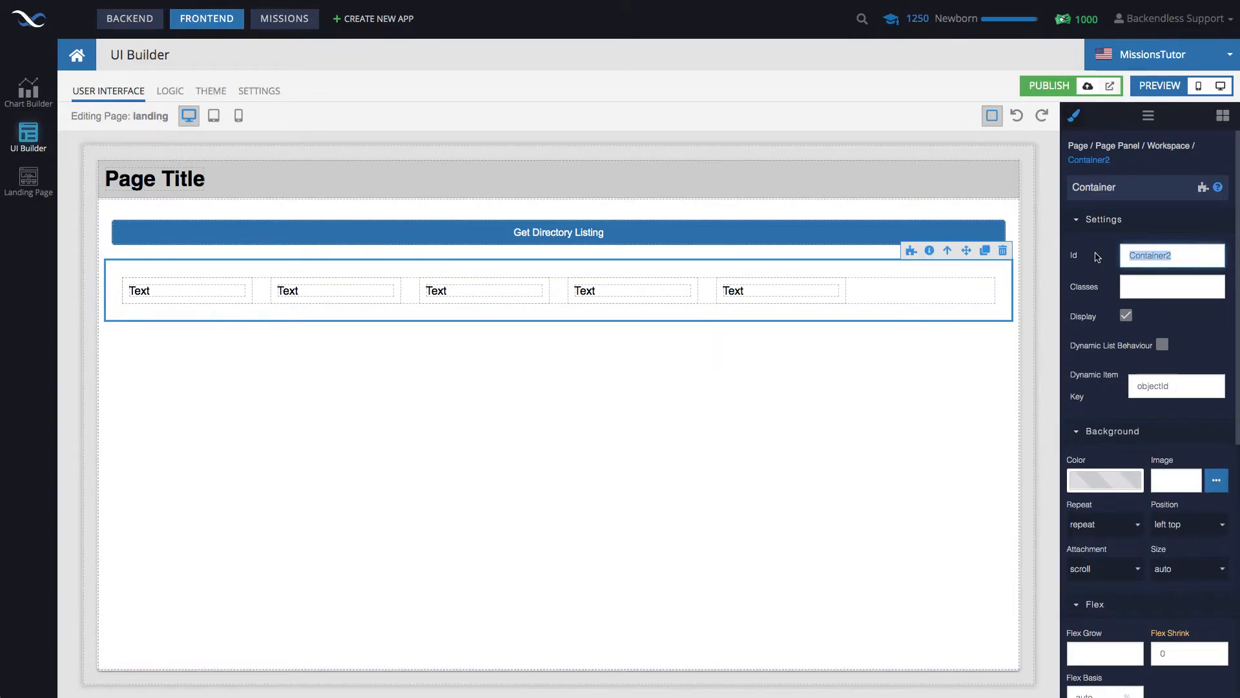
- Set the container's Id to listingContainer and enable Dynamic List Behaviour
text(list)
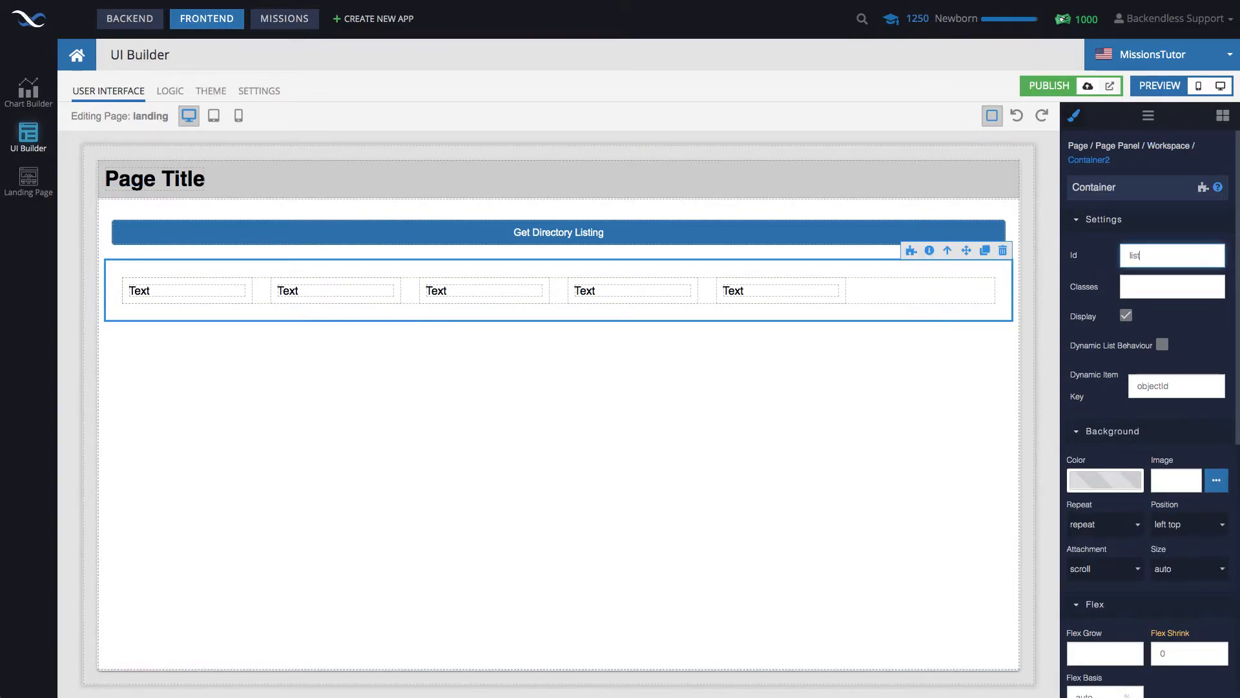
text(listingContaine)
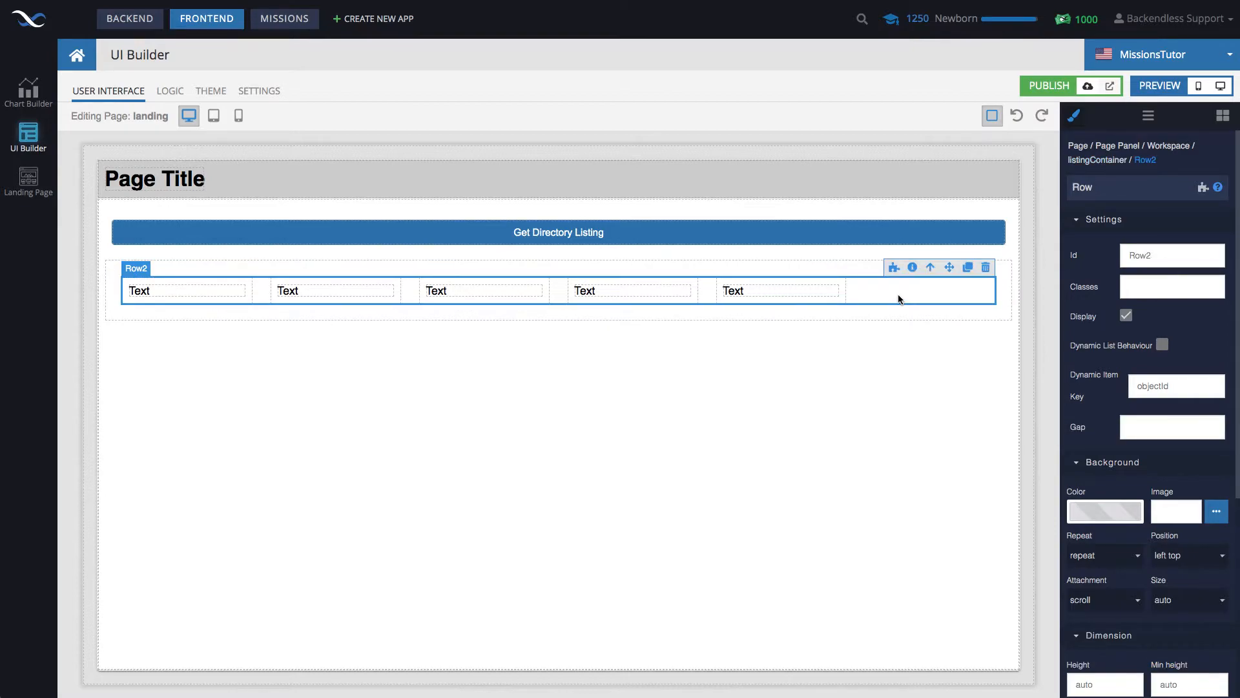
click(1163, 345)
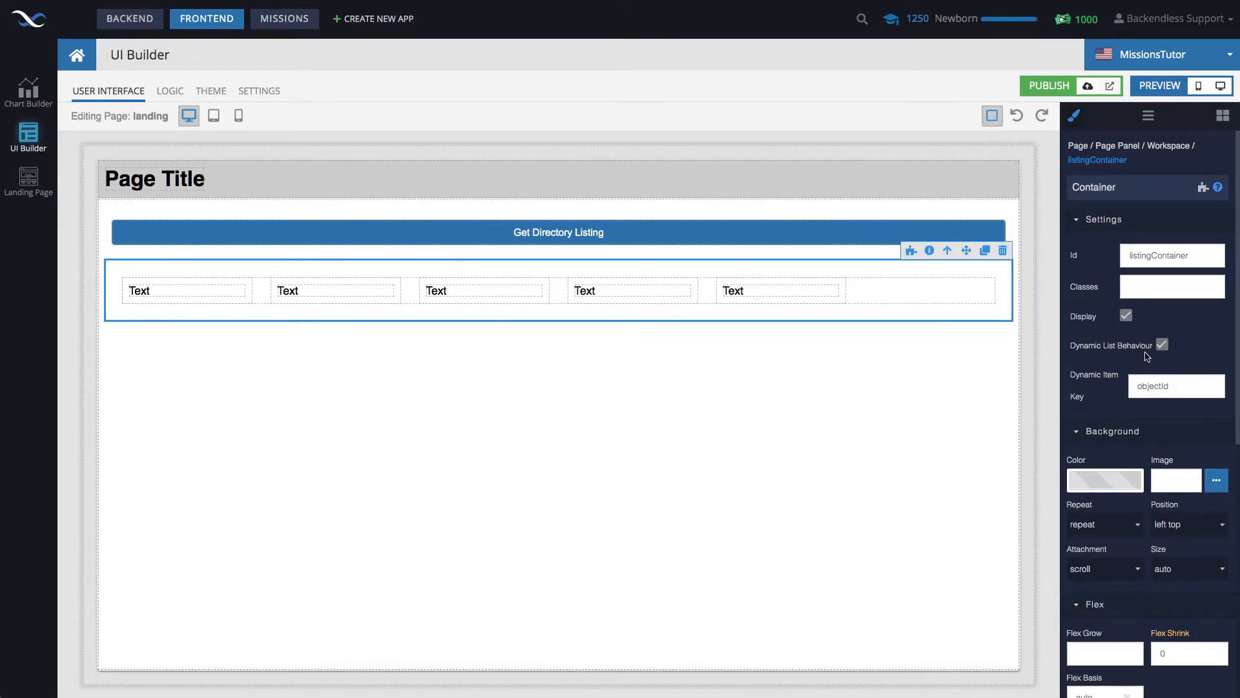
mouse_move(946, 313)
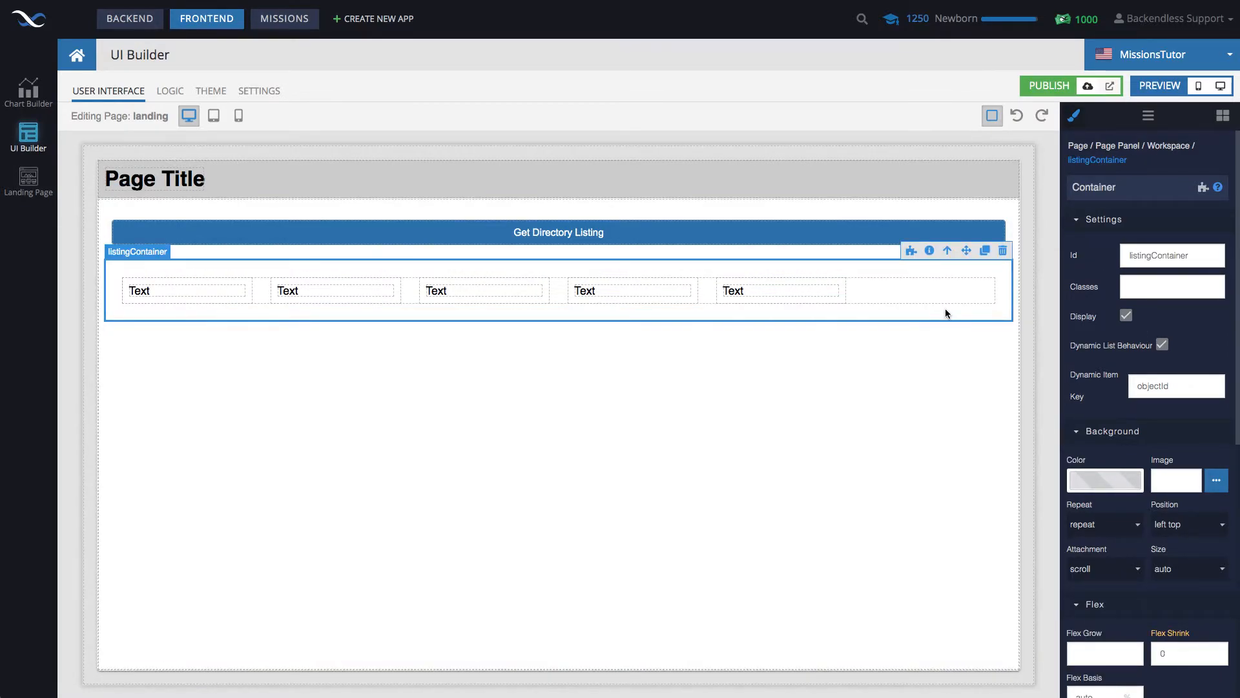
mouse_move(922, 311)
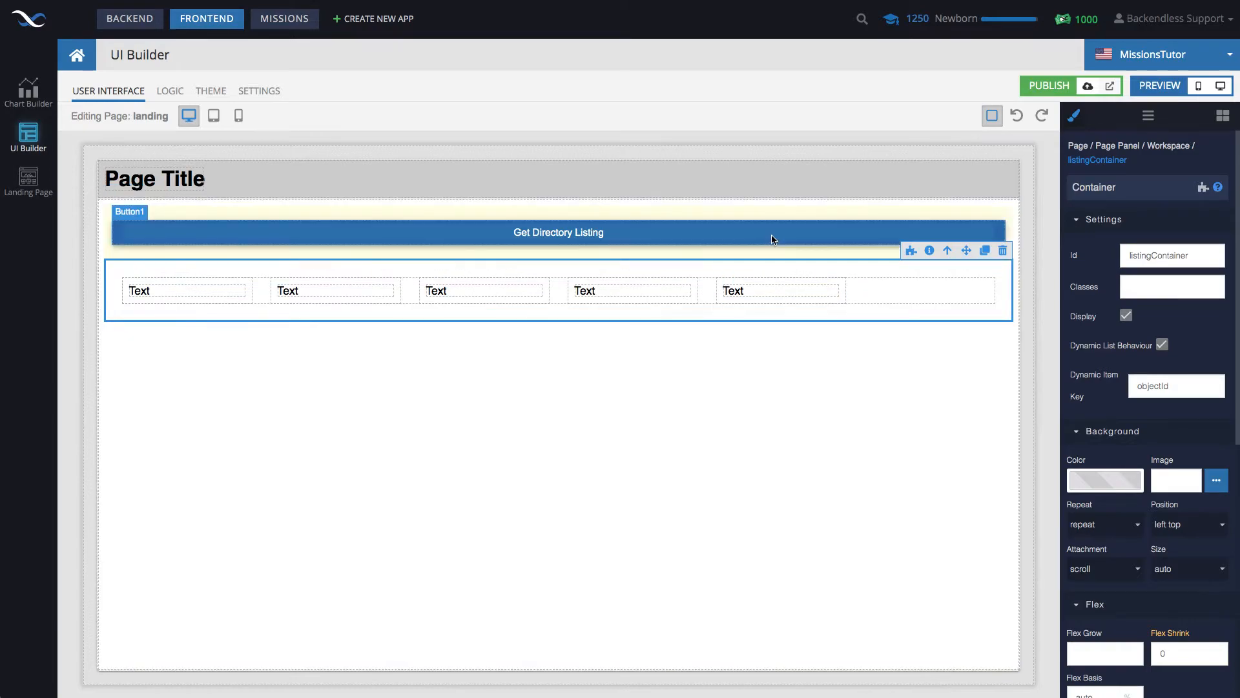
- Change the button's Id to getDirectoryListingButton
click(558, 232)
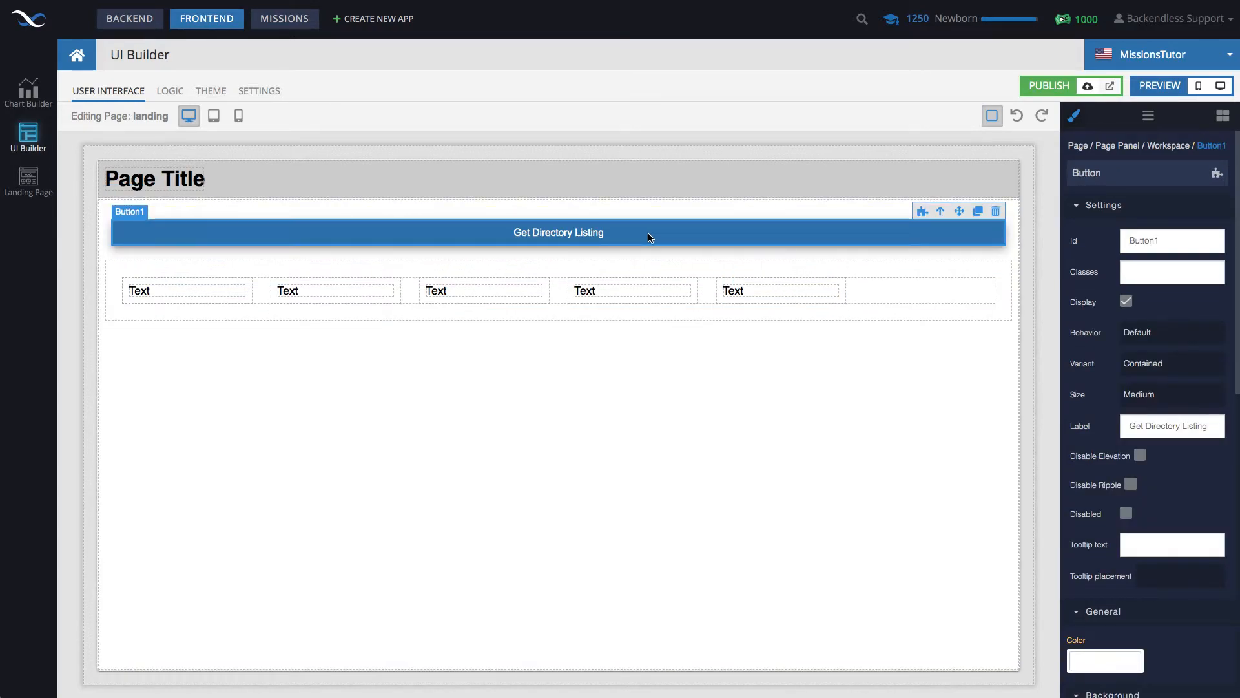
click(1172, 240)
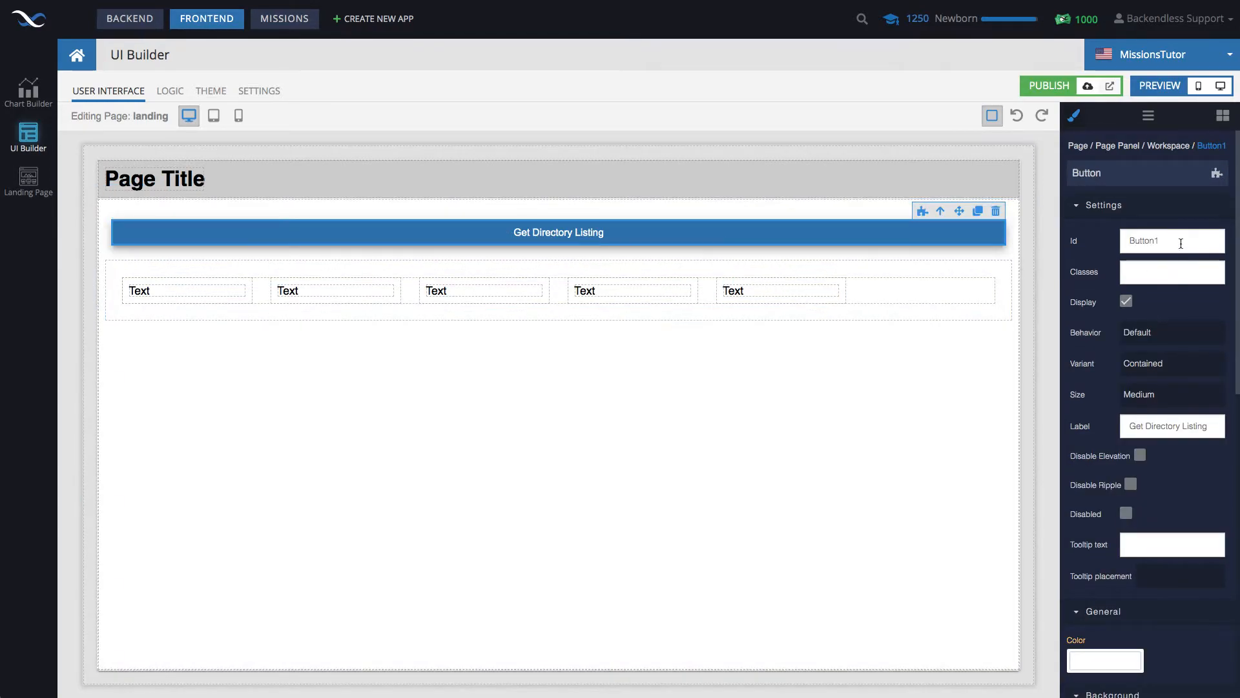
text(getDirectoryListing)
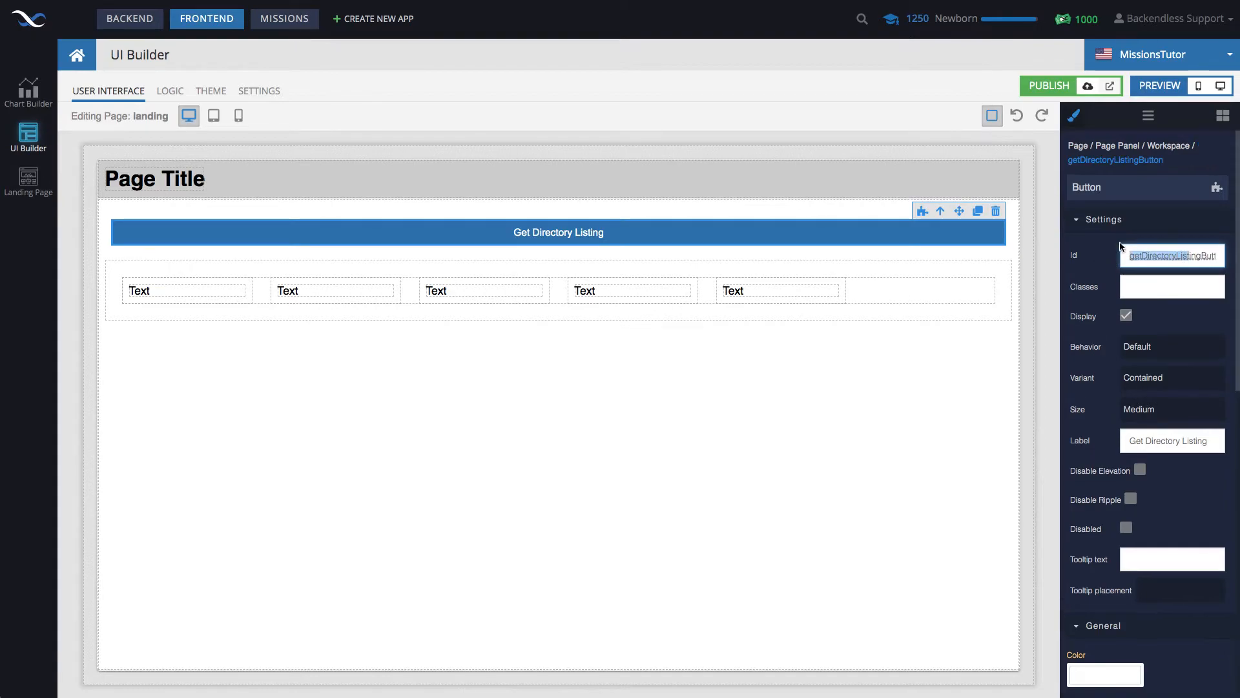
click(1172, 255)
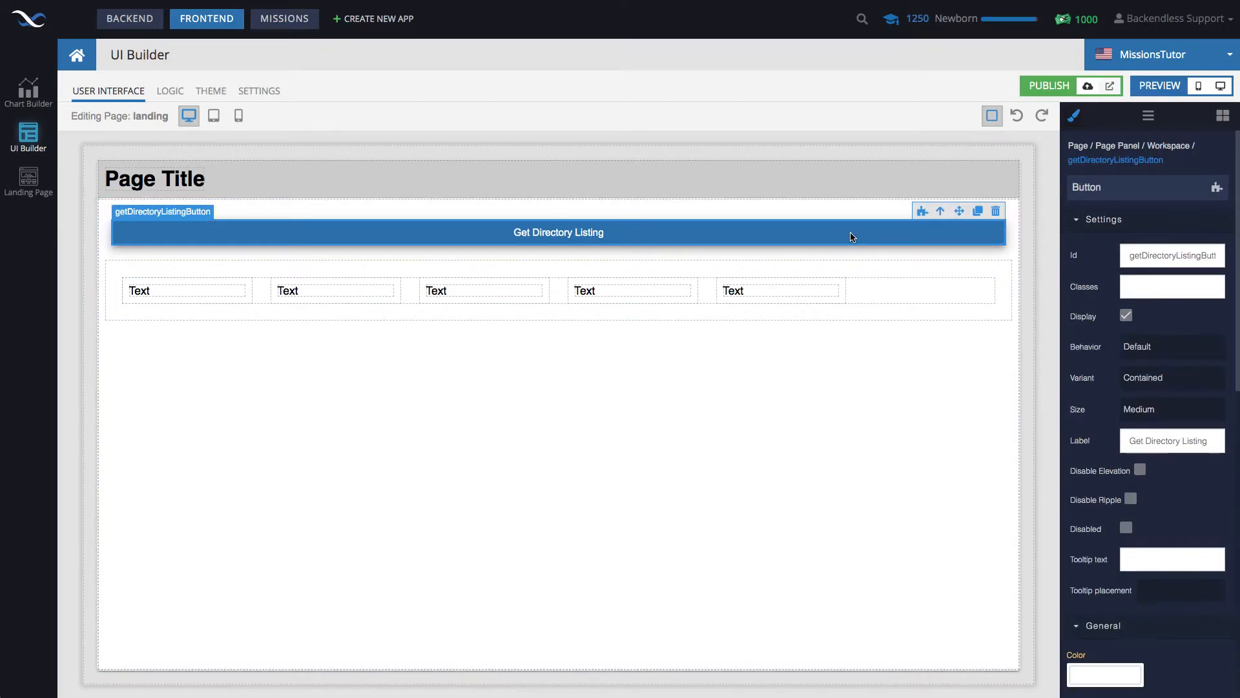
- Add an on-click handler for the button containing a Set Dynamic List Items block for listingContainer
click(170, 91)
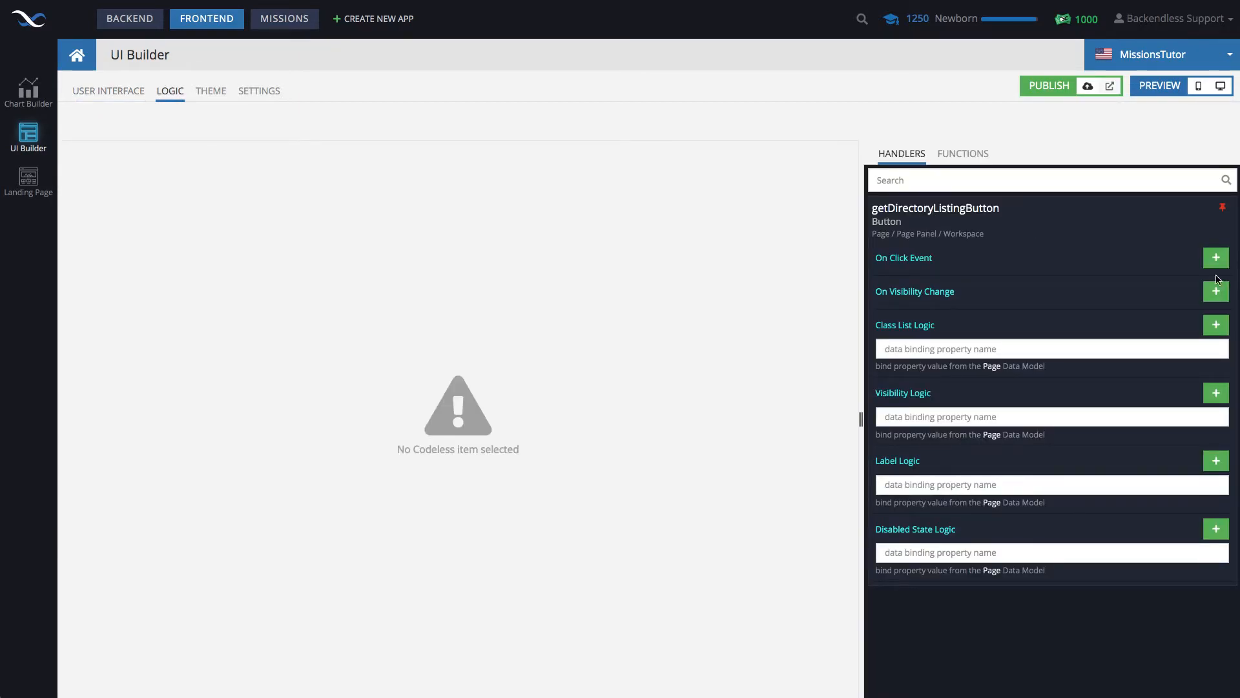
click(1217, 257)
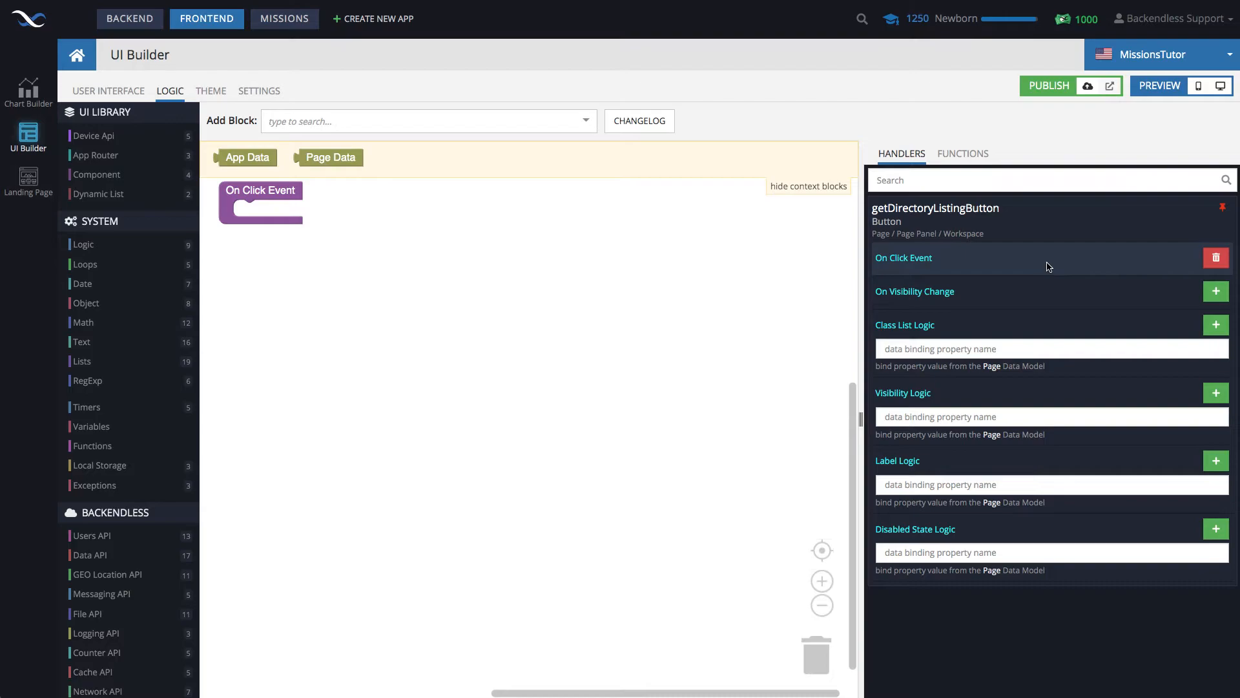
drag(260, 203, 263, 232)
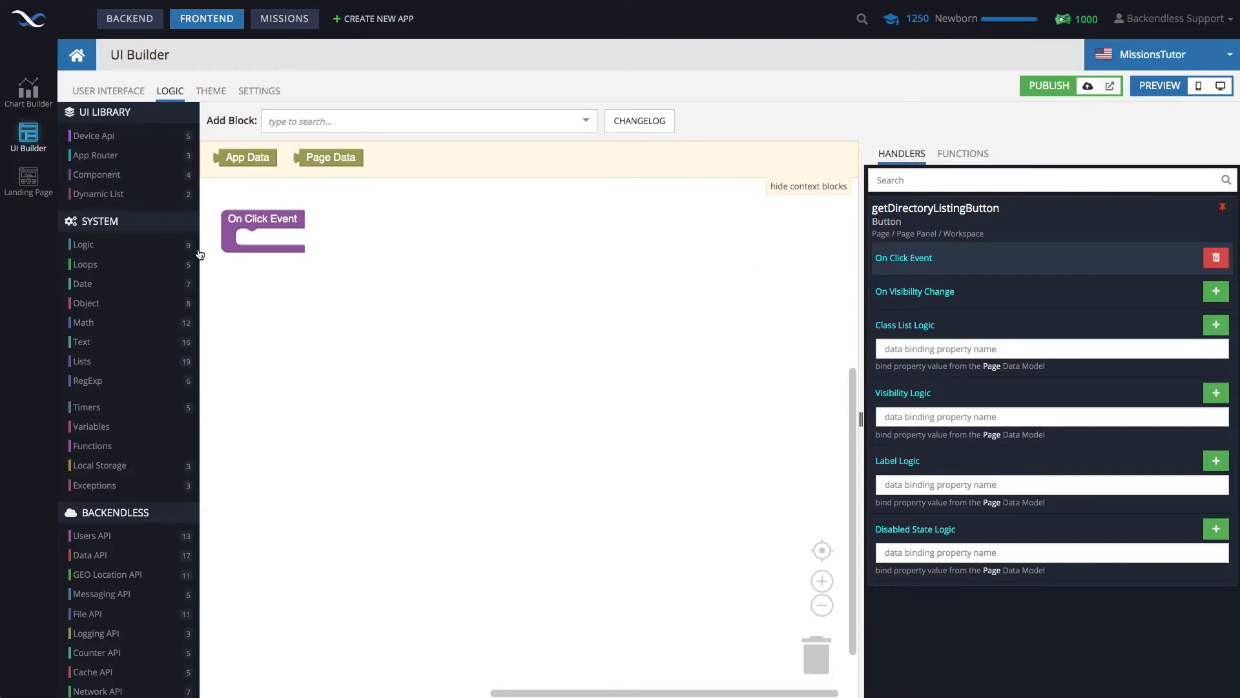
scroll(down, 3)
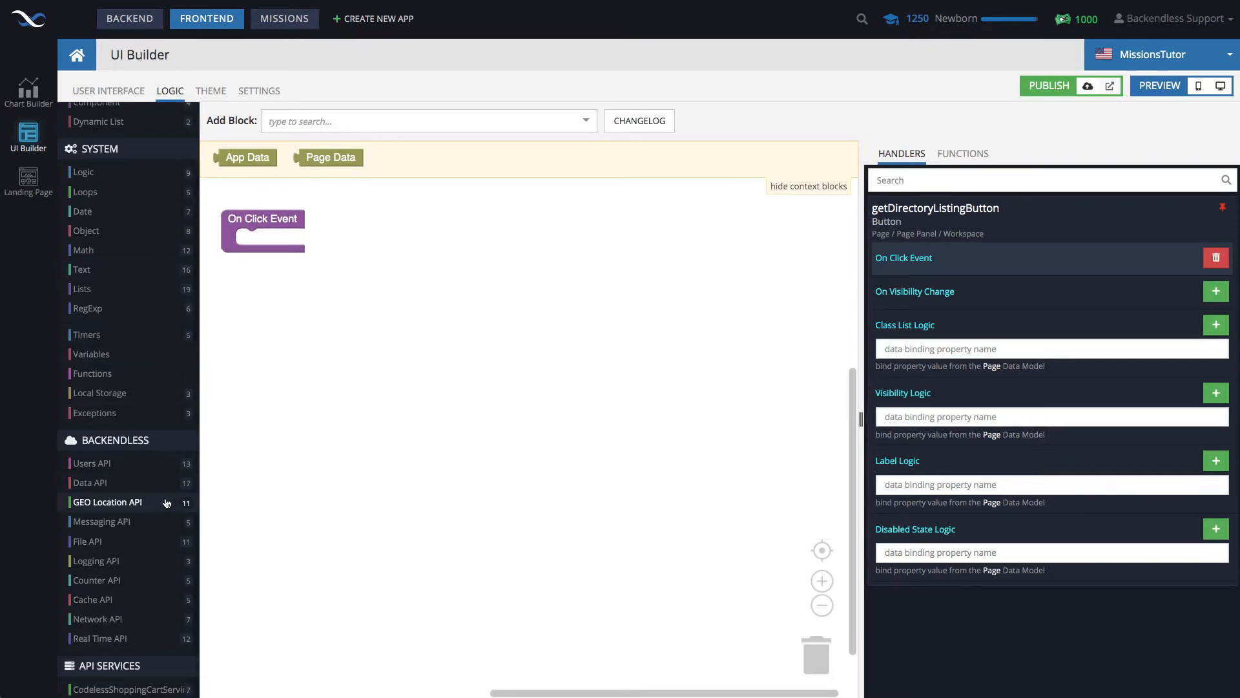
mouse_move(86, 541)
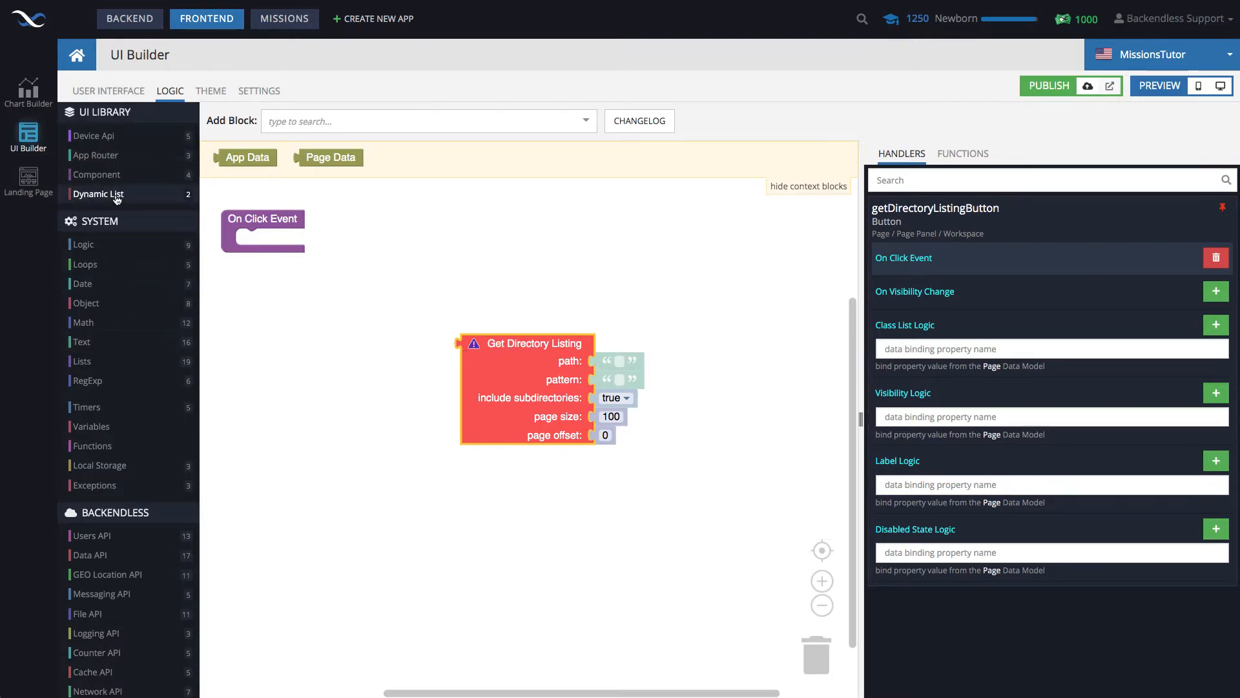
click(99, 194)
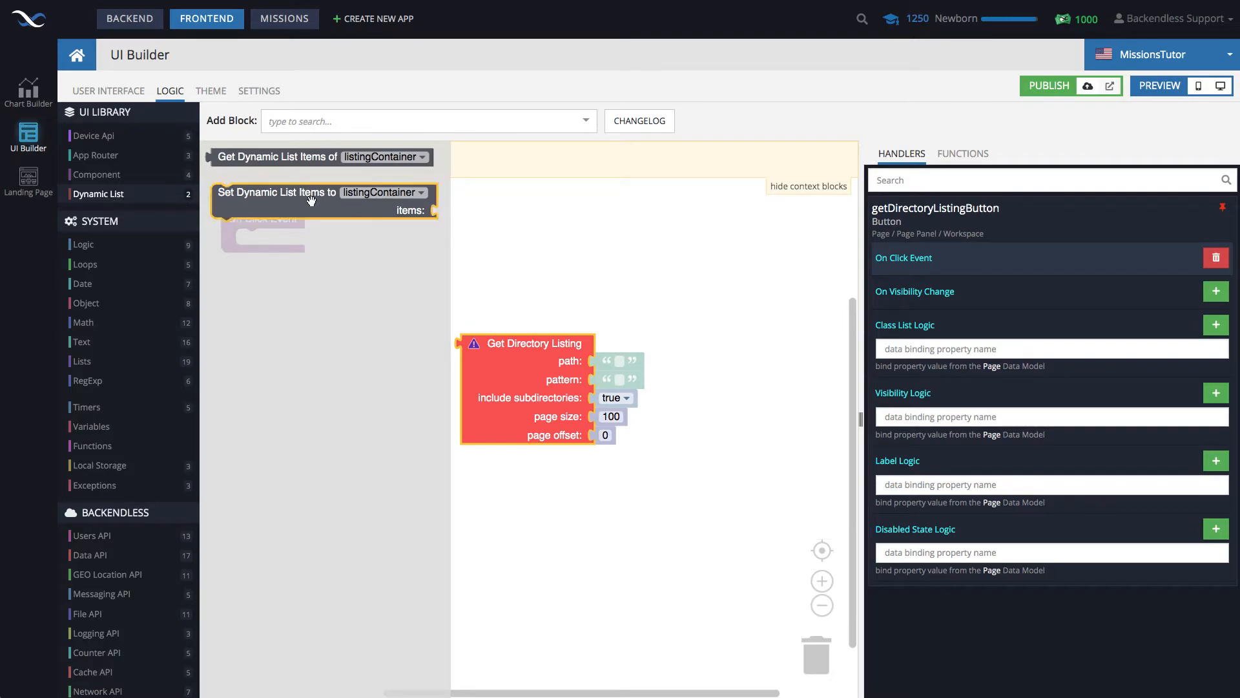
drag(316, 192, 305, 244)
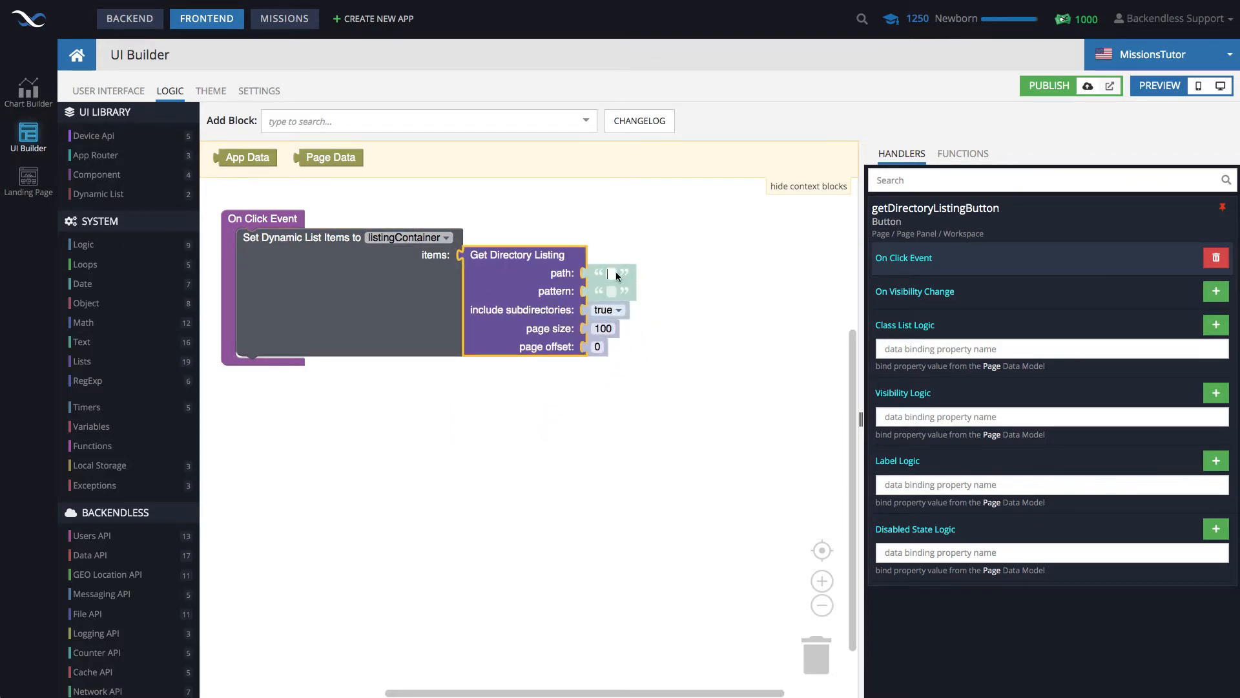
- Feed it a Get Directory Listing of path 'web' without subdirectories, then return to the layout
text(web)
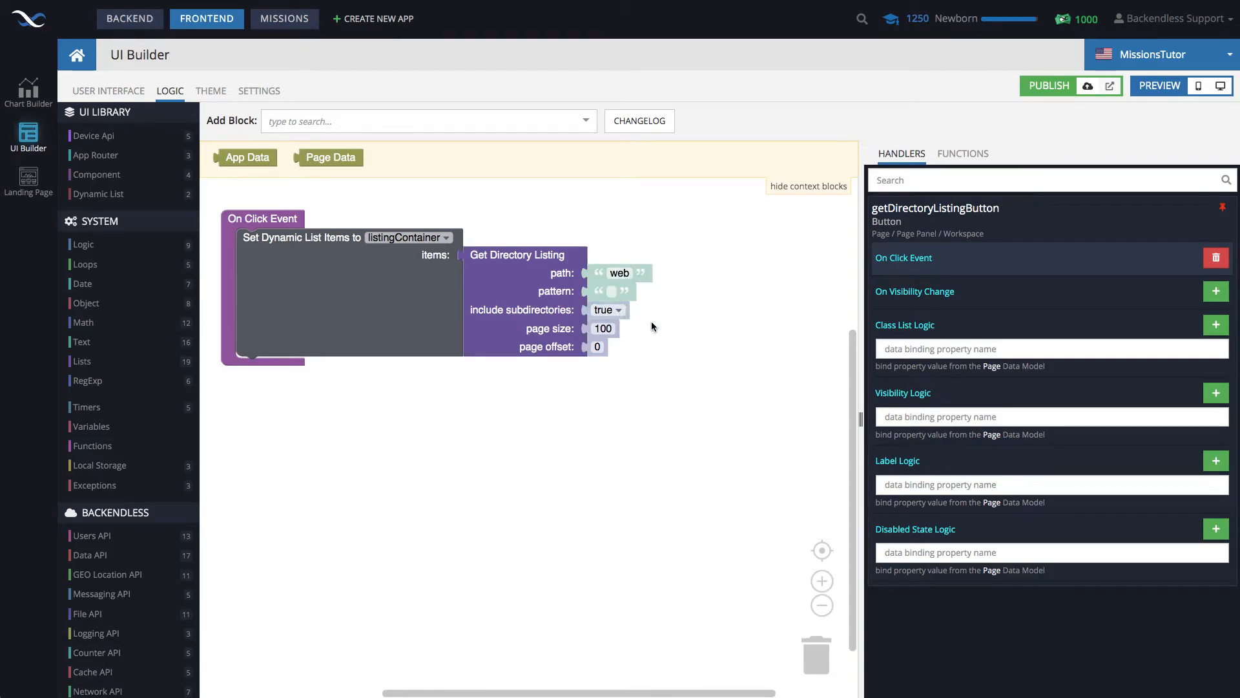
click(605, 309)
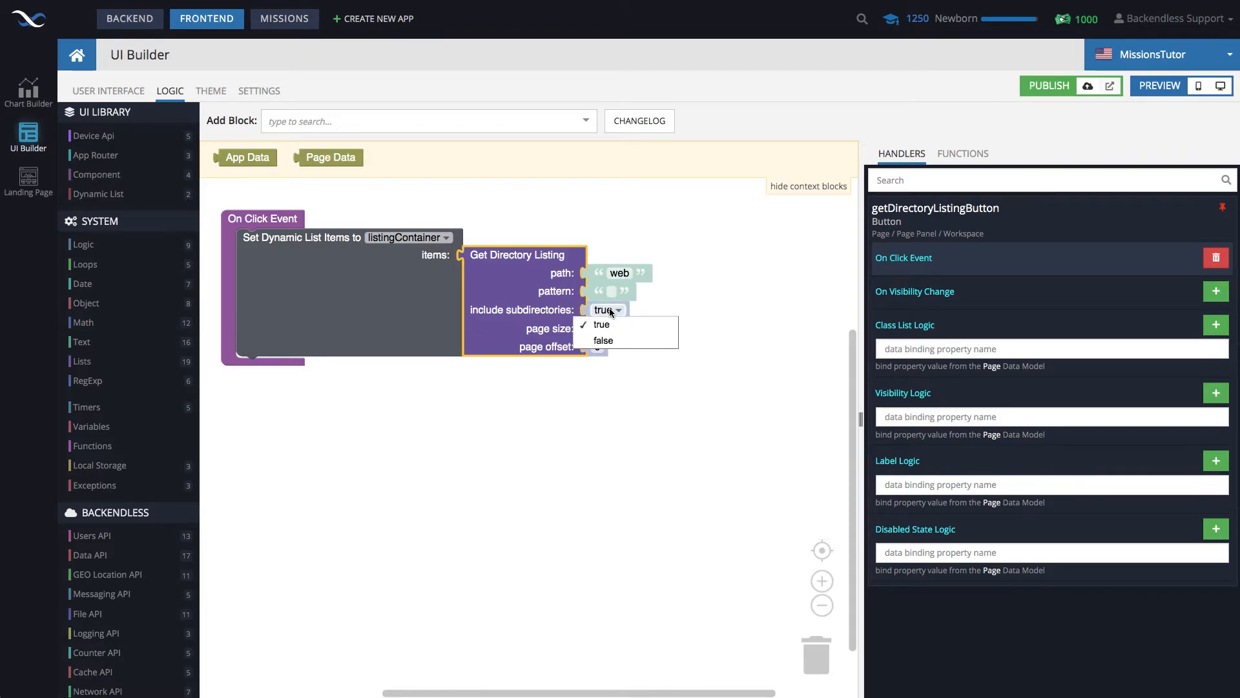
click(604, 340)
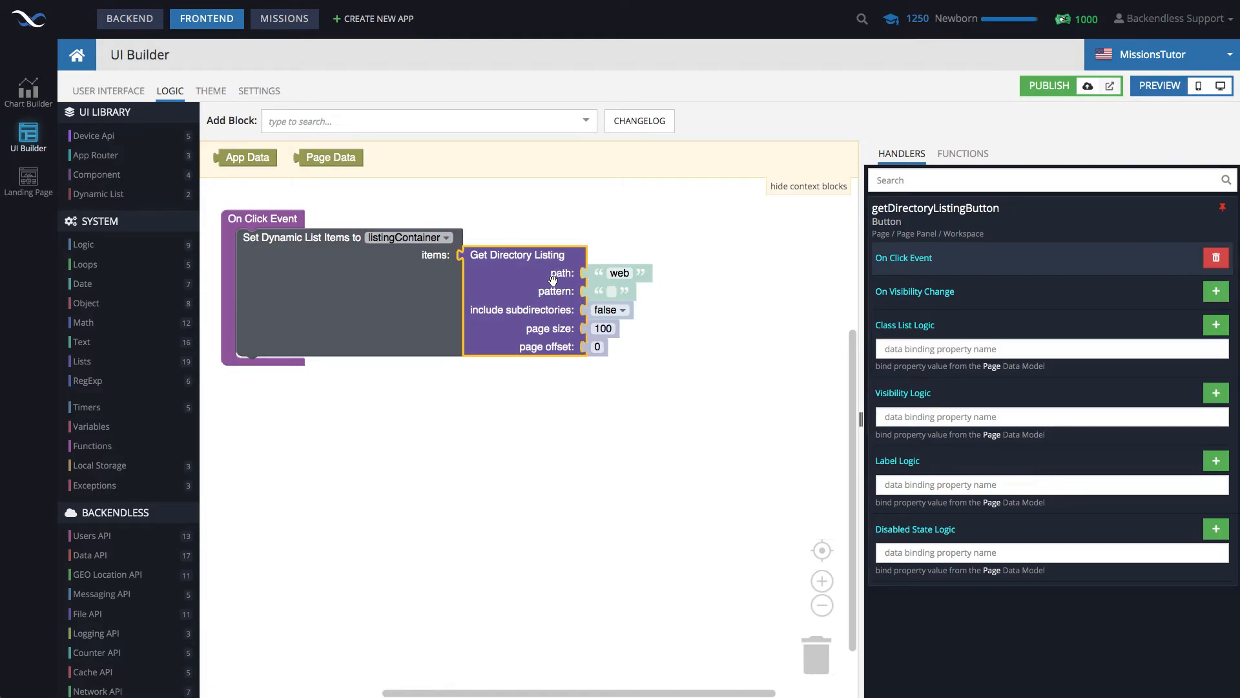
mouse_move(467, 277)
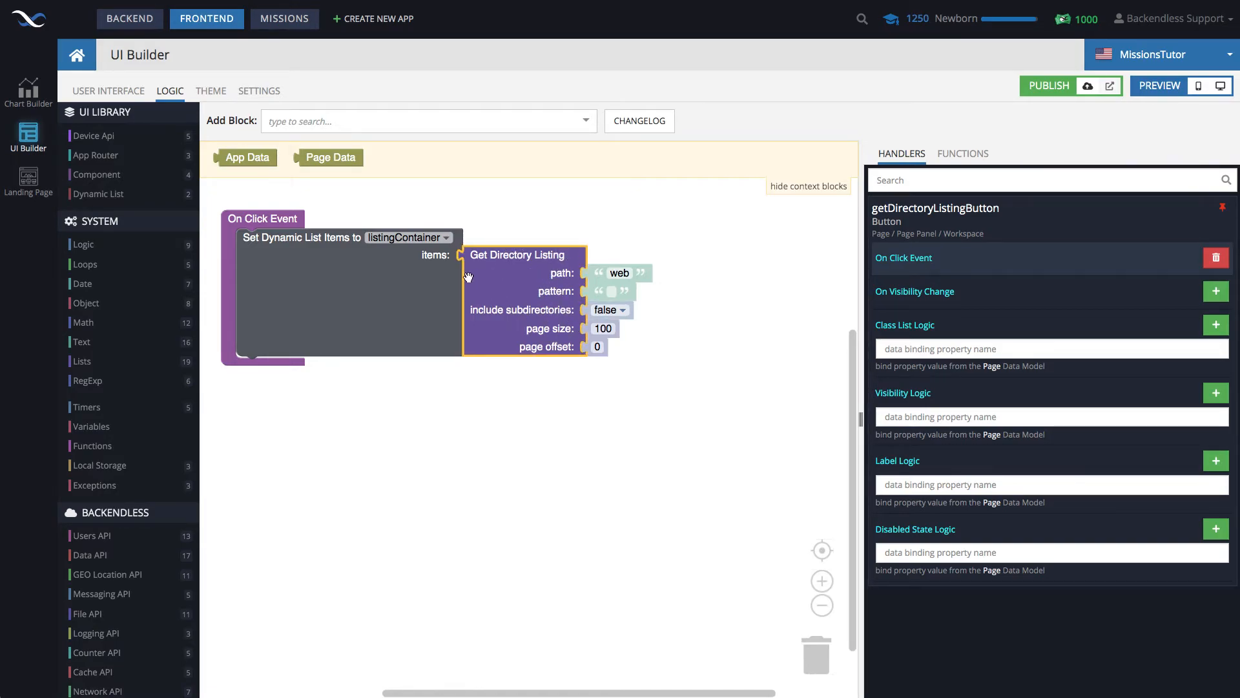
mouse_move(356, 266)
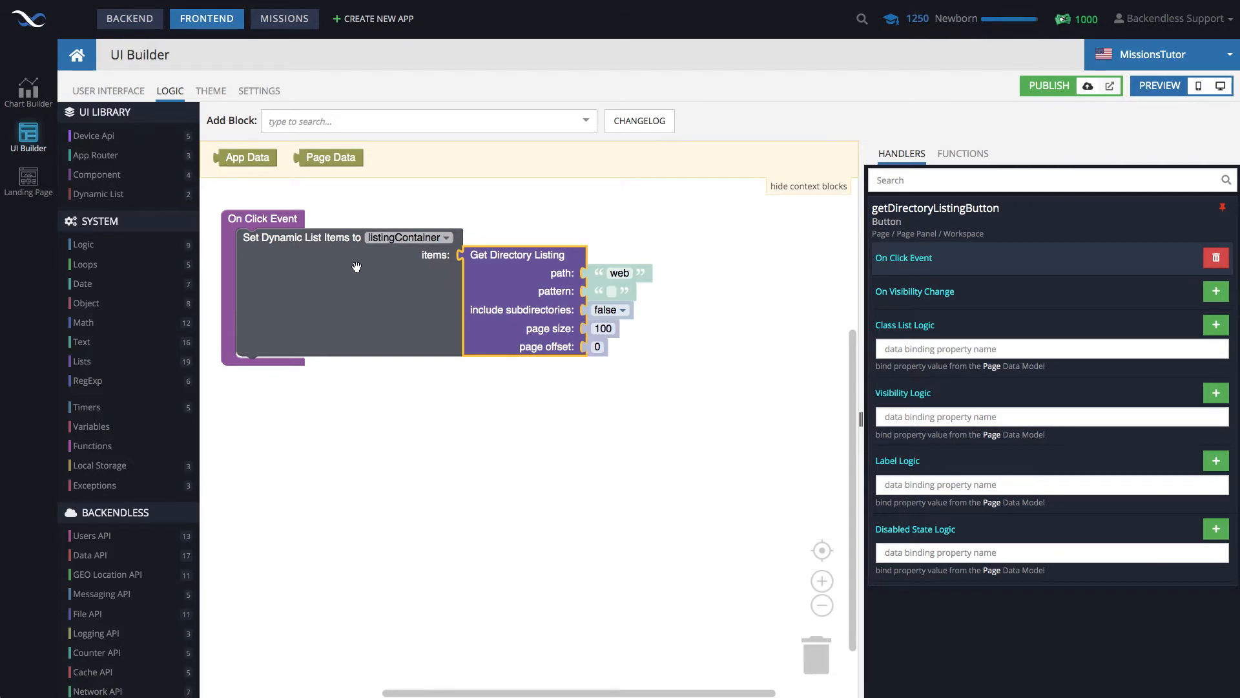
mouse_move(429, 266)
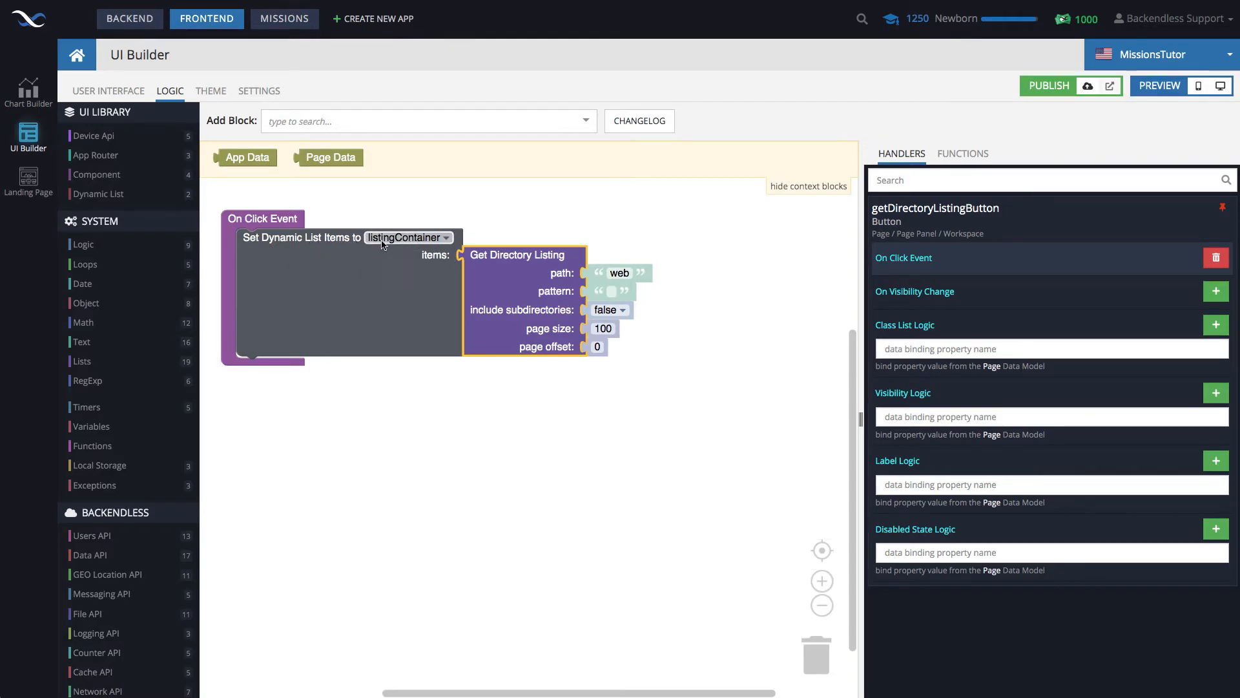
click(107, 91)
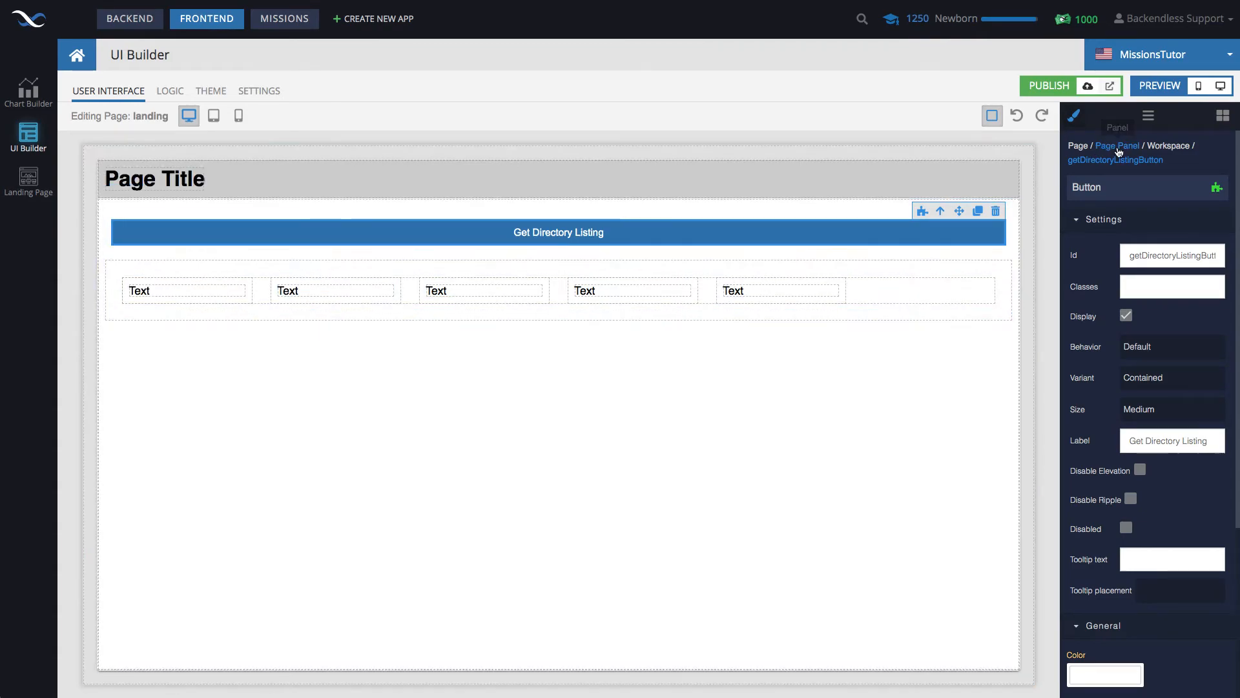
- Preview the page and run Get Directory Listing to see templates and index.html listed
click(1157, 86)
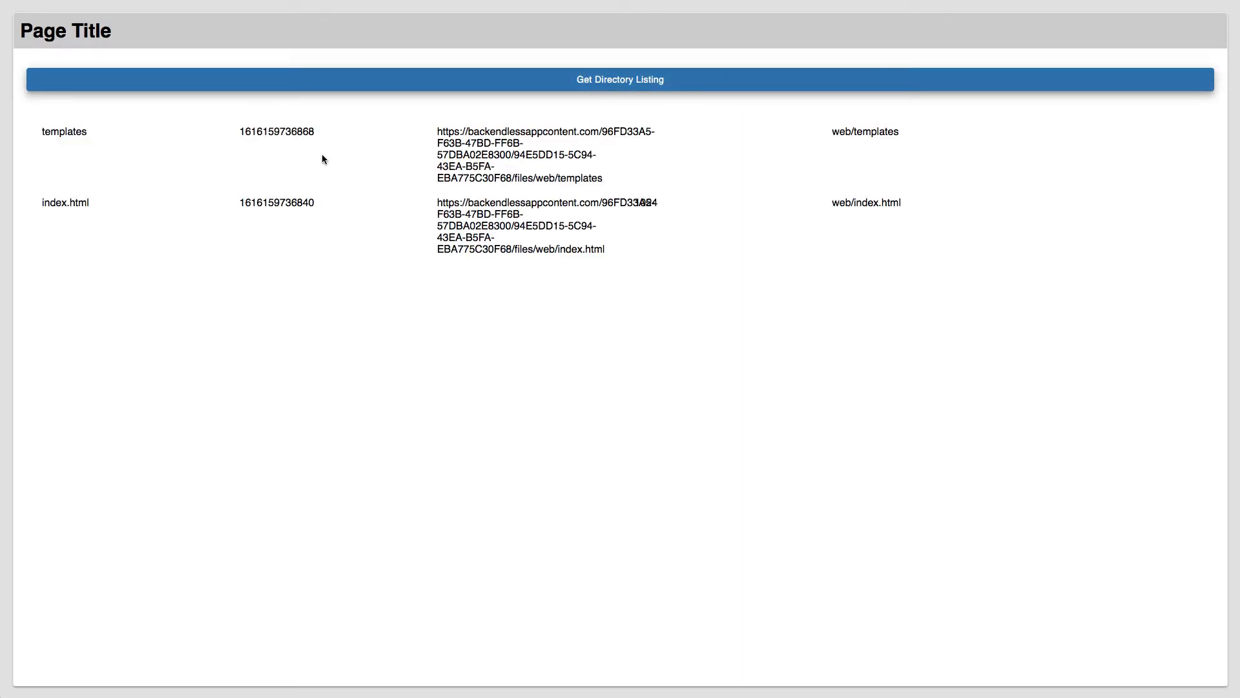
mouse_move(190, 177)
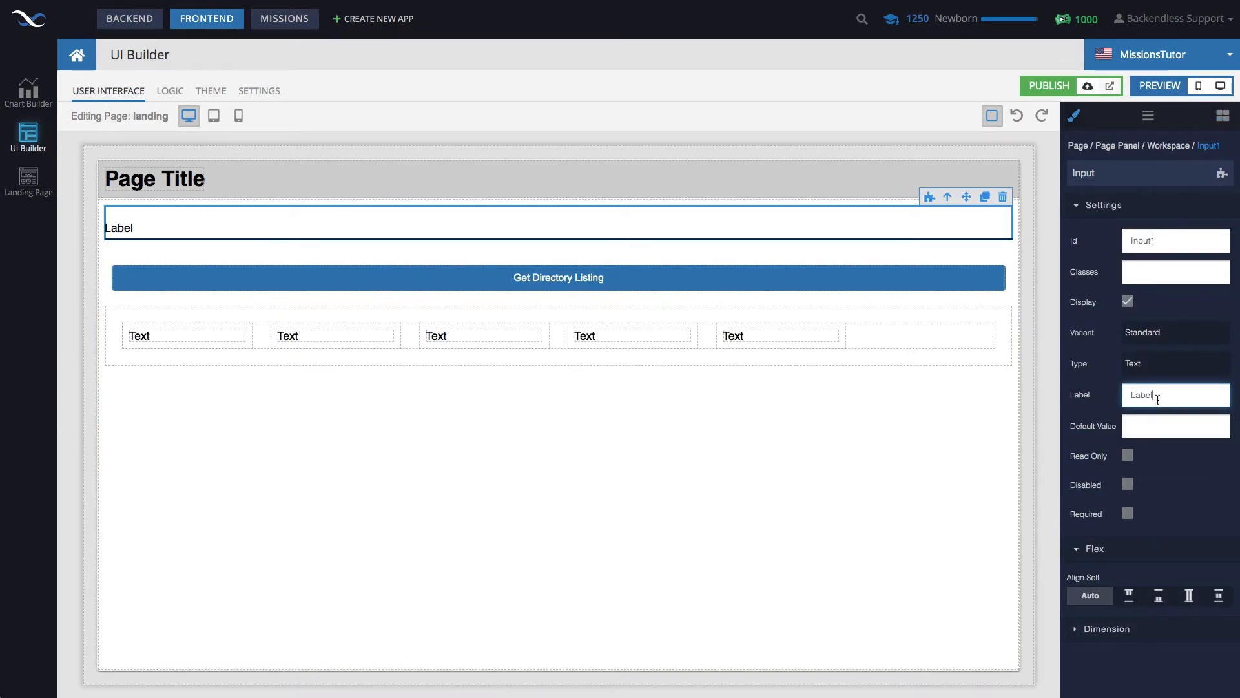
- Add an Input labelled 'Directory Name' with Id directoryNameInput above the button
text(Direct)
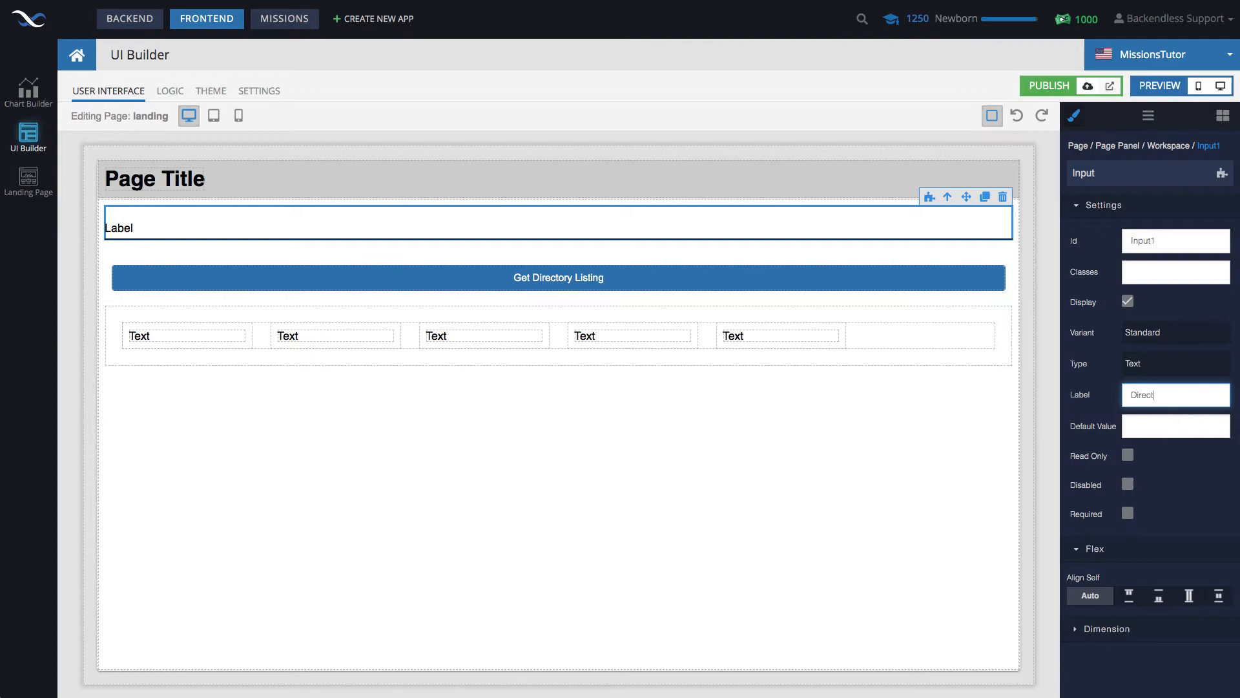
text(Directory Name)
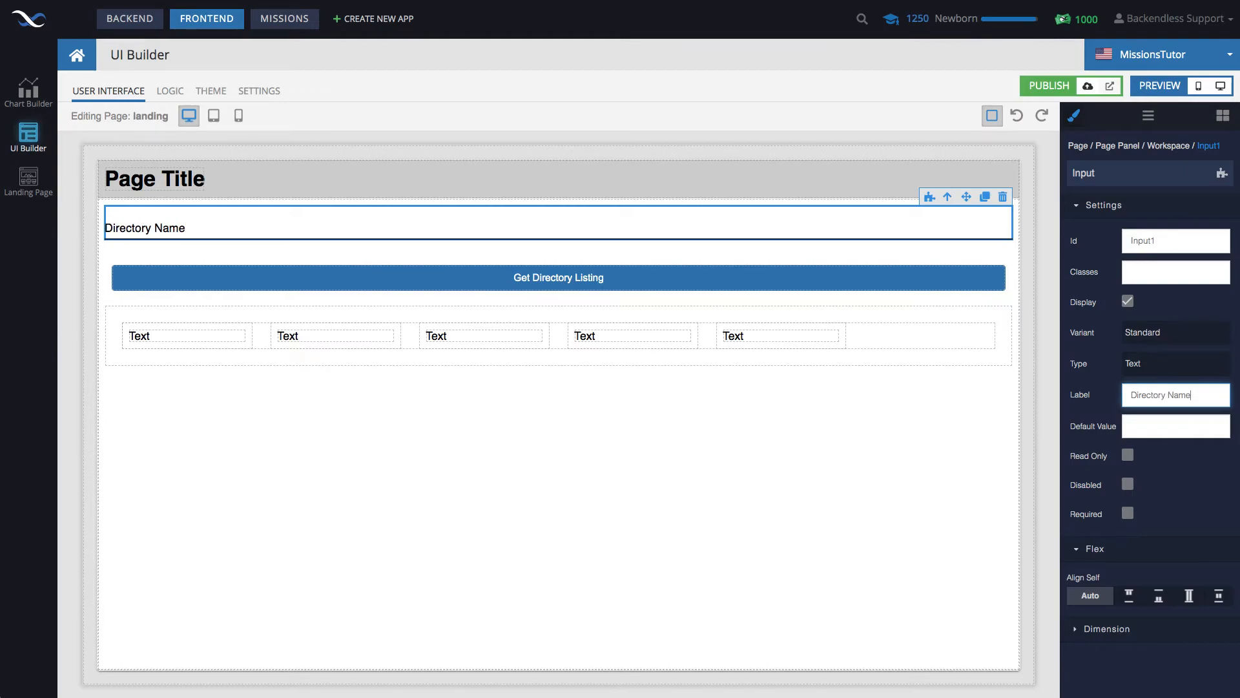
text(directoryName)
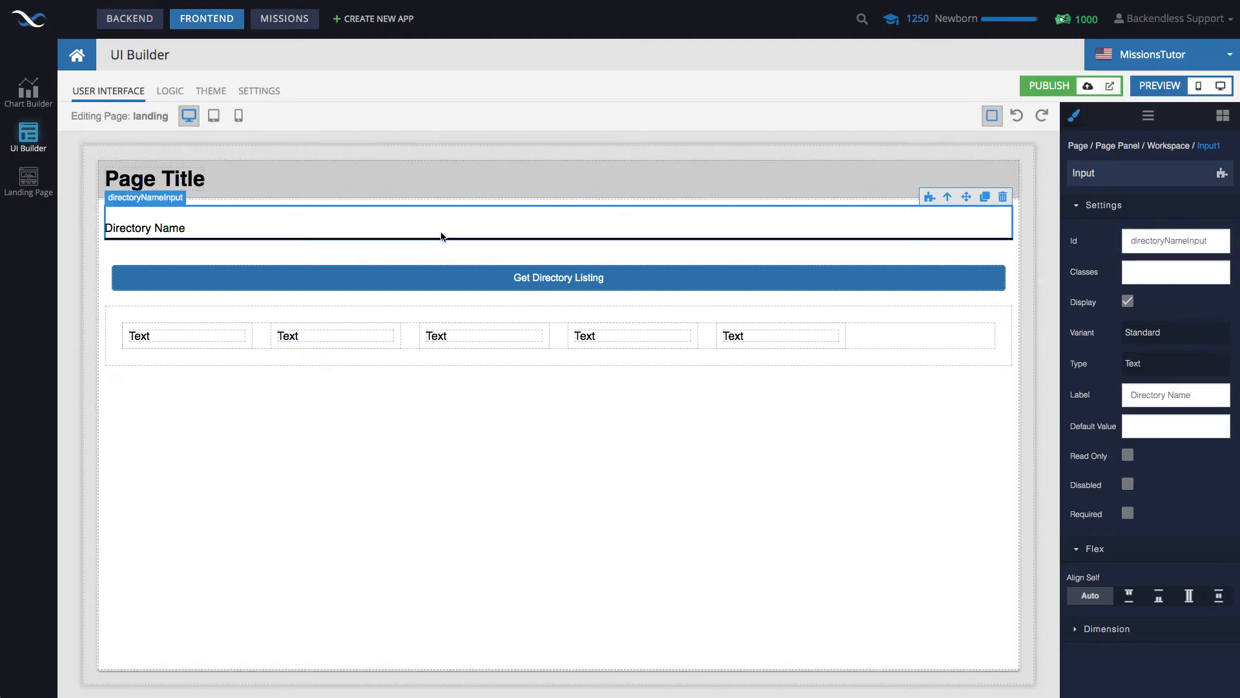
- Bind the input's Value Logic to the 'directory' page data property and return to the layout
click(169, 90)
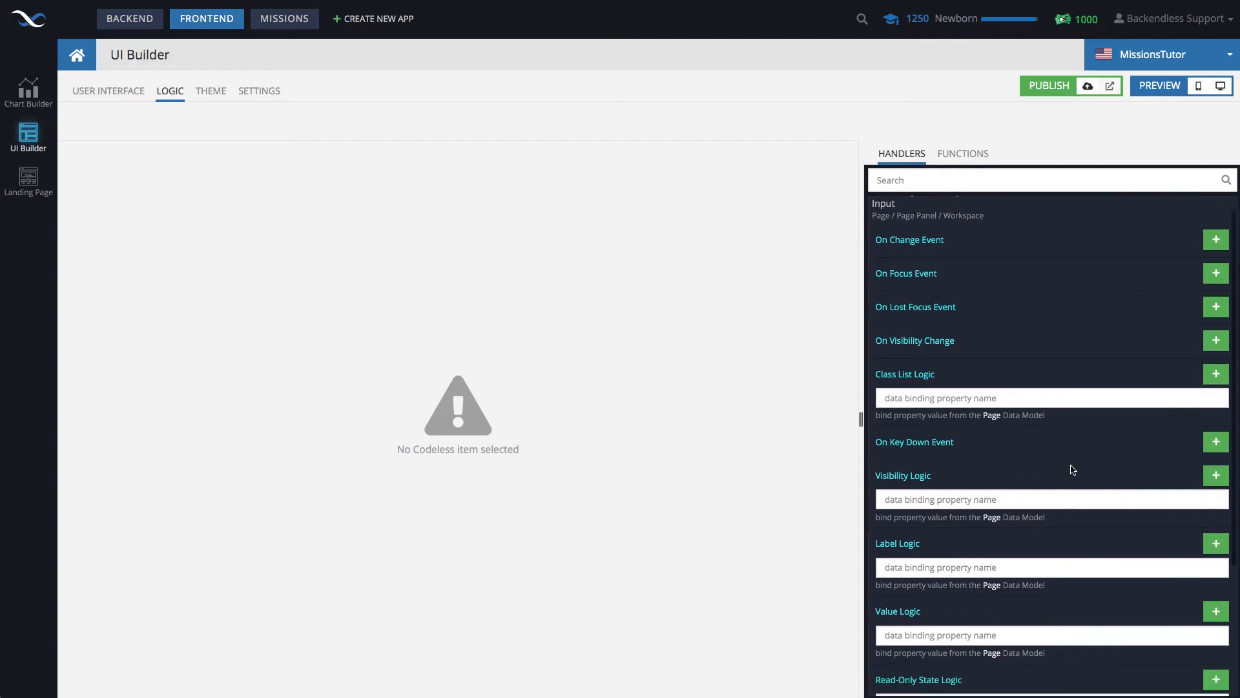
text(directory)
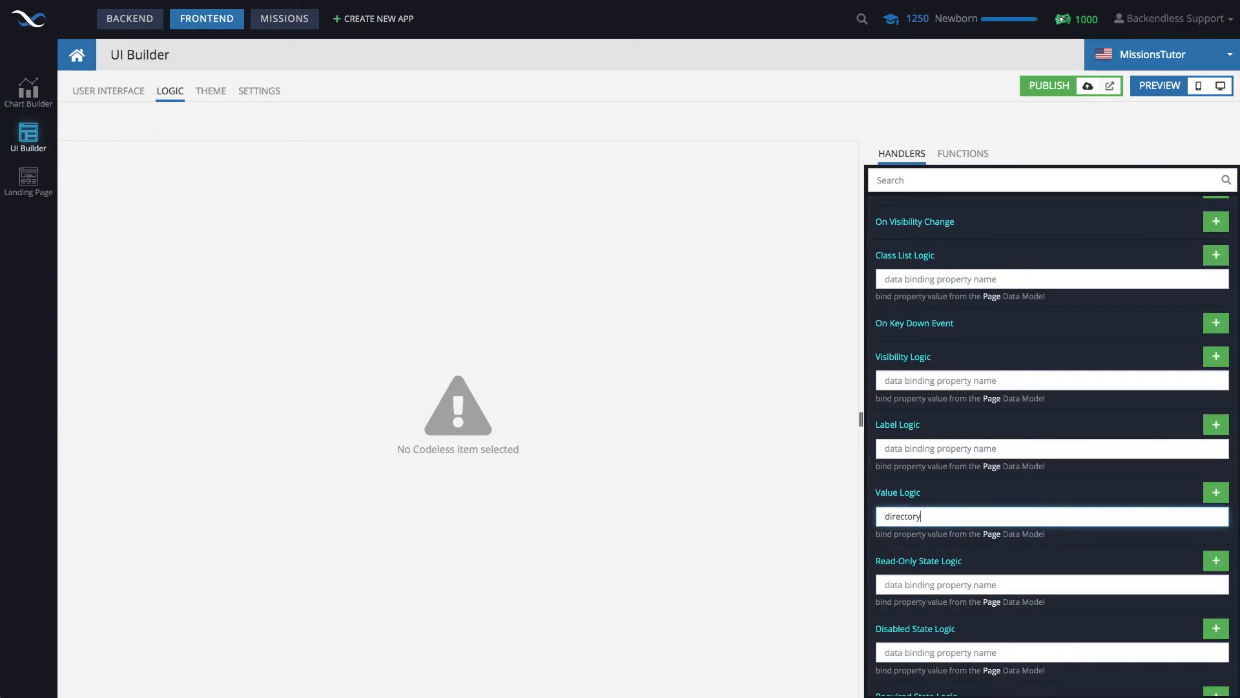
click(108, 90)
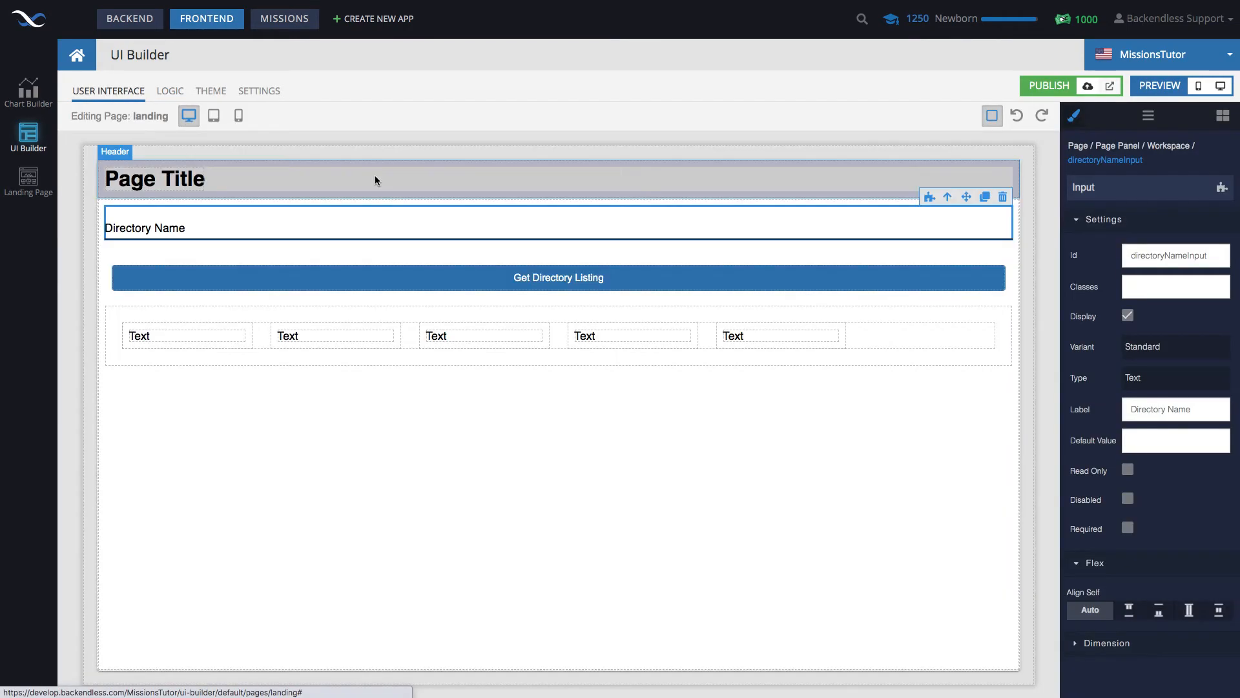
- Bind the button's listing path to the Page Data property 'directory' instead of 'web'
click(558, 277)
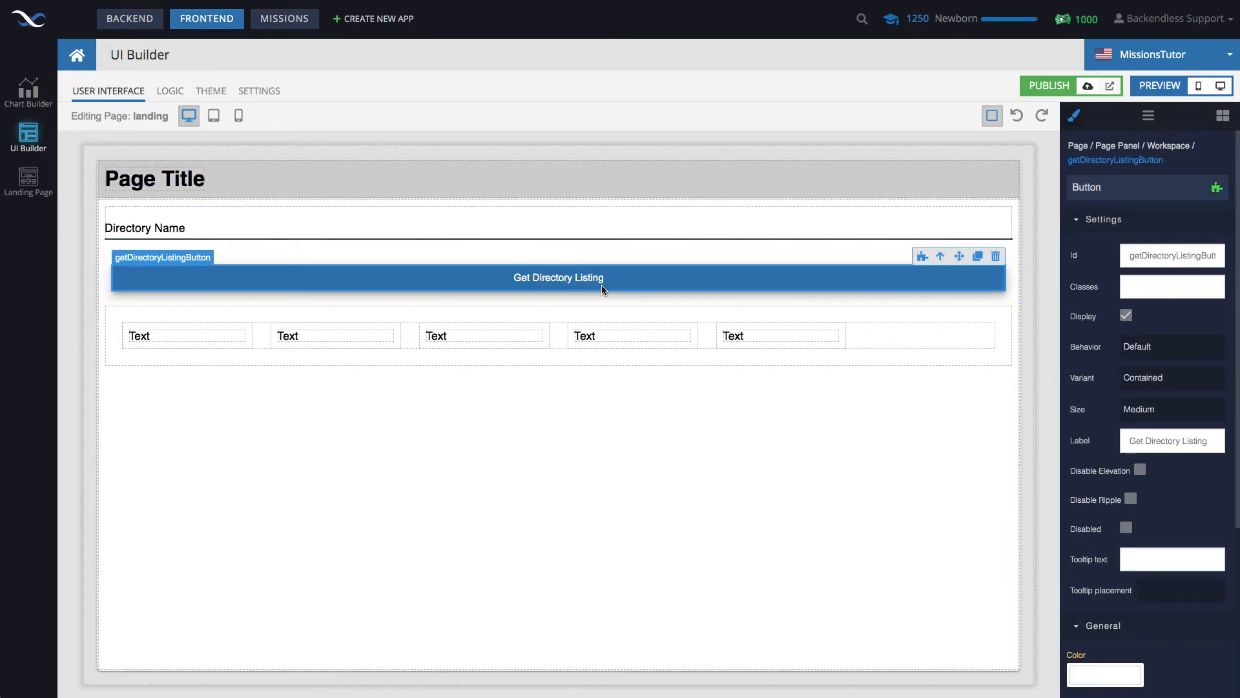
click(169, 90)
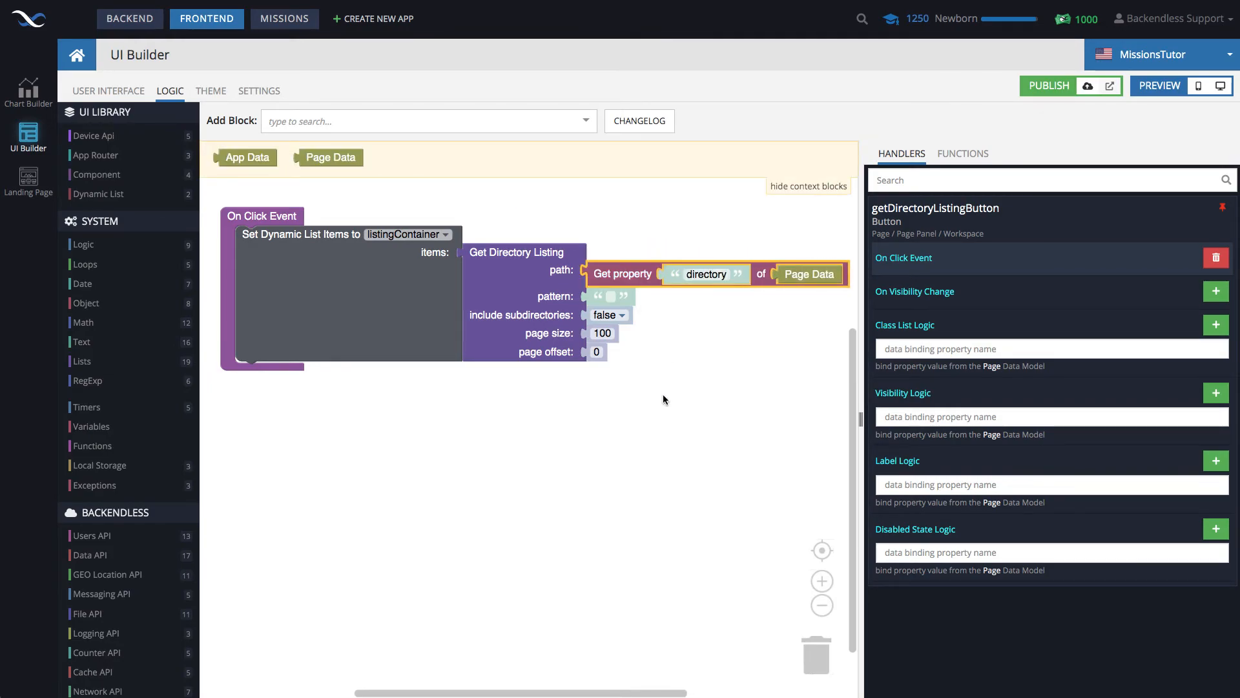
click(108, 90)
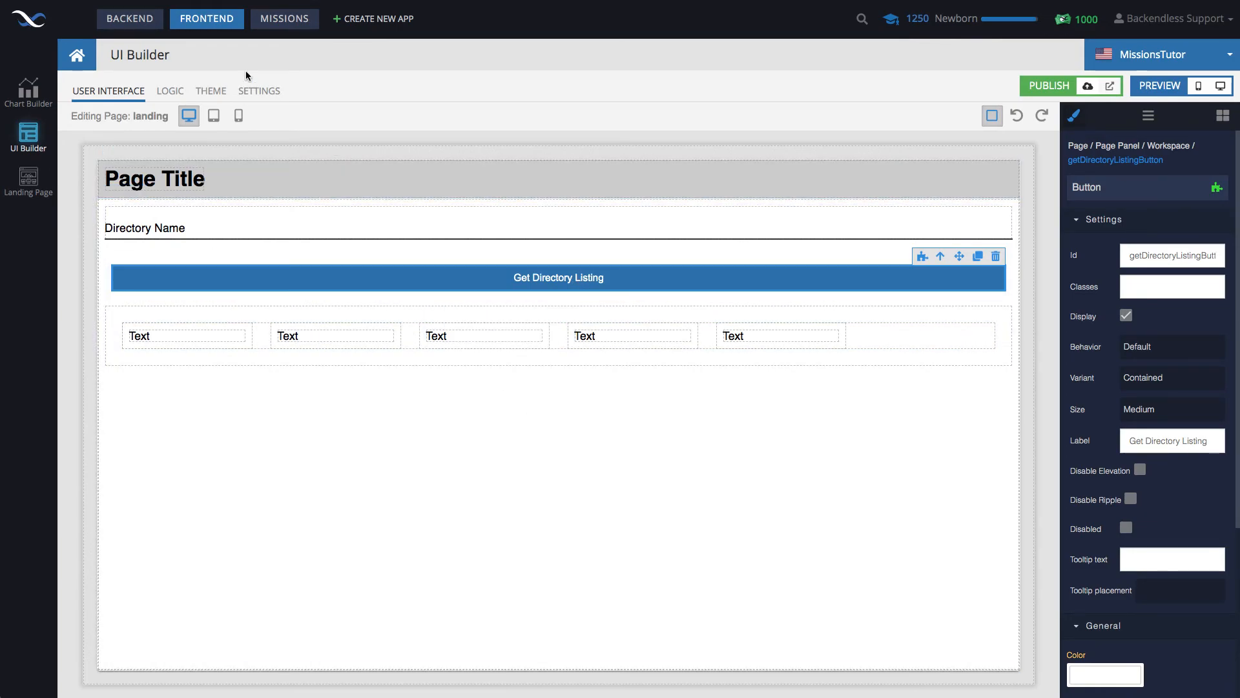
- Browse Files through servercode, ui-builder/containers and web > templates > registration to find a test path
click(129, 19)
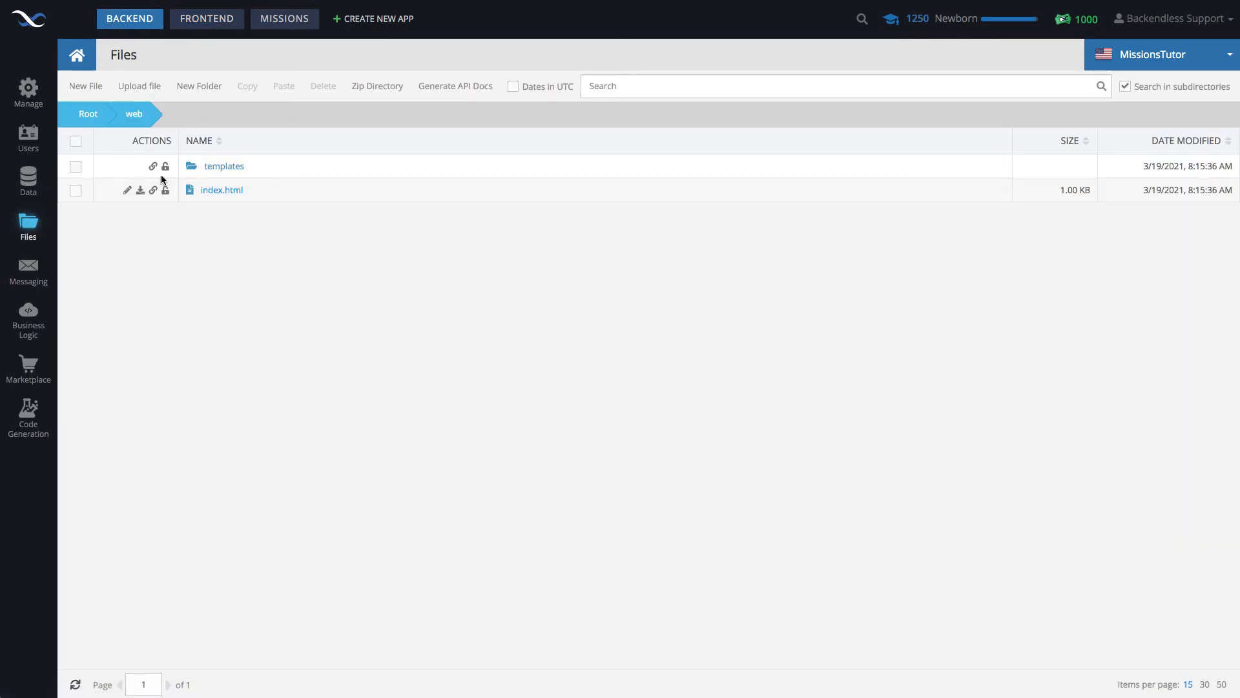
click(88, 113)
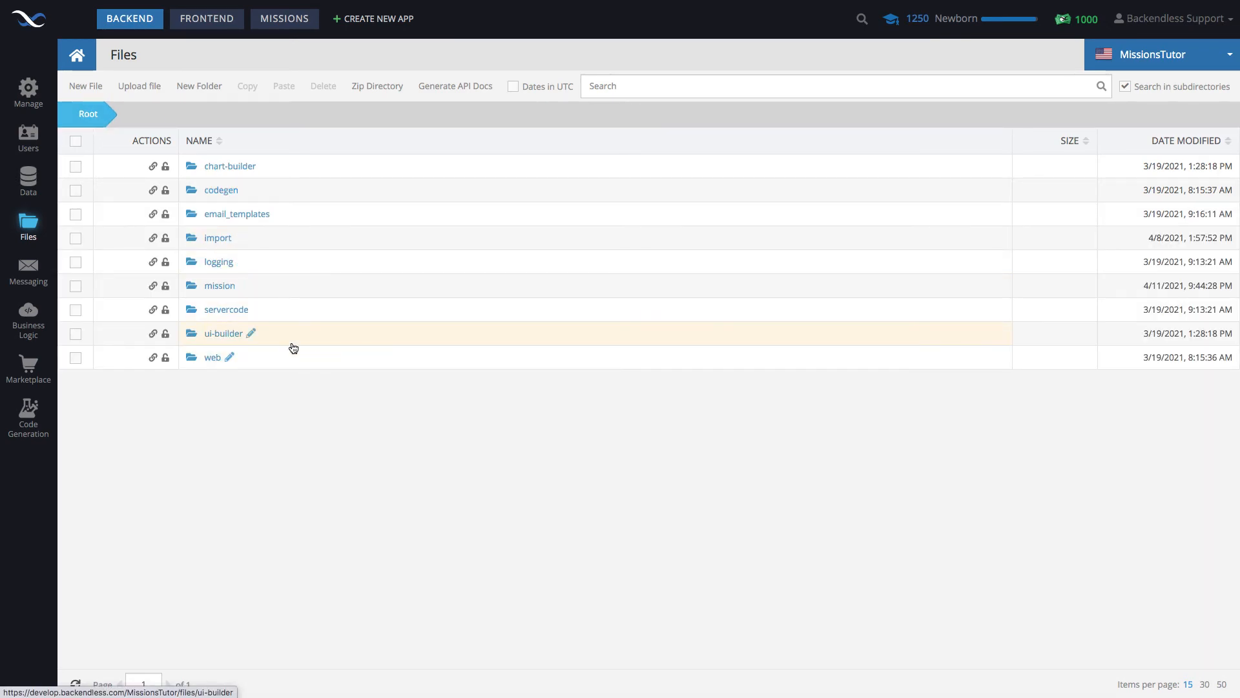
click(226, 309)
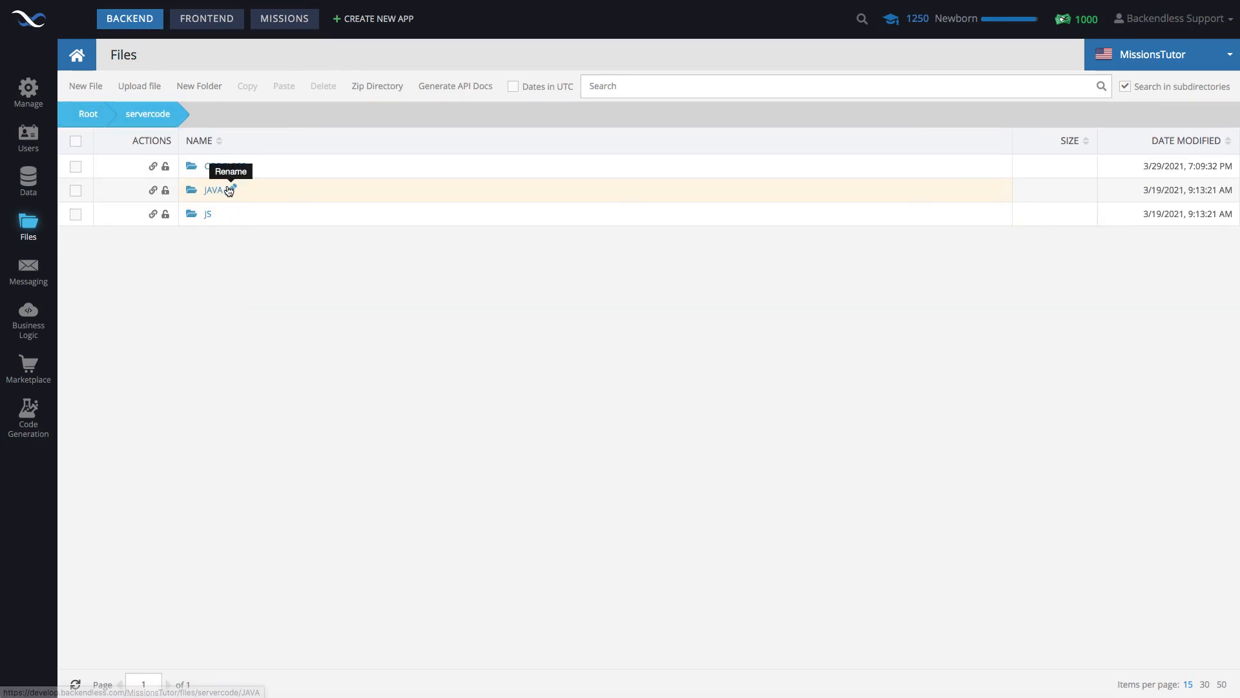
click(87, 113)
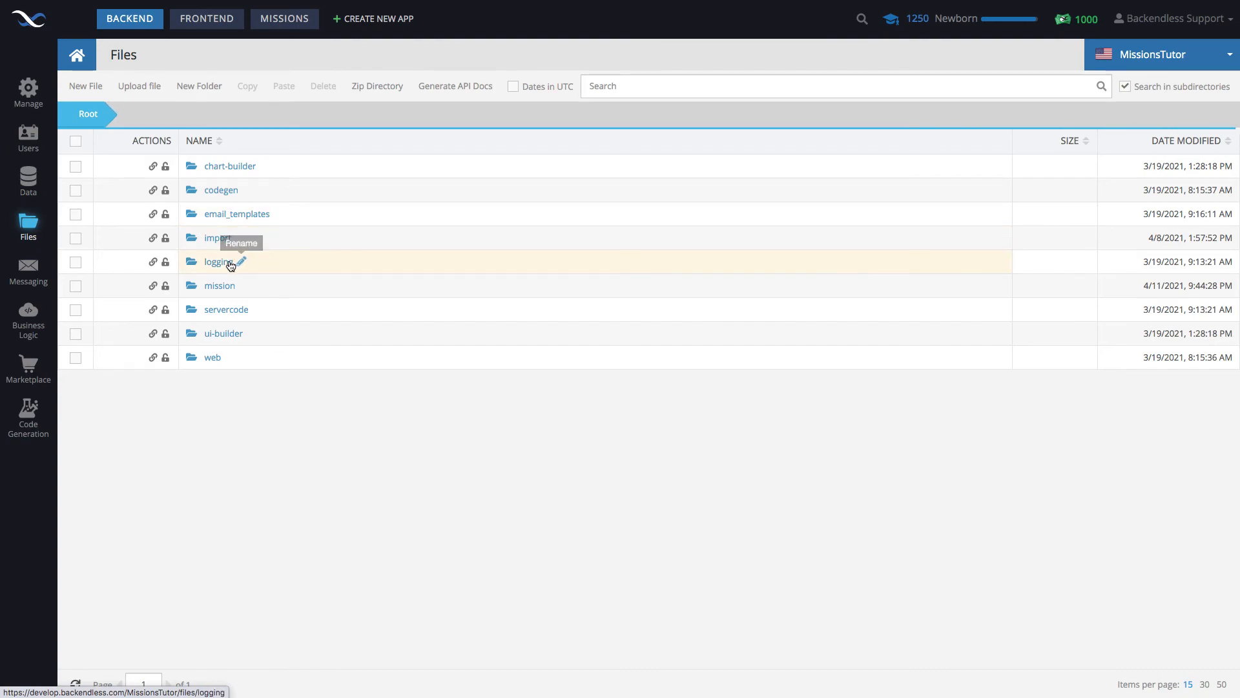
click(223, 334)
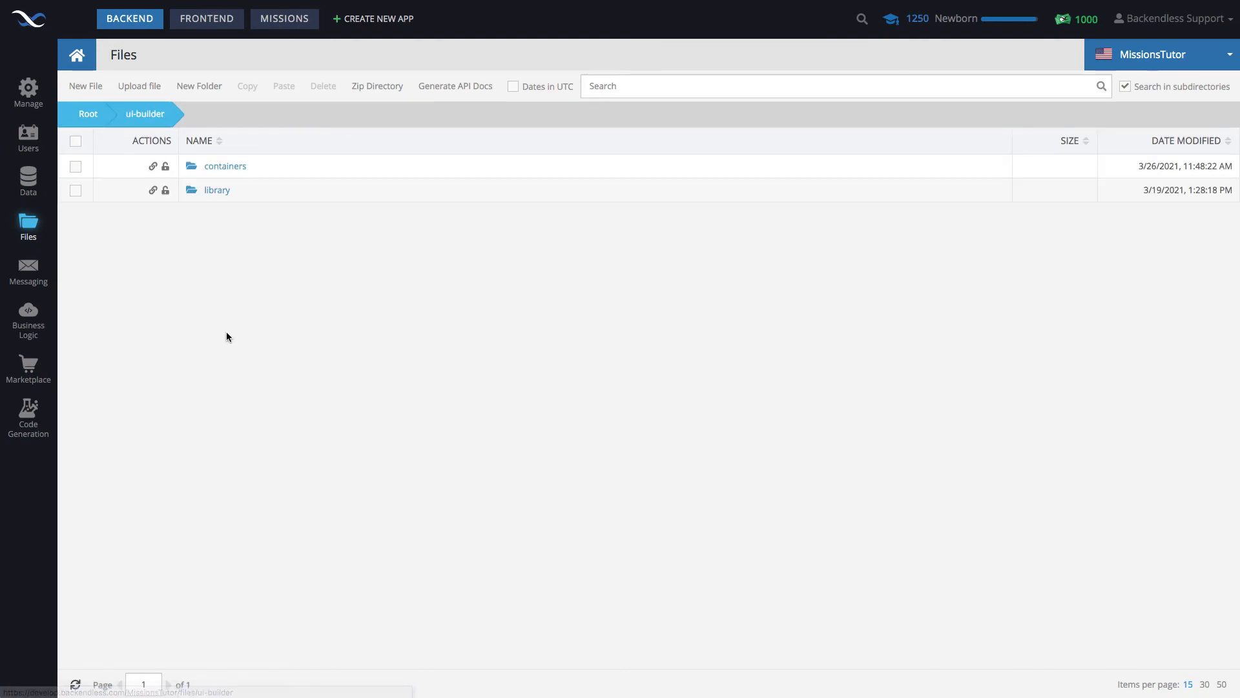
click(225, 166)
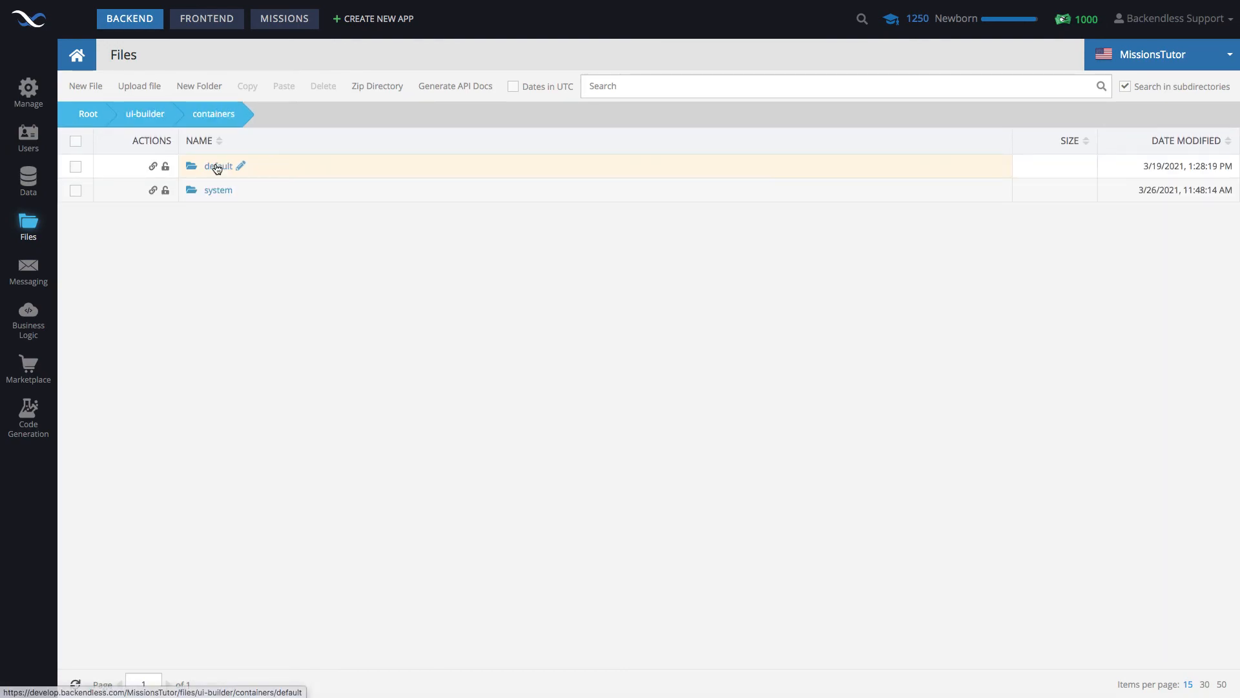
click(88, 114)
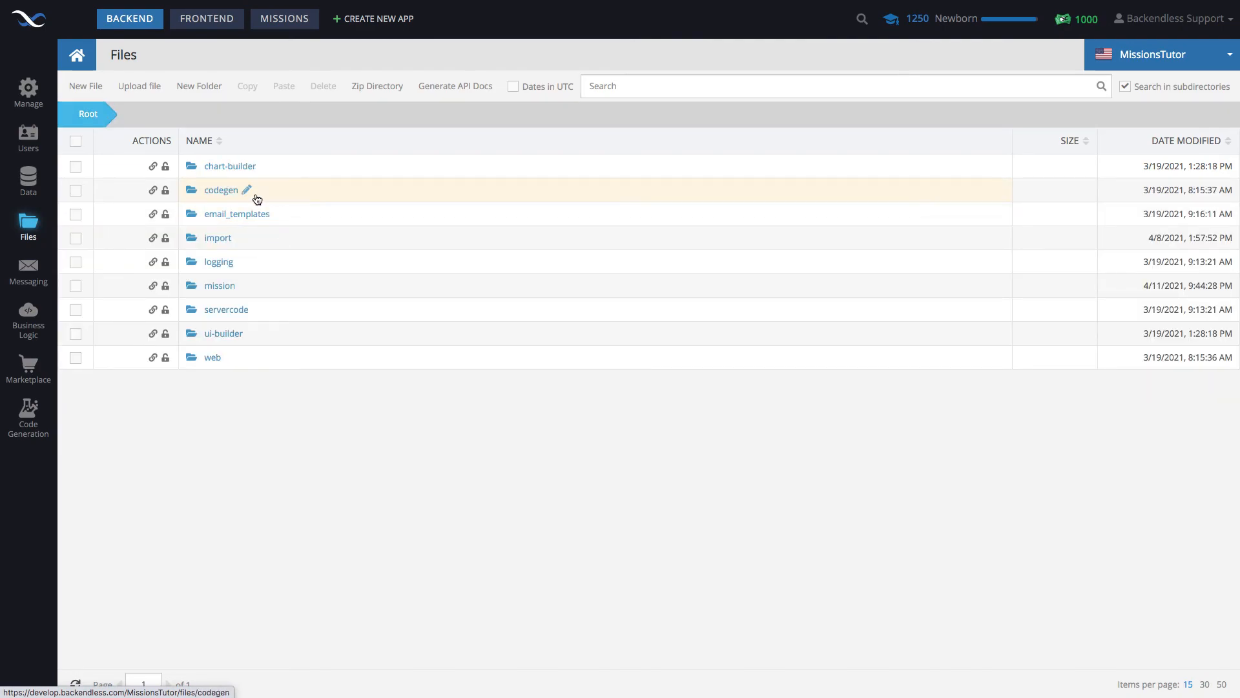
mouse_move(234, 309)
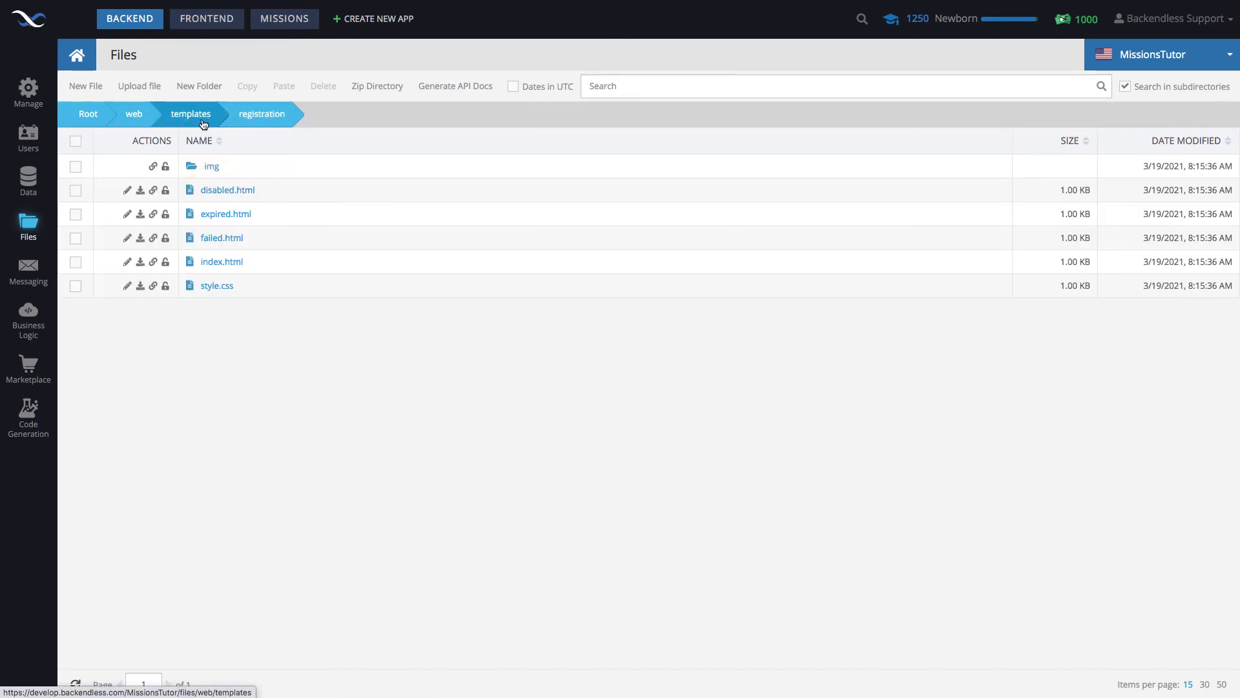
click(207, 18)
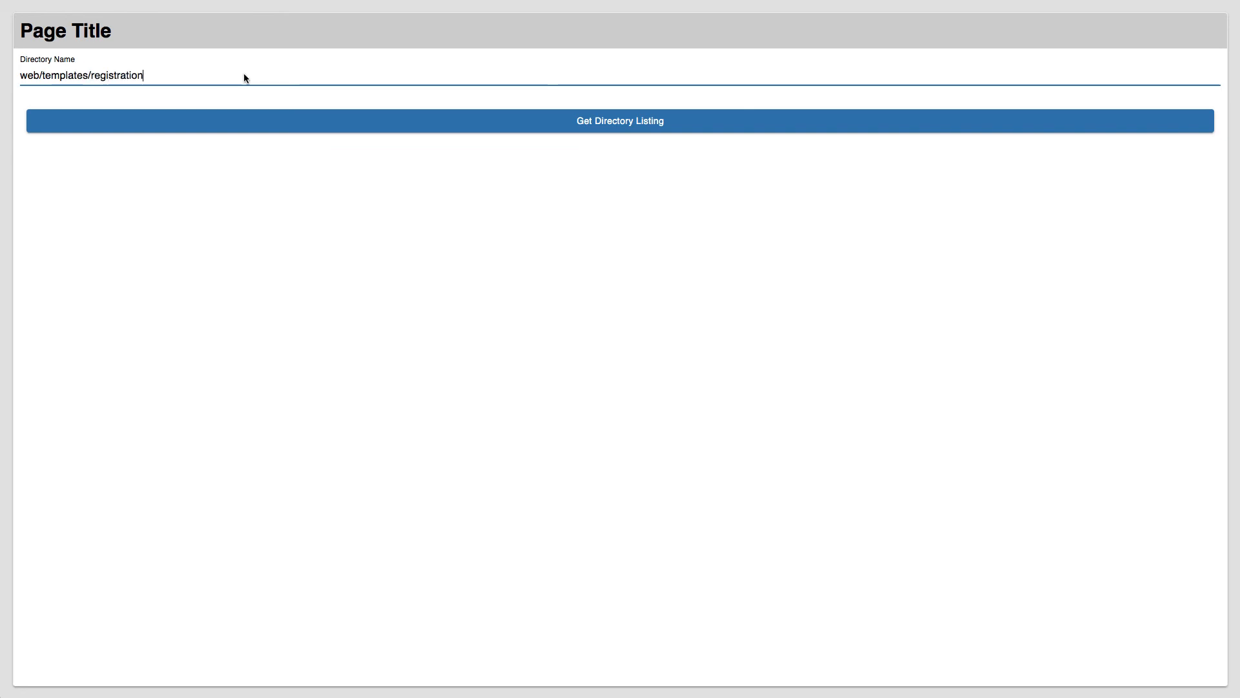
- List web/templates/registration, showing img, disabled.html, expired.html, failed.html, index.html and style.css
click(620, 120)
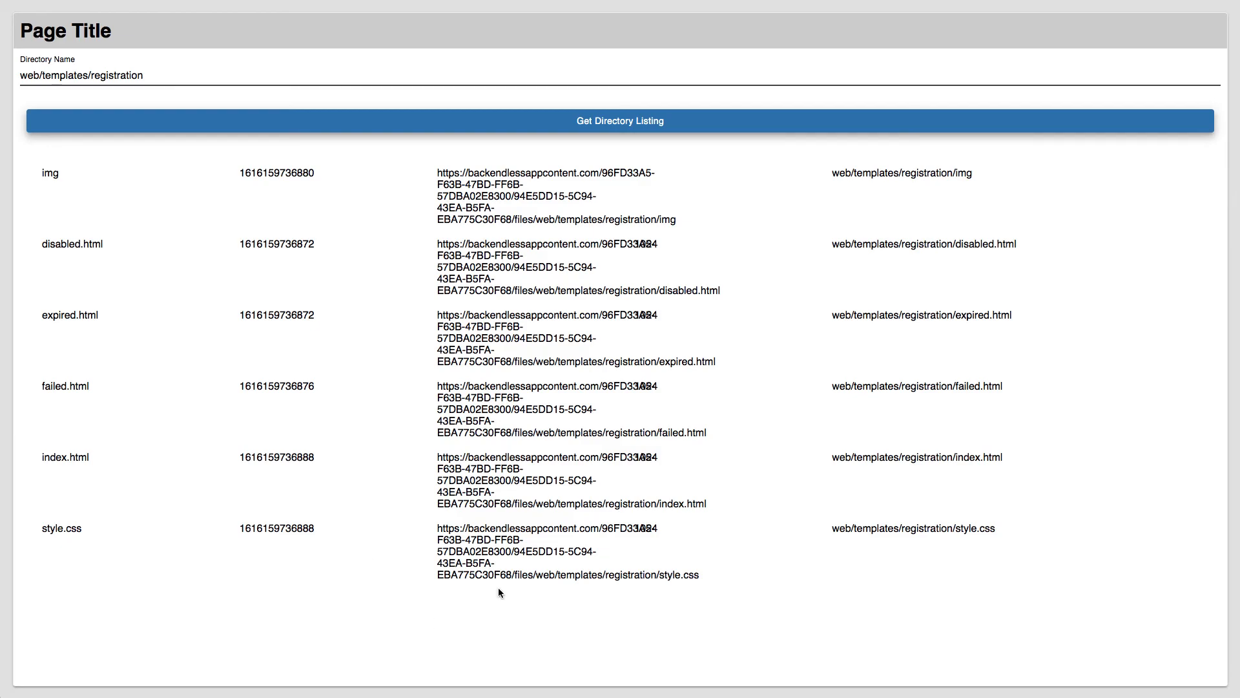
mouse_move(666, 401)
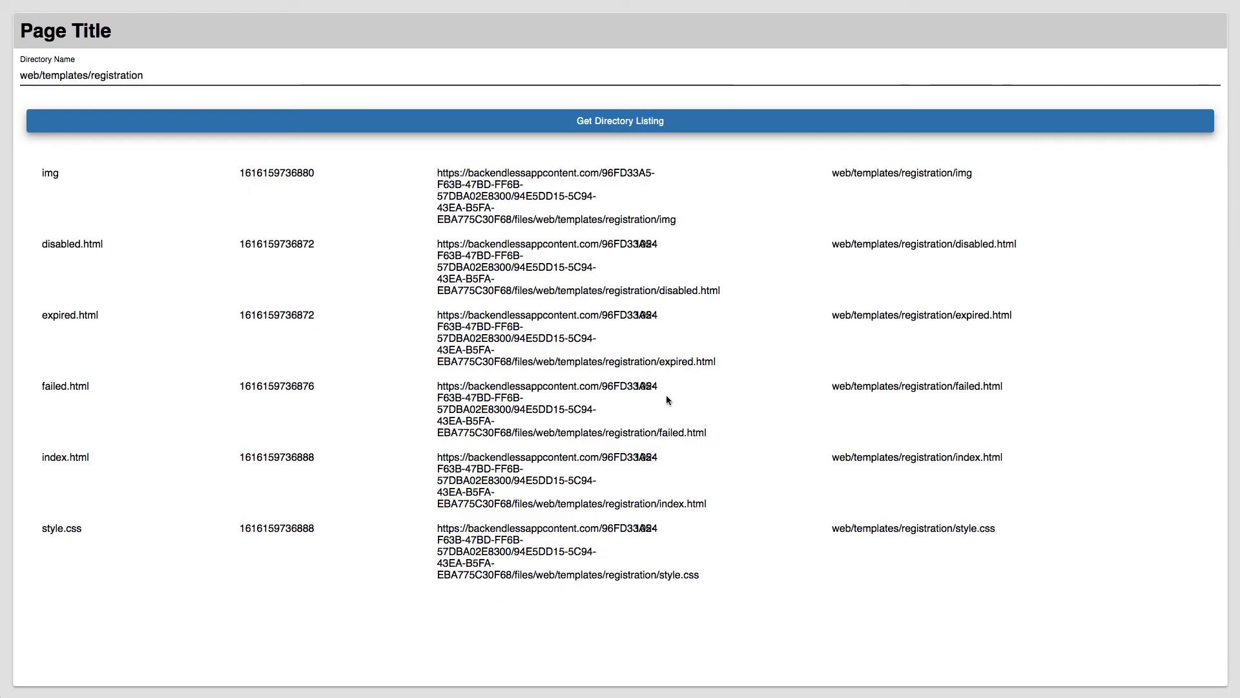
mouse_move(552, 235)
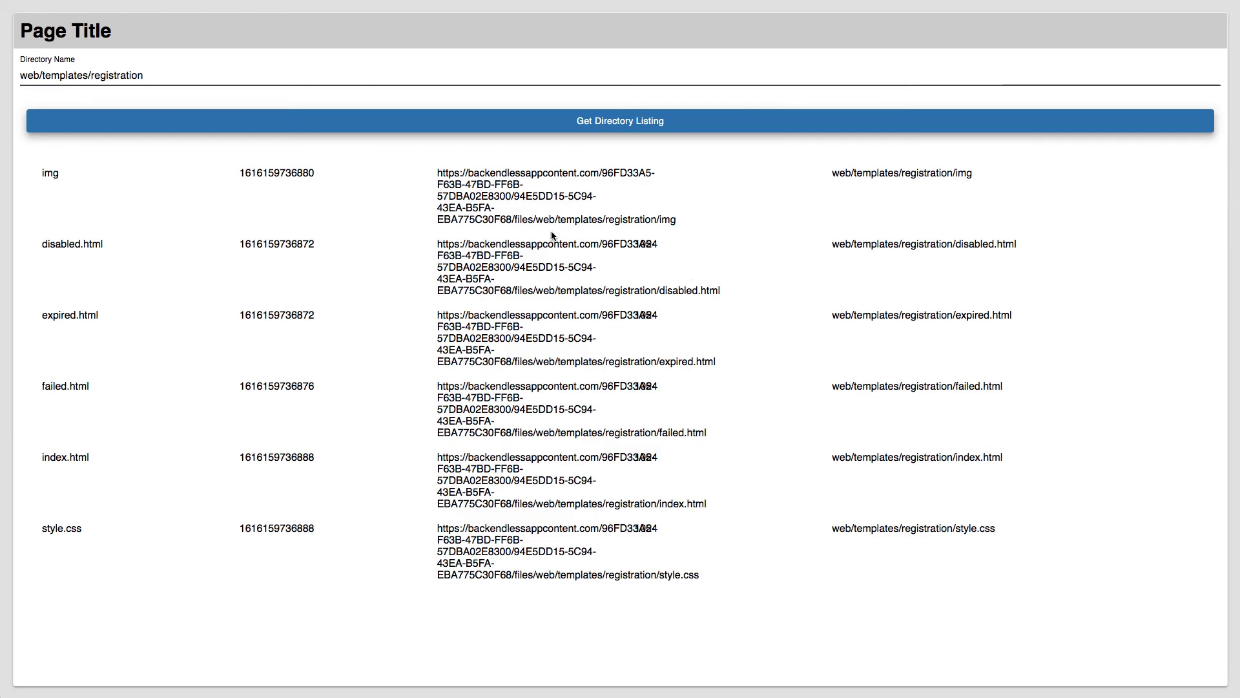